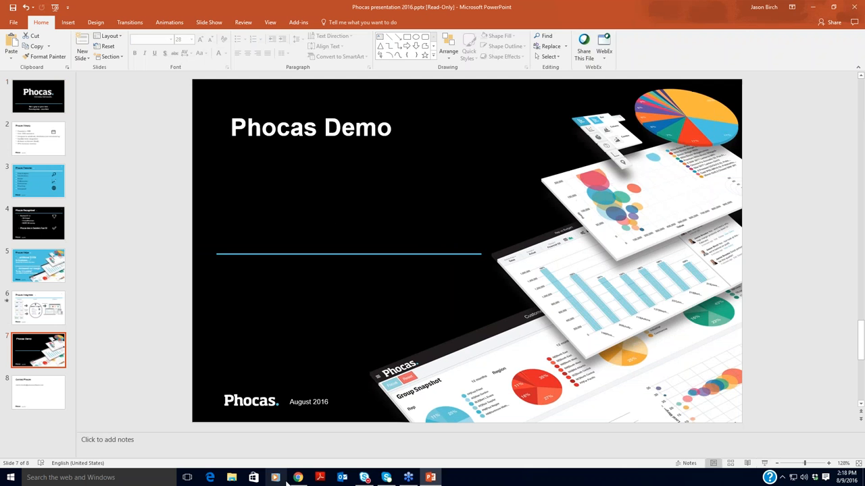
- Switch from the PowerPoint deck to the Phocas sign-in page in Chrome
left_click(297, 477)
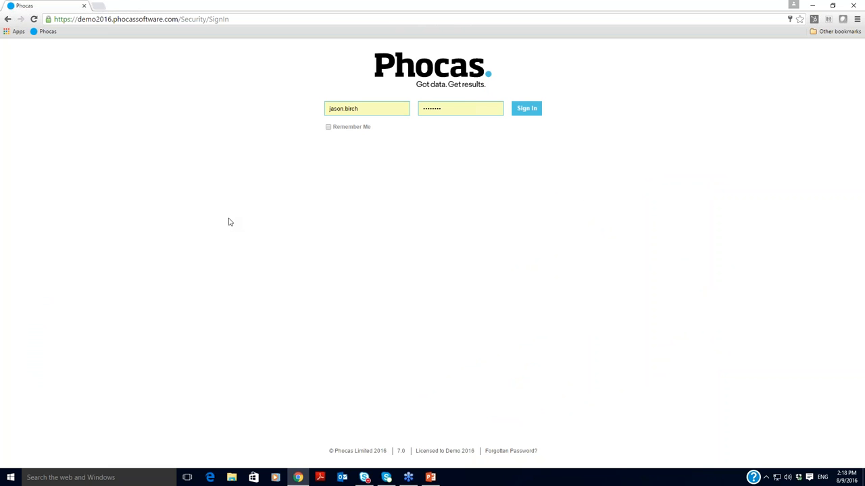
mouse_move(98, 36)
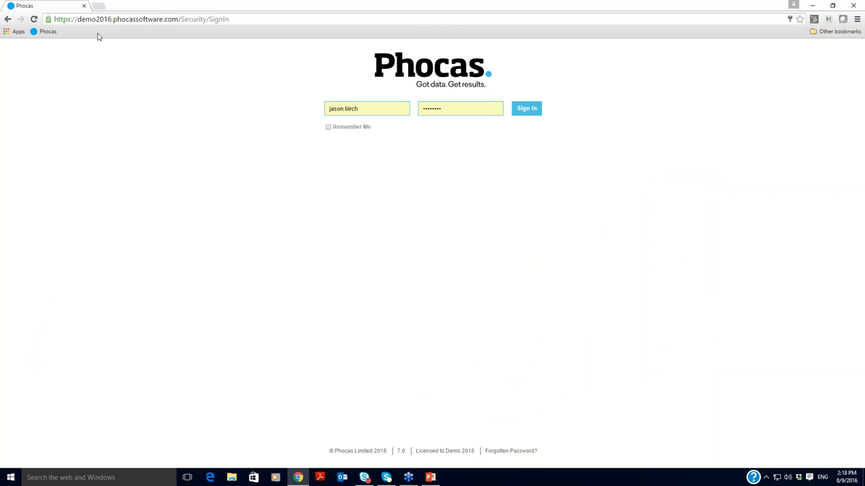
- Submit the Phocas sign-in form with the entered username and password
left_click(136, 19)
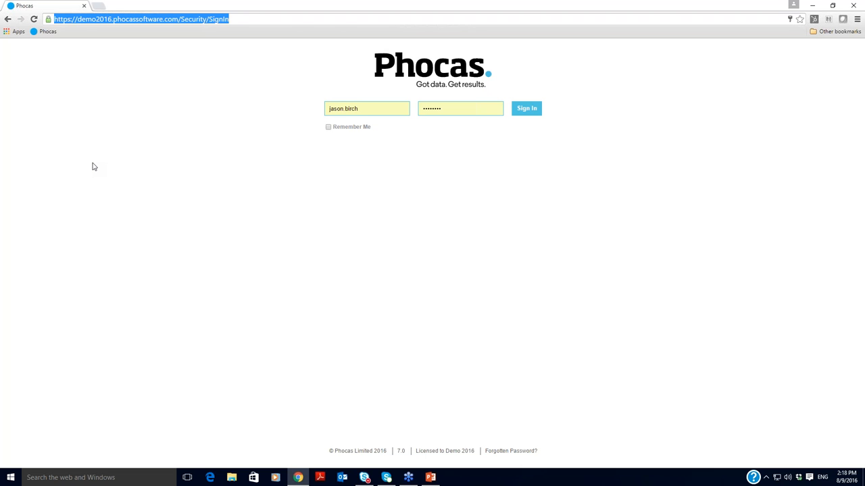
mouse_move(468, 112)
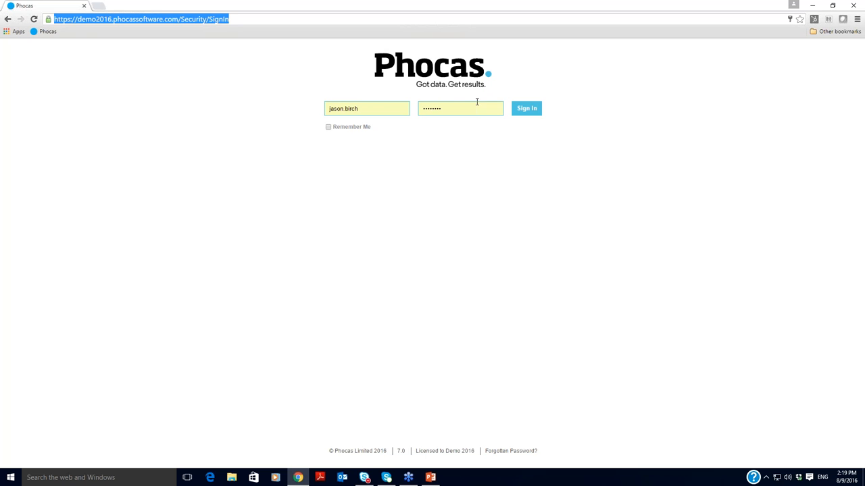
left_click(526, 108)
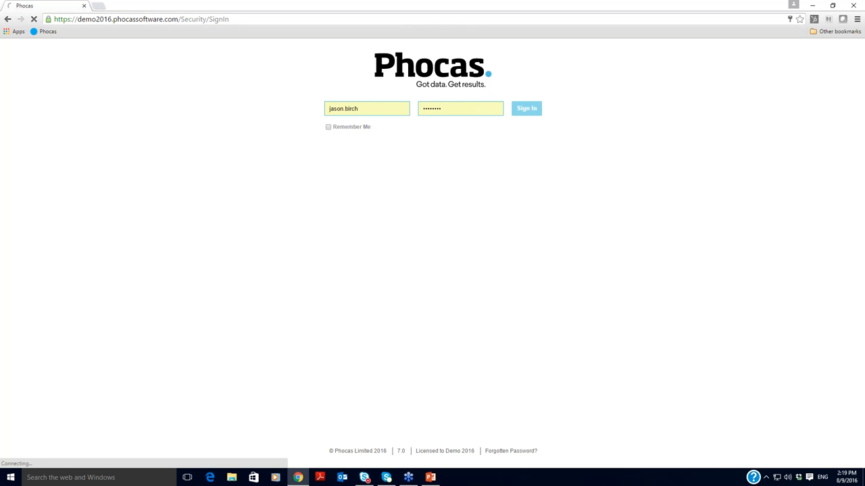
- Let the home dashboard load and view the Sales Figures and sales pie charts
left_click(527, 108)
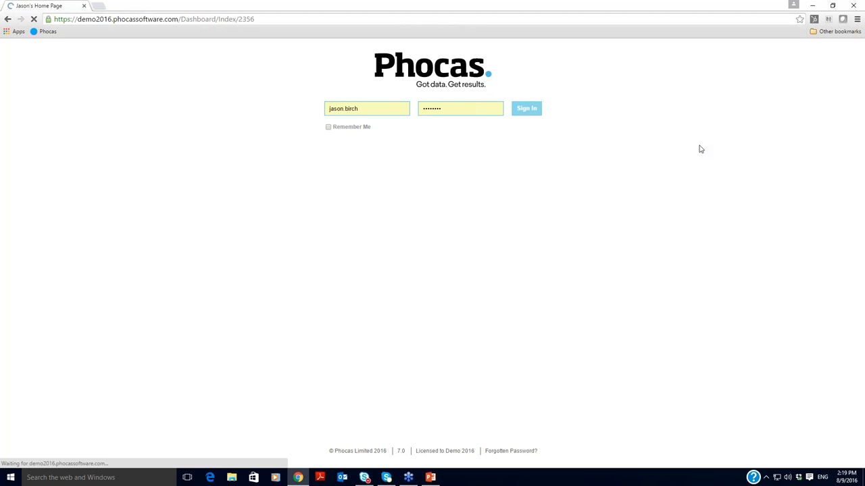
left_click(526, 108)
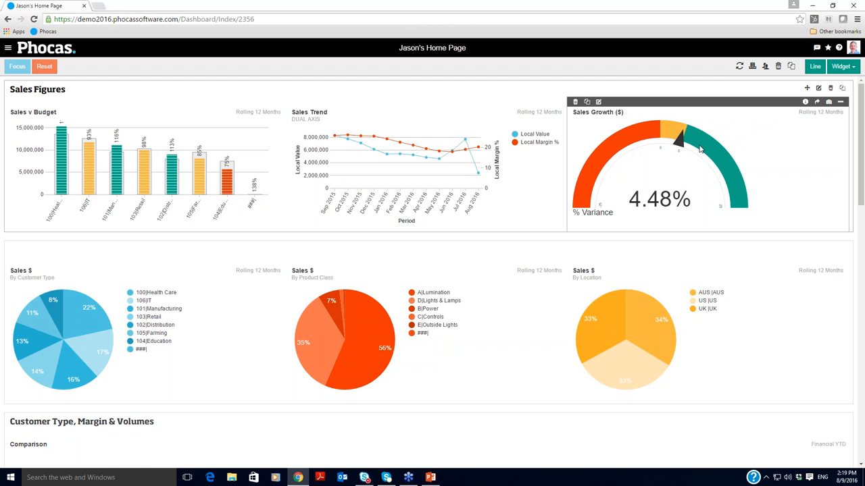
scroll("down", 3)
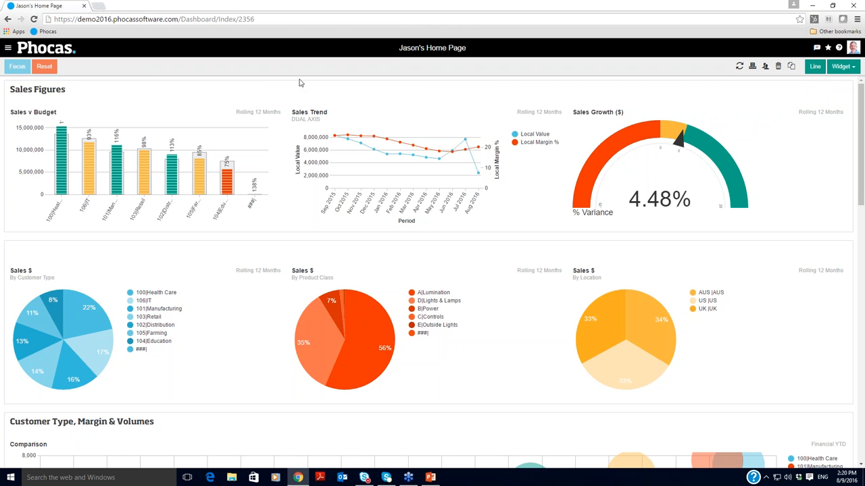
mouse_move(159, 234)
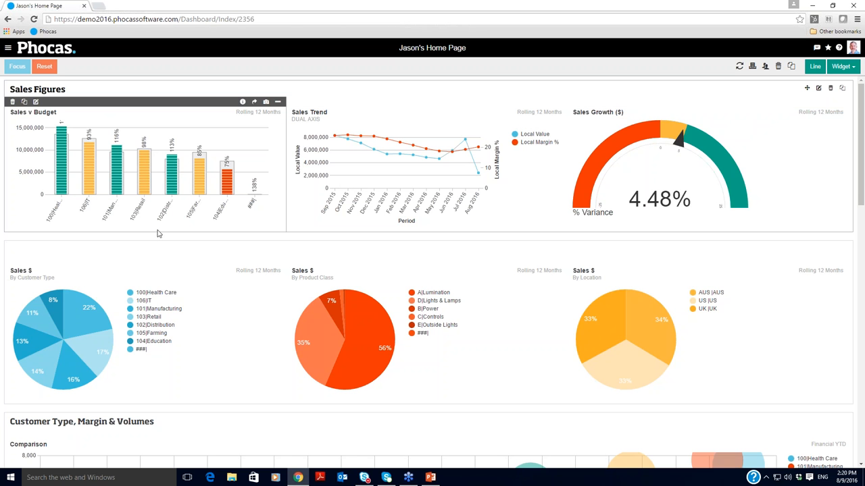
mouse_move(163, 215)
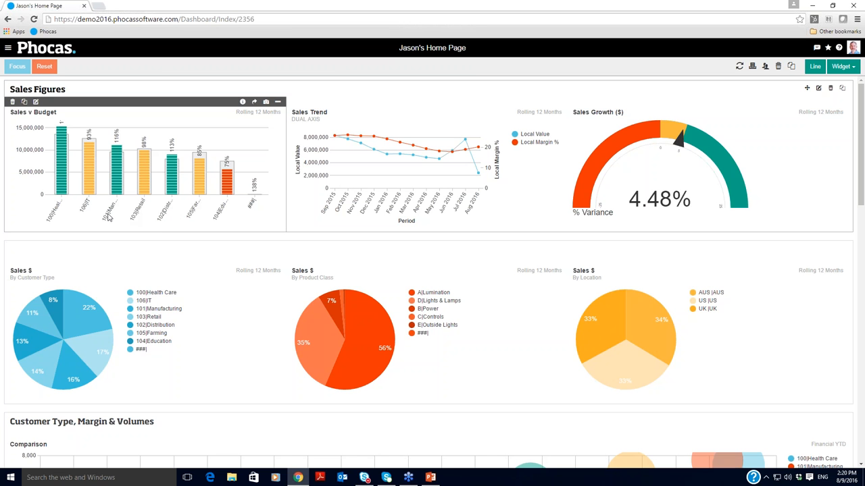
mouse_move(148, 218)
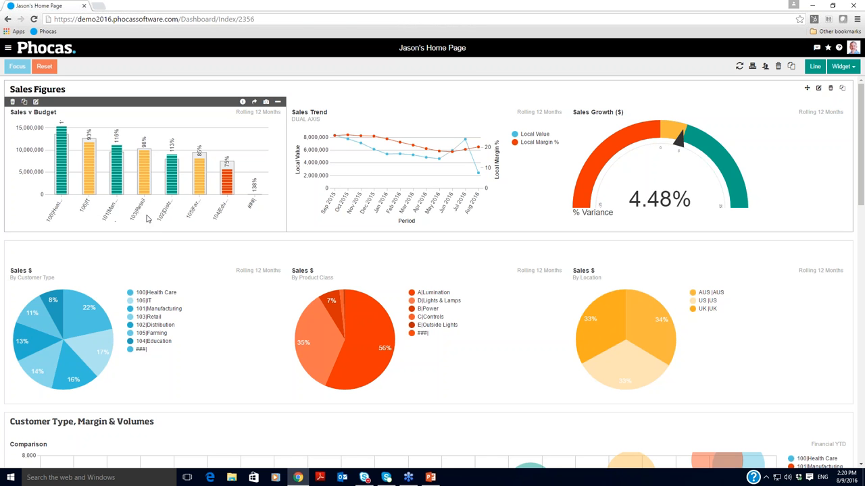
mouse_move(143, 169)
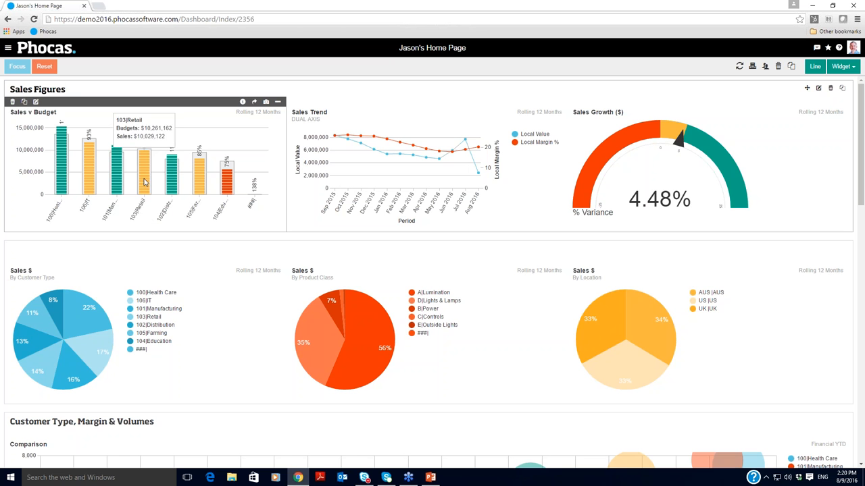
mouse_move(174, 162)
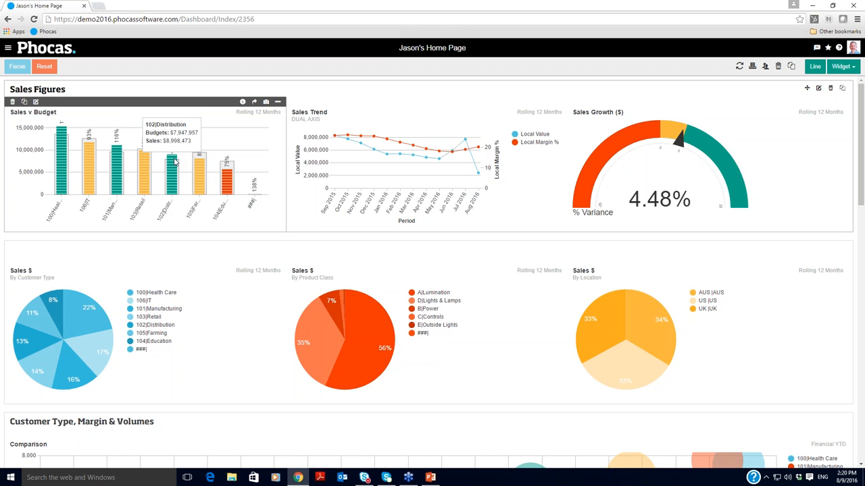
mouse_move(205, 168)
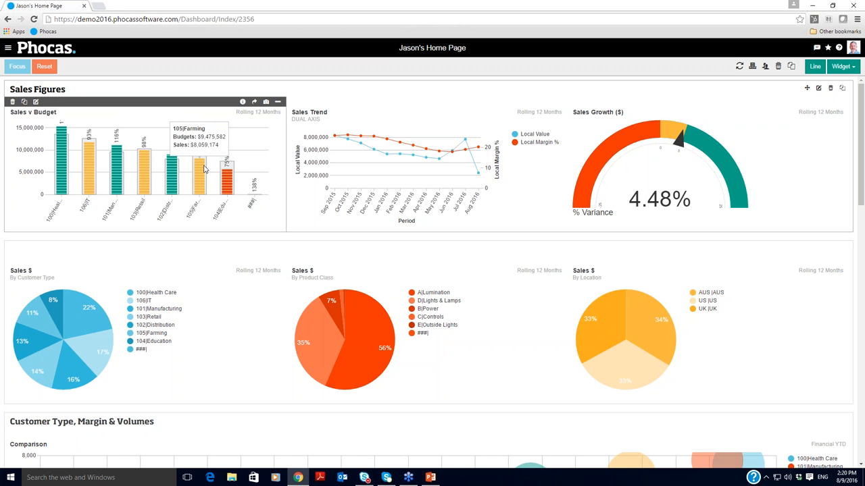
mouse_move(228, 180)
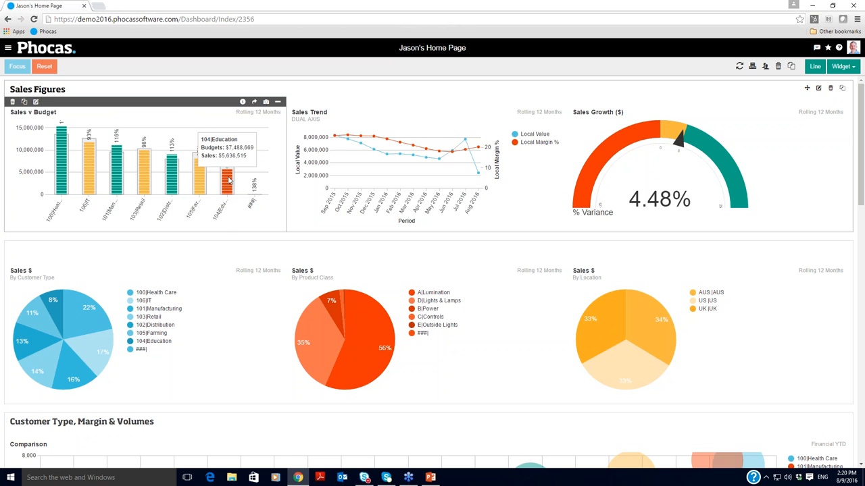
mouse_move(224, 232)
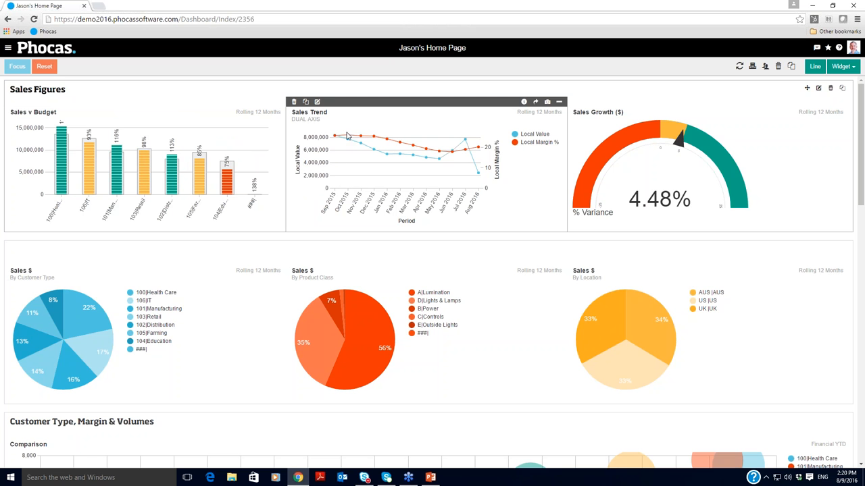
mouse_move(400, 147)
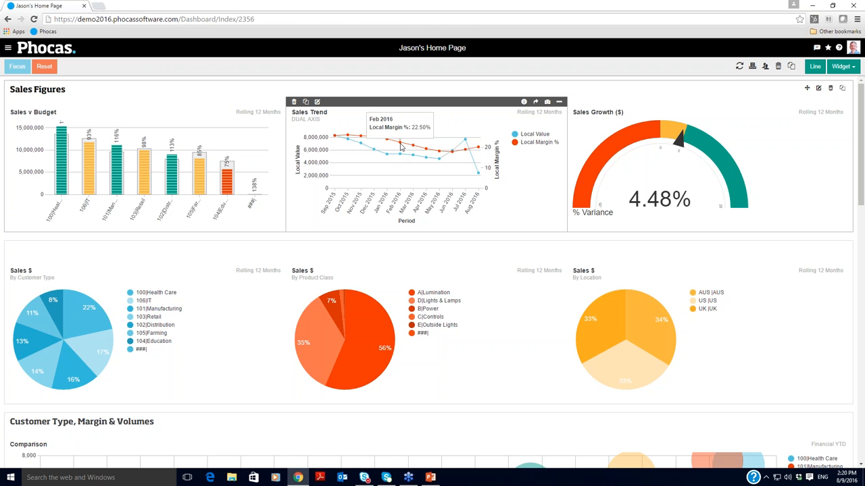
mouse_move(445, 189)
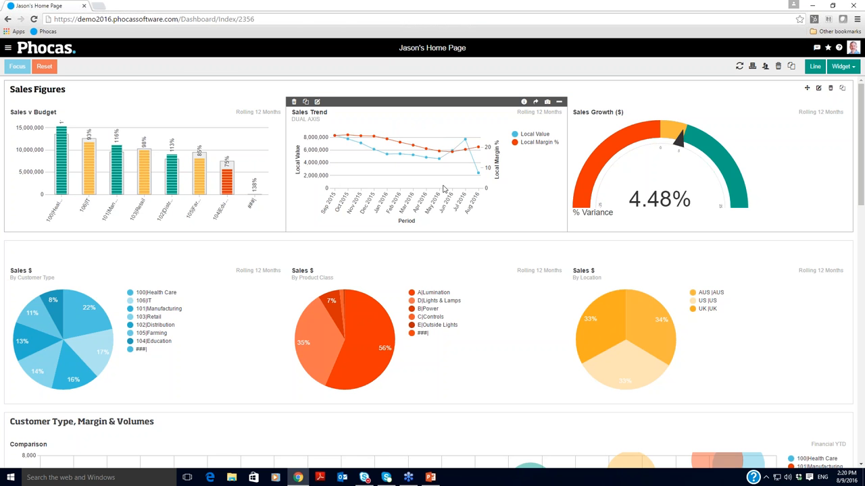
mouse_move(449, 227)
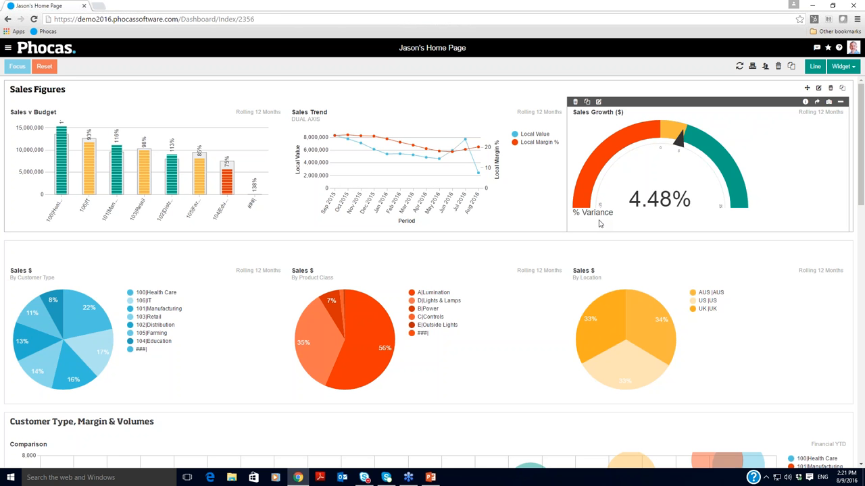
mouse_move(645, 210)
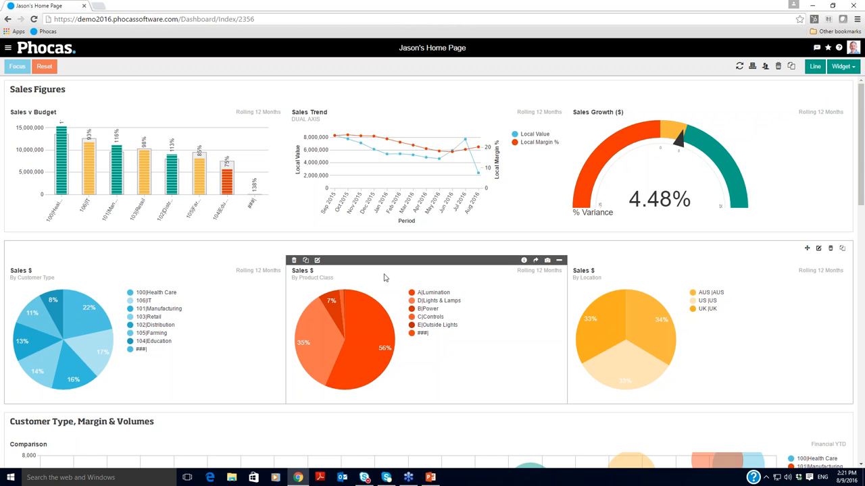
mouse_move(55, 321)
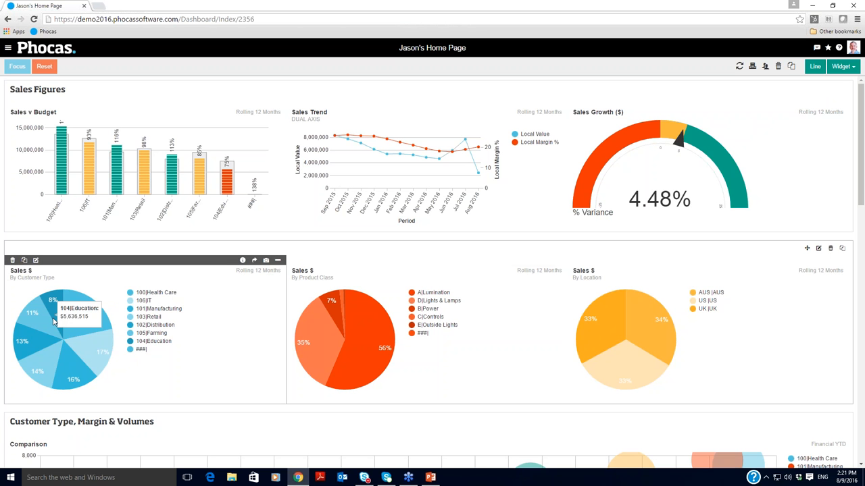
mouse_move(304, 325)
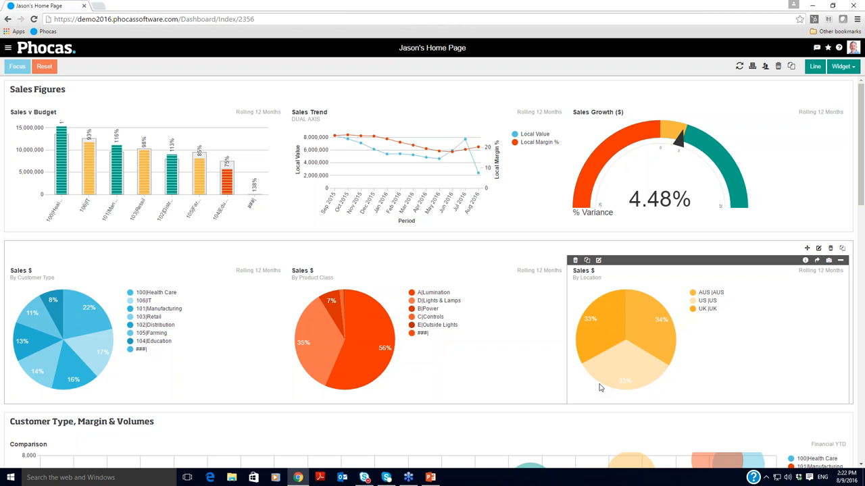
- Scroll past the Customer Type, Margin & Volumes chart to the Shortcuts widget
scroll("down", 3)
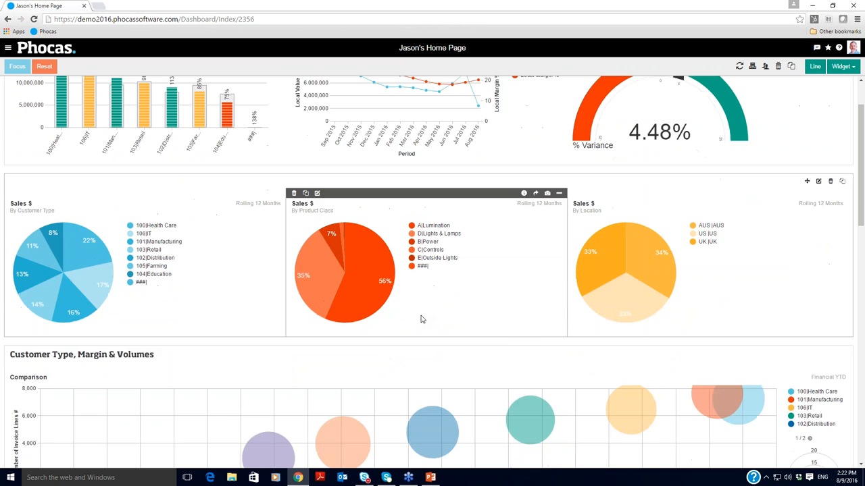
scroll("down", 3)
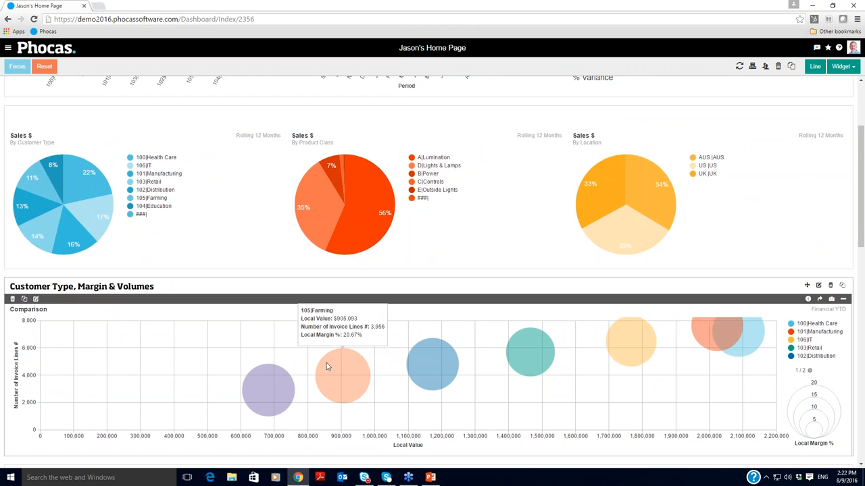
mouse_move(389, 397)
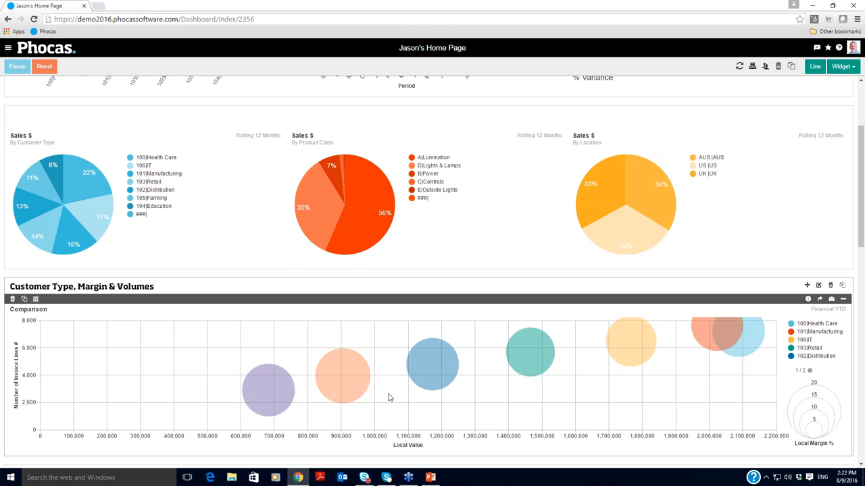
scroll("down", 3)
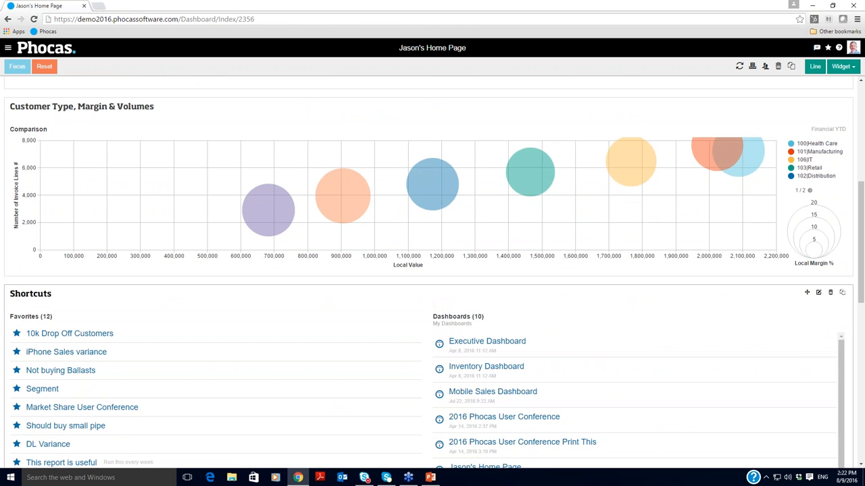
scroll("down", 3)
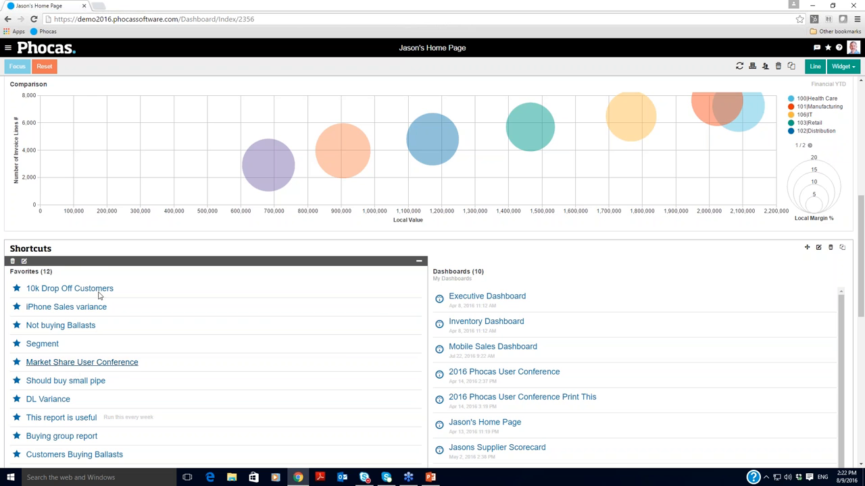
scroll("down", 3)
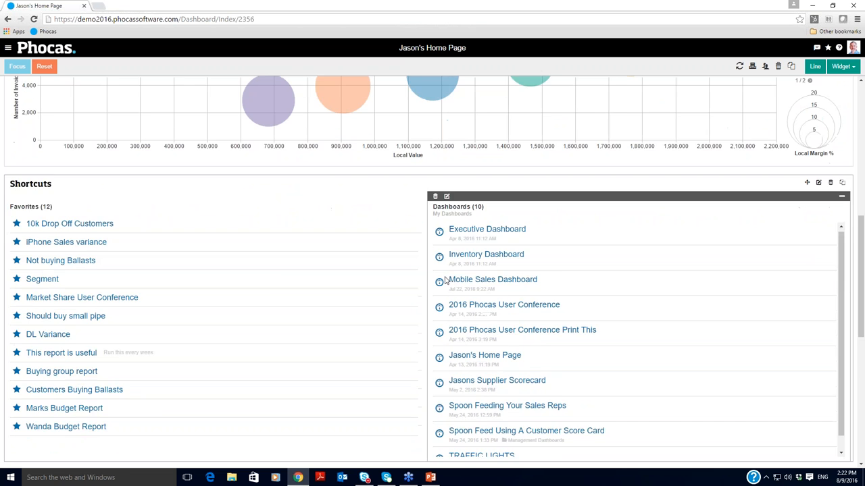
scroll("down", 3)
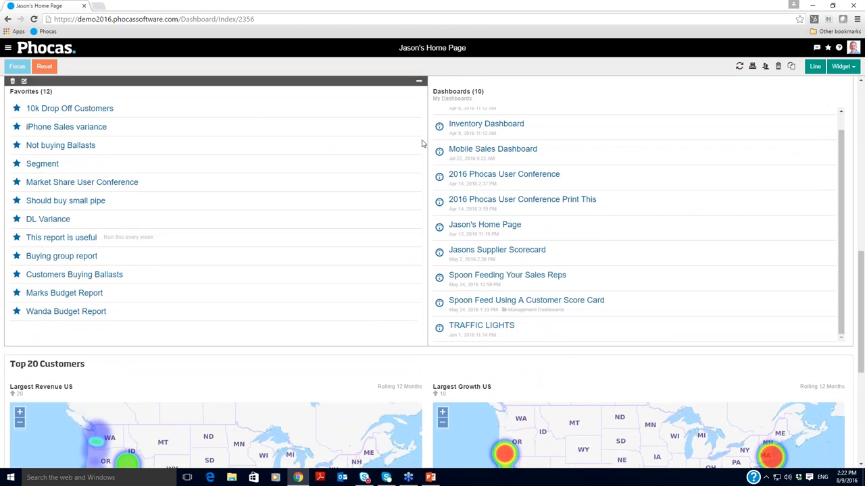
scroll("down", 3)
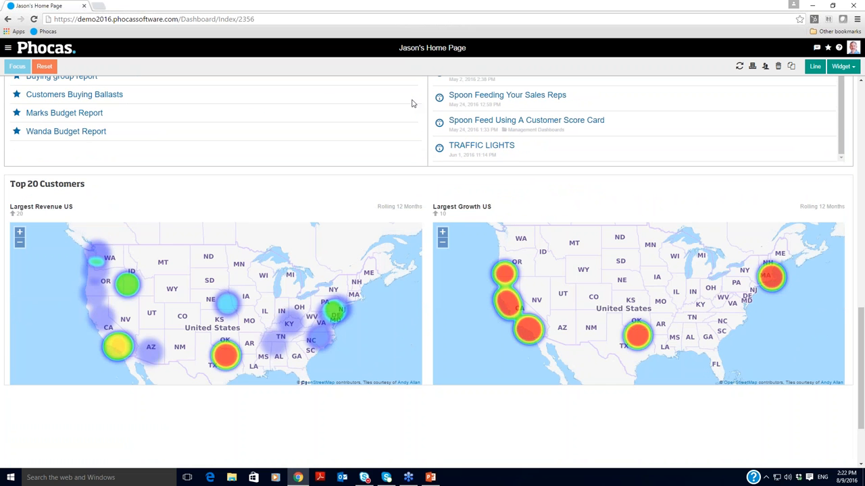
mouse_move(305, 444)
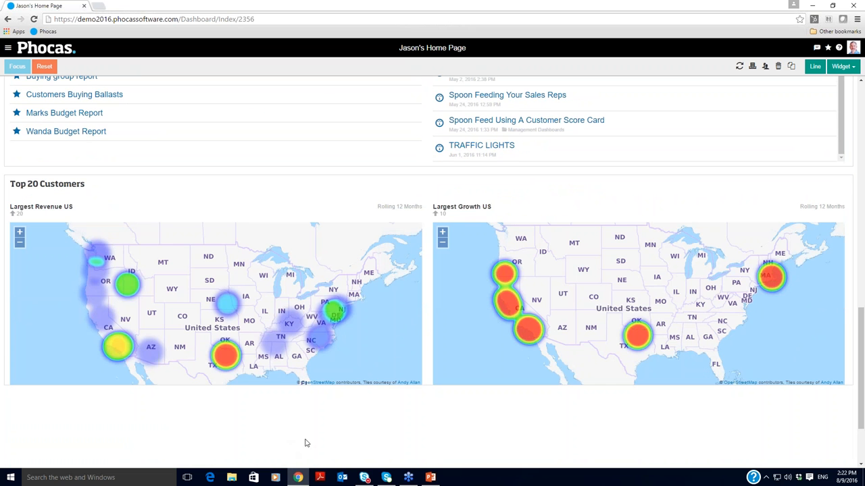
mouse_move(282, 433)
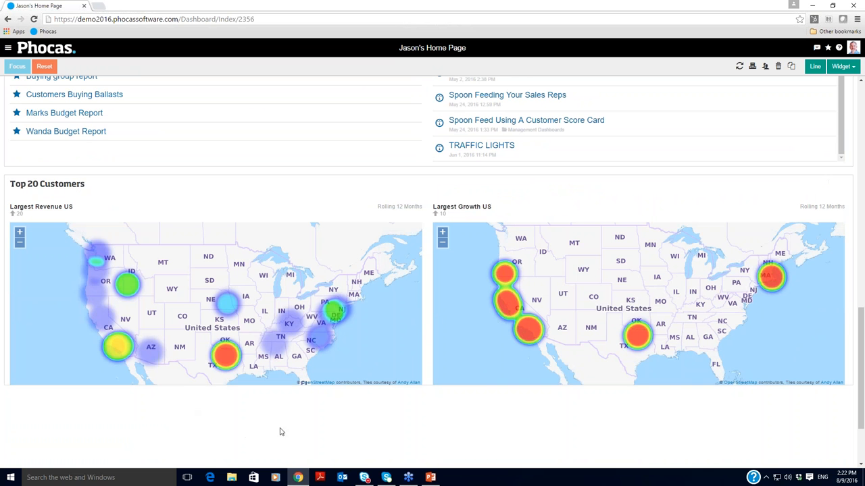
mouse_move(284, 423)
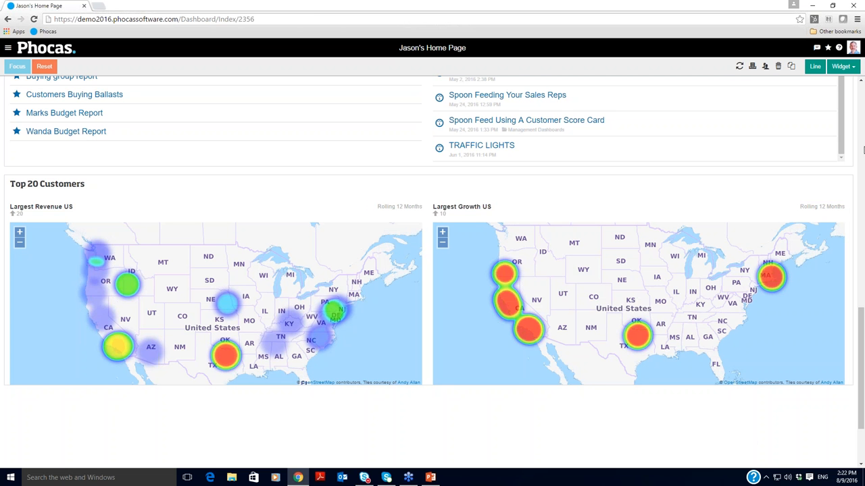
scroll("down", 3)
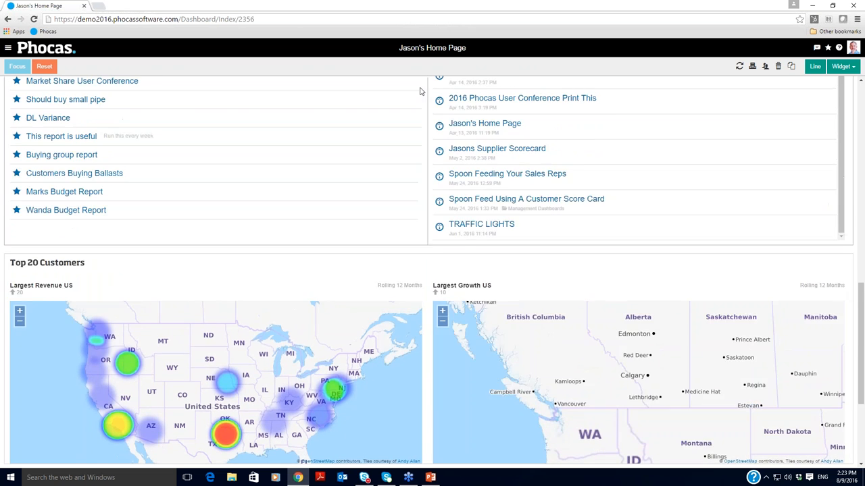
scroll("up", 3)
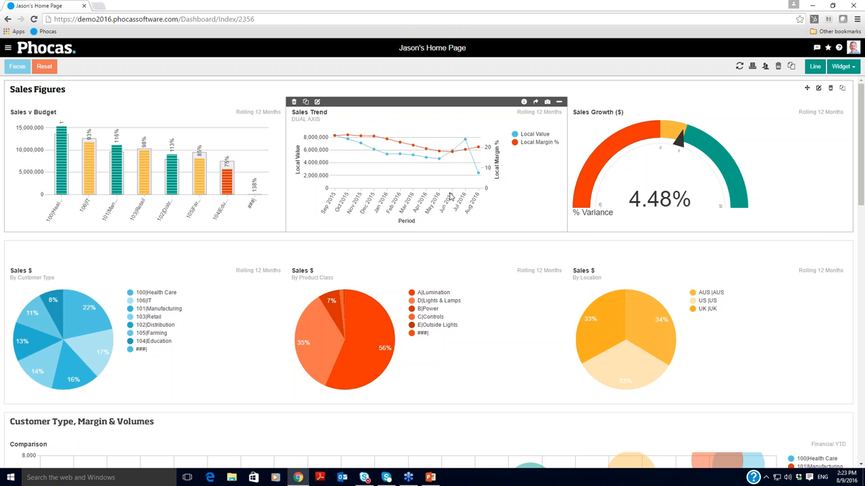
mouse_move(440, 210)
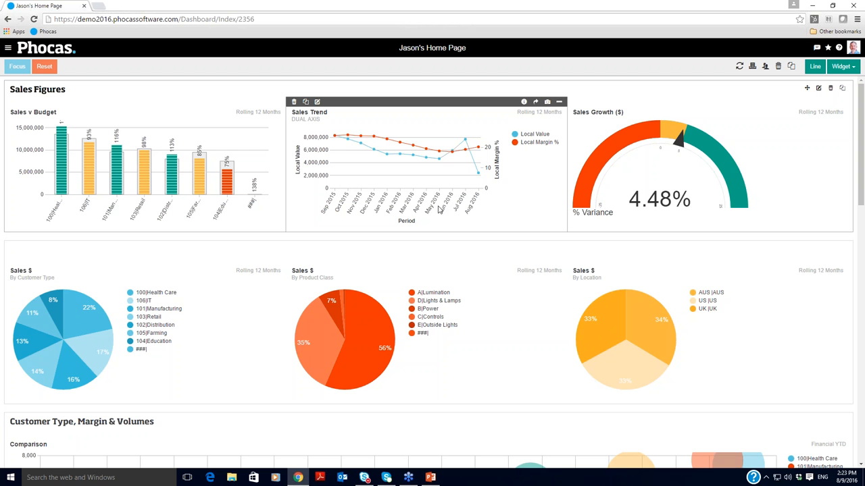
mouse_move(452, 227)
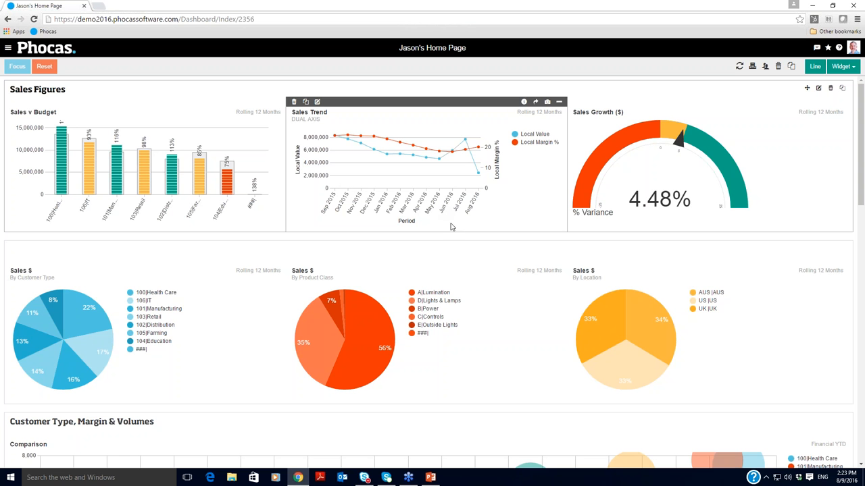
mouse_move(633, 336)
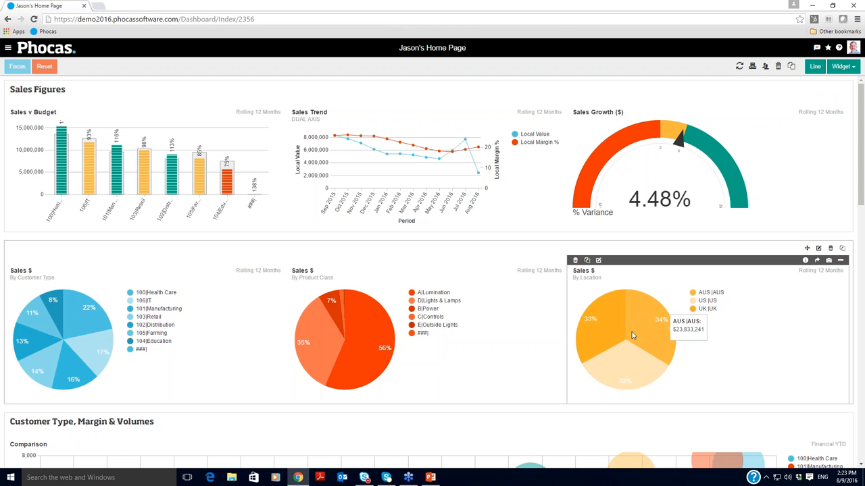
mouse_move(623, 373)
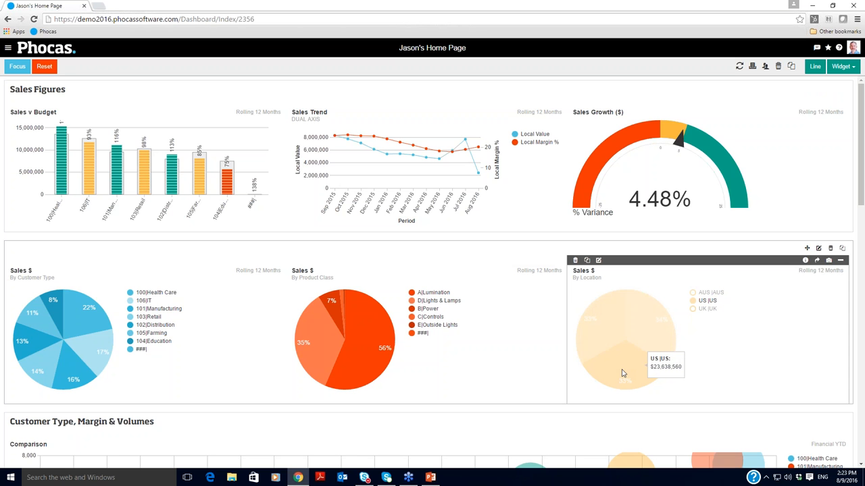
mouse_move(616, 376)
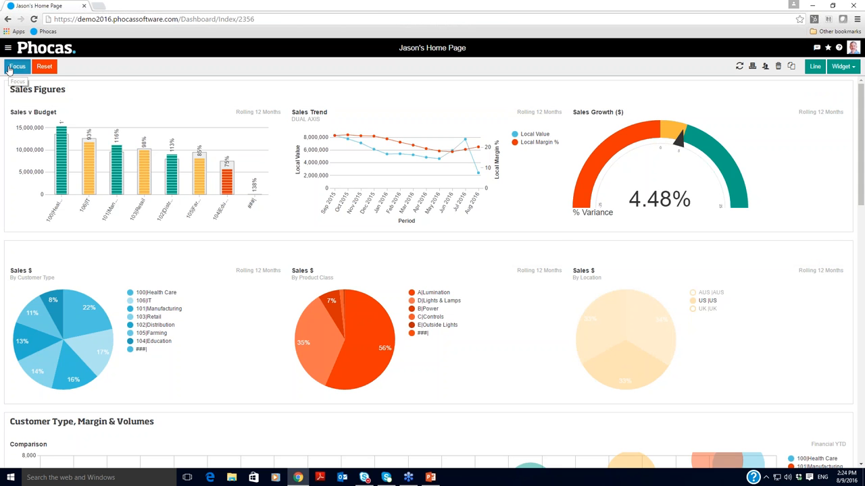
- Focus the dashboard on Country US and review the filtered charts
left_click(17, 66)
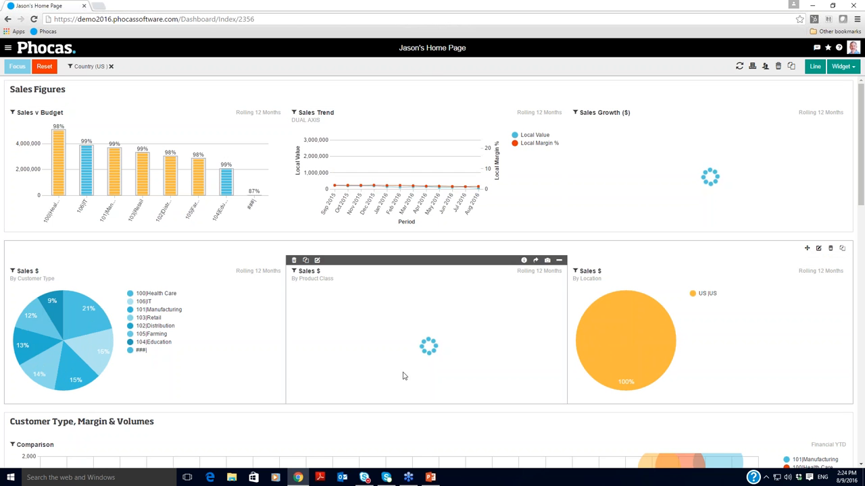
mouse_move(71, 360)
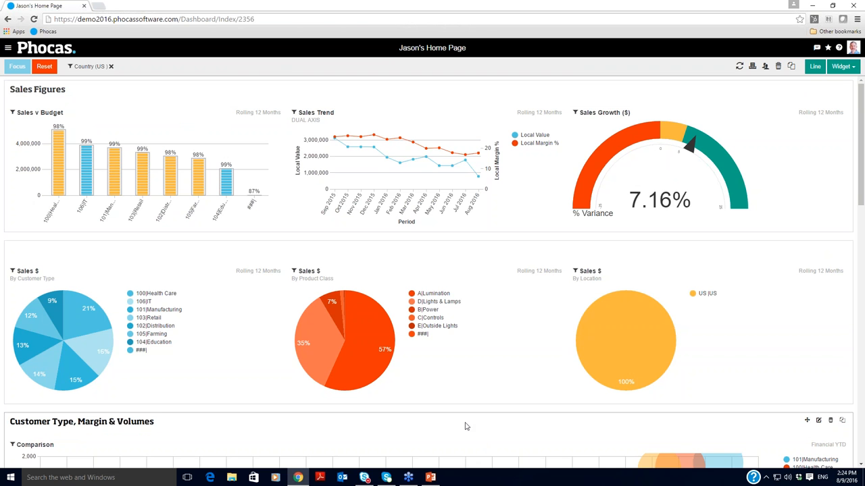
scroll("down", 3)
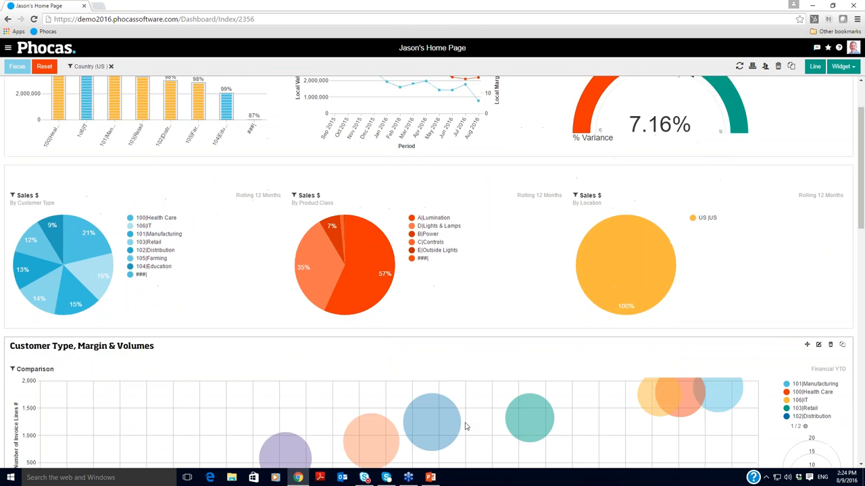
scroll("down", 3)
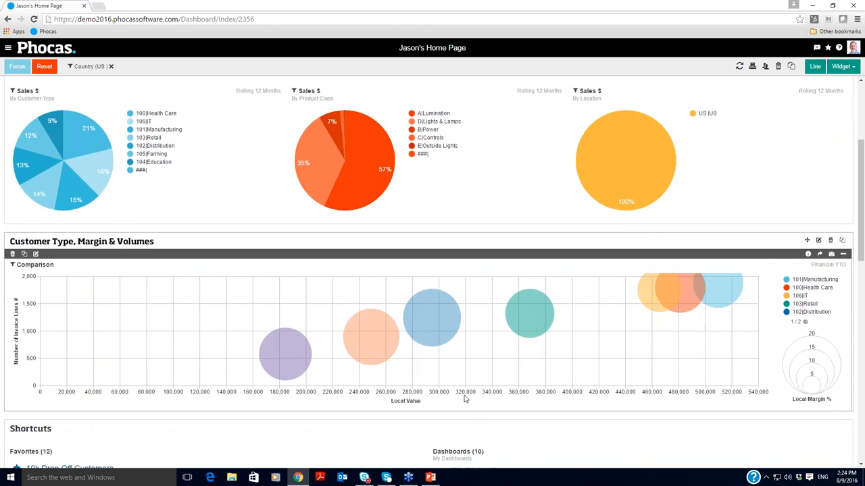
scroll("up", 3)
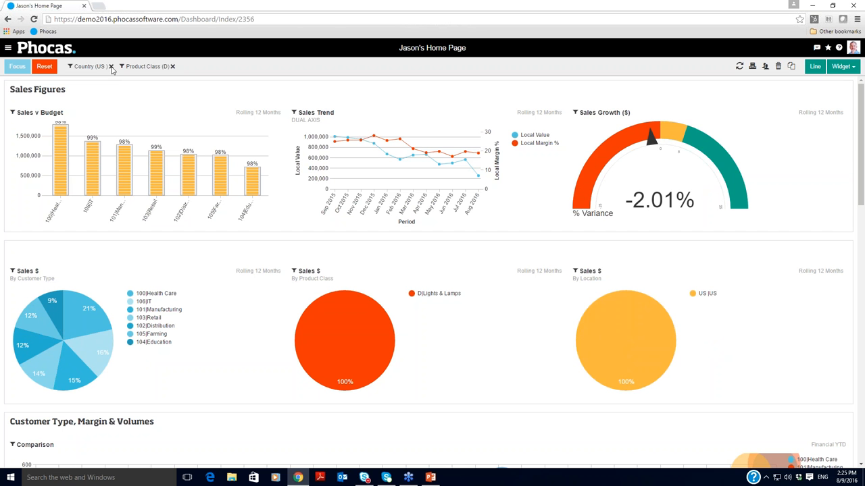
mouse_move(148, 69)
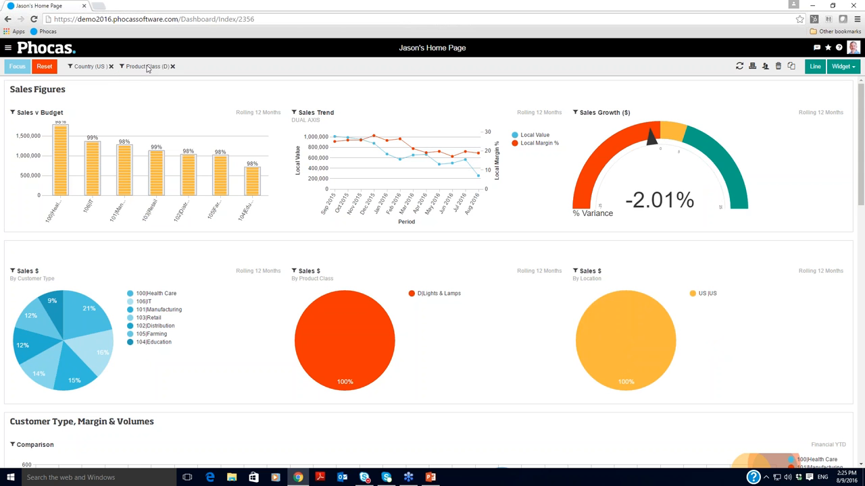
mouse_move(112, 70)
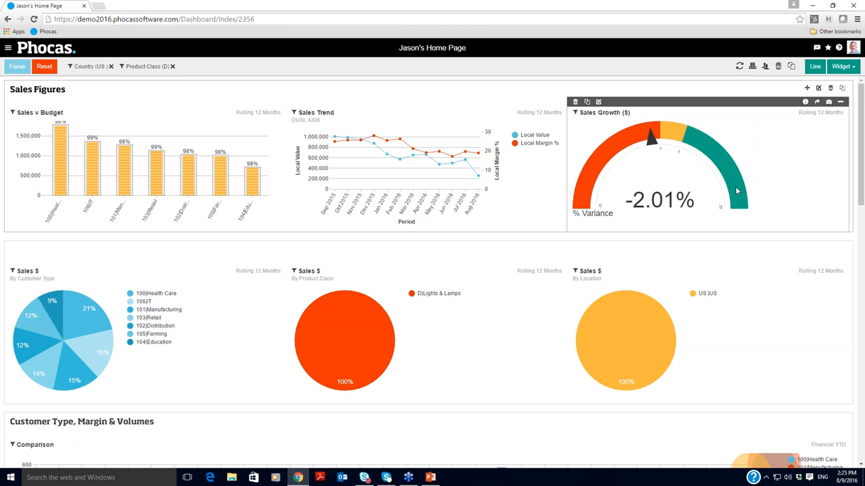
mouse_move(718, 156)
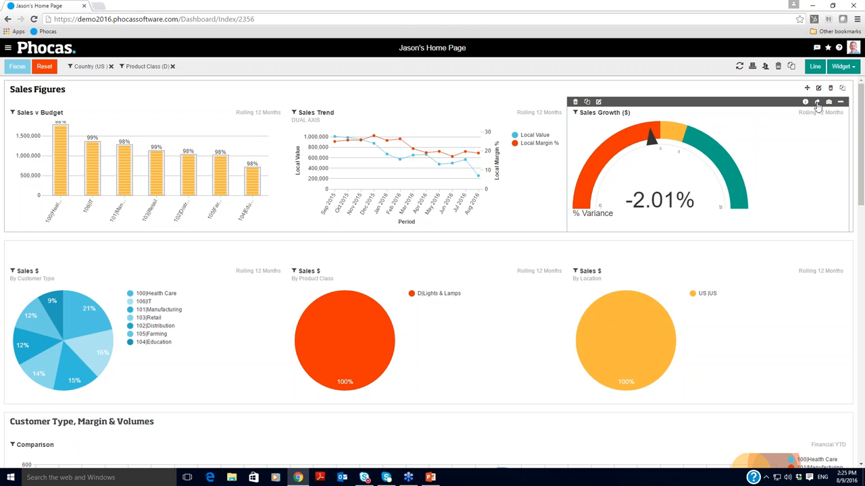
- Open the Sales Growth widget's figures as a detailed table
left_click(816, 101)
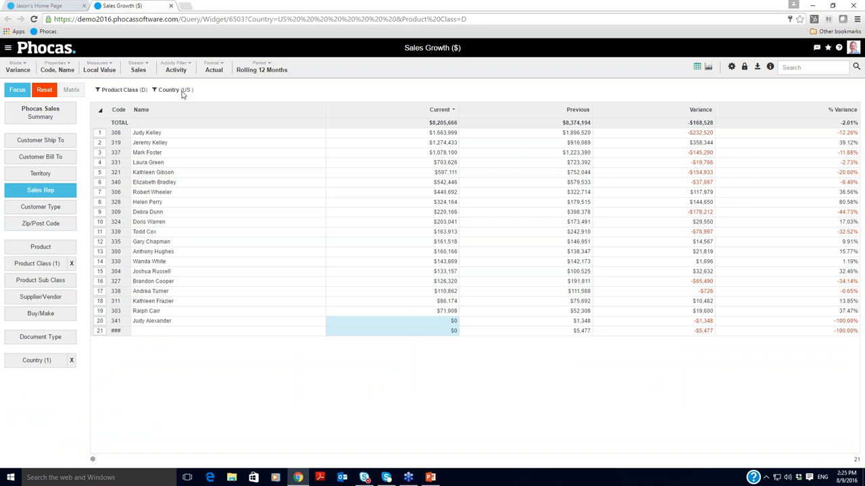
mouse_move(198, 95)
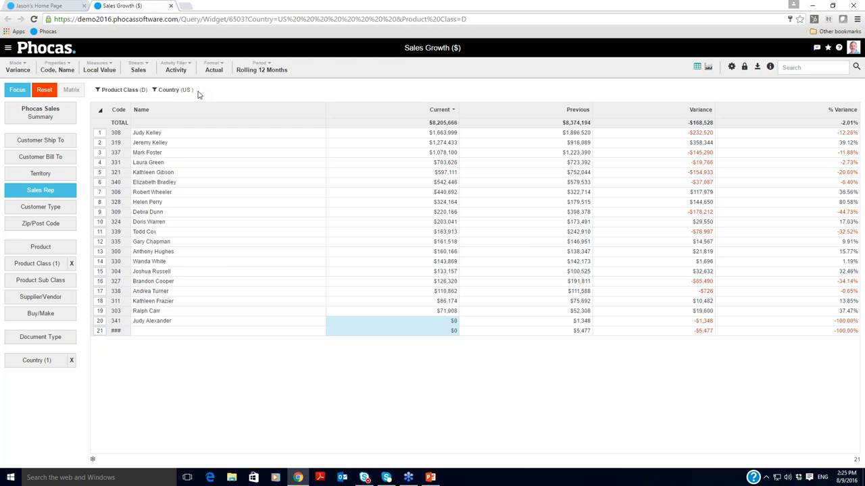
mouse_move(543, 347)
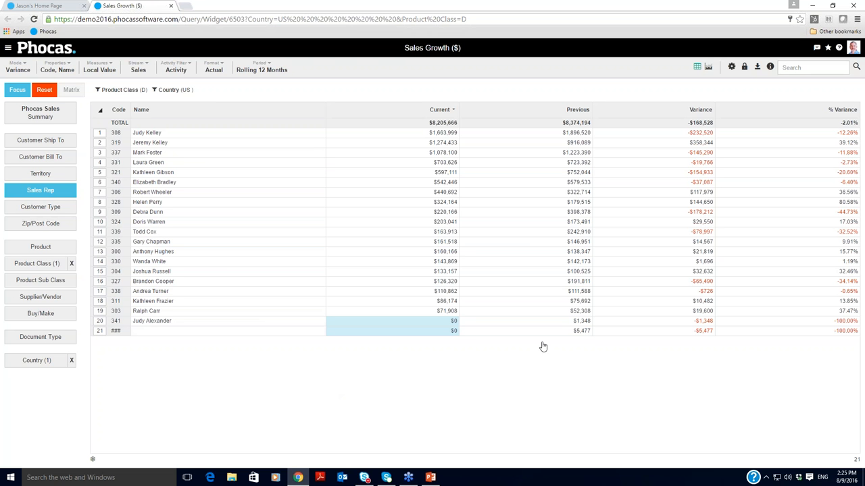
mouse_move(700, 301)
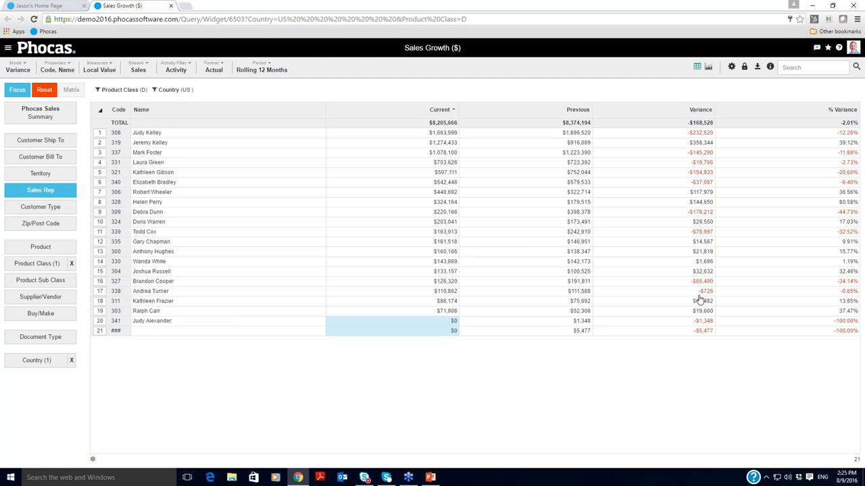
mouse_move(670, 163)
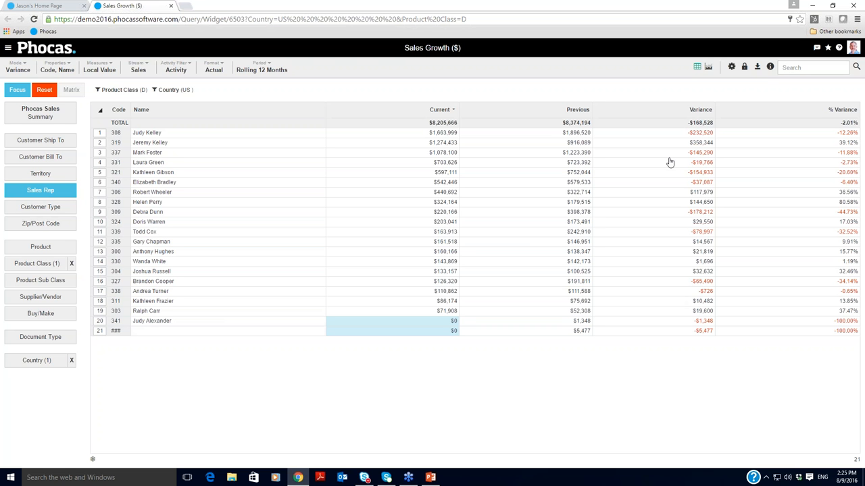
mouse_move(447, 147)
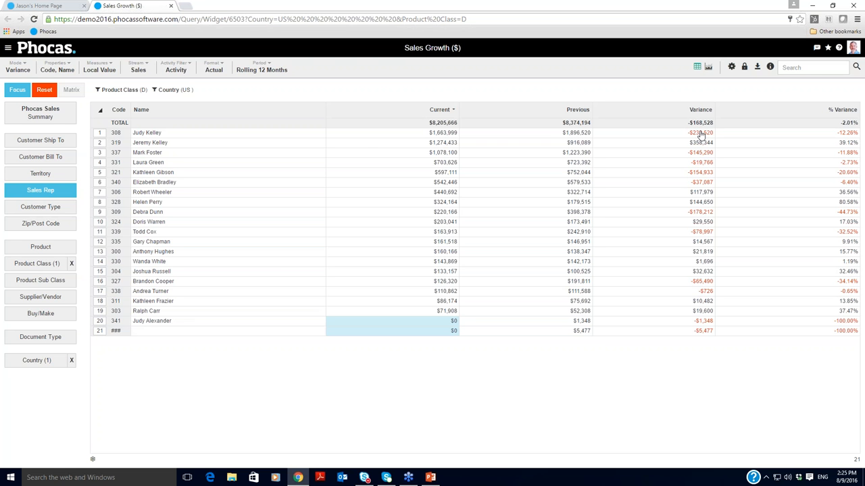
mouse_move(699, 178)
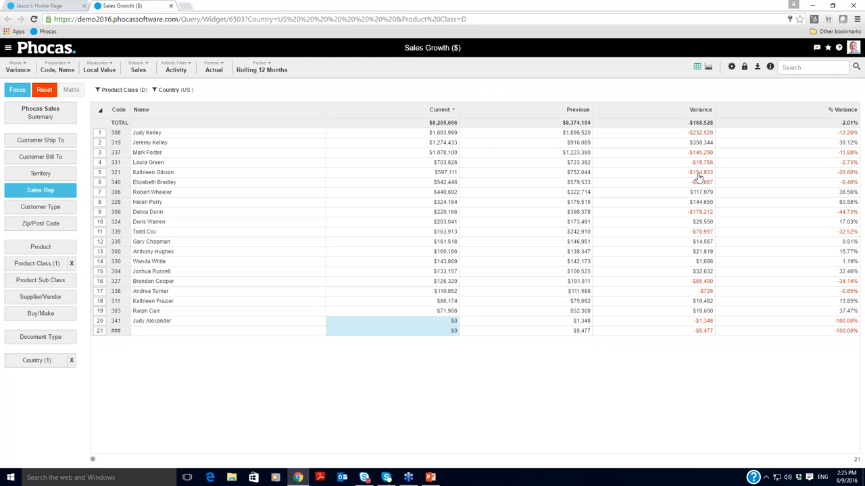
mouse_move(690, 138)
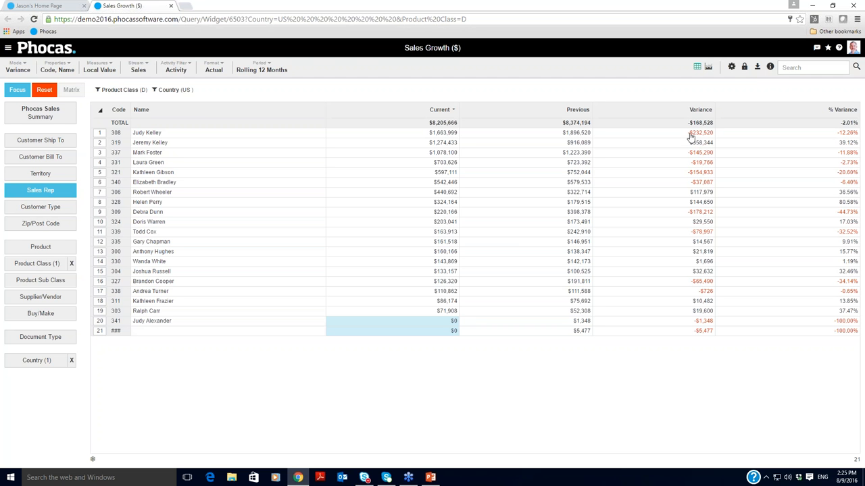
mouse_move(100, 134)
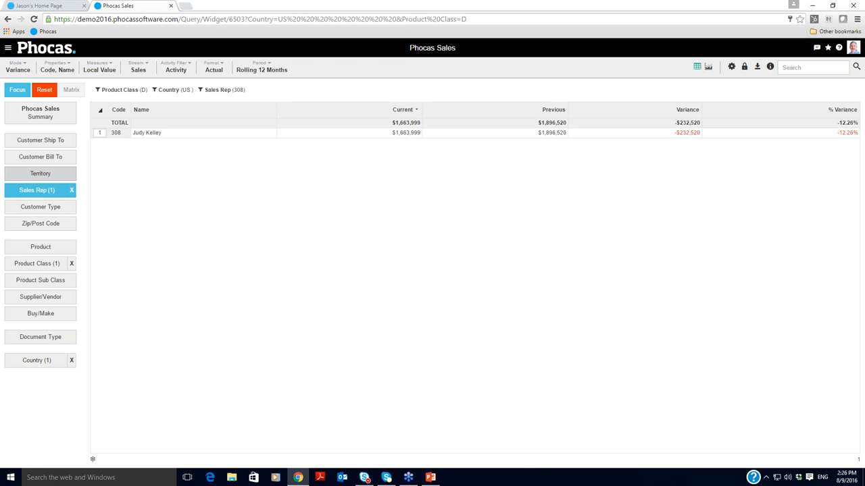
- Break the rep 308 sales down by territory in the left dimension panel
left_click(40, 174)
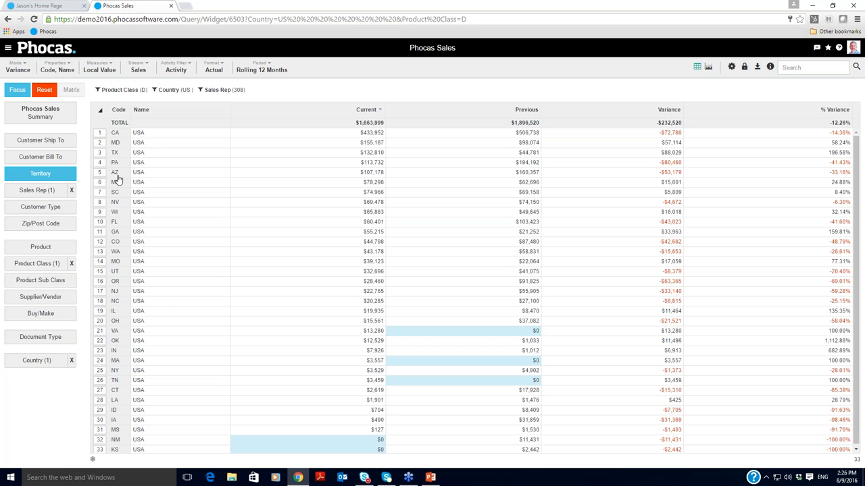
mouse_move(108, 360)
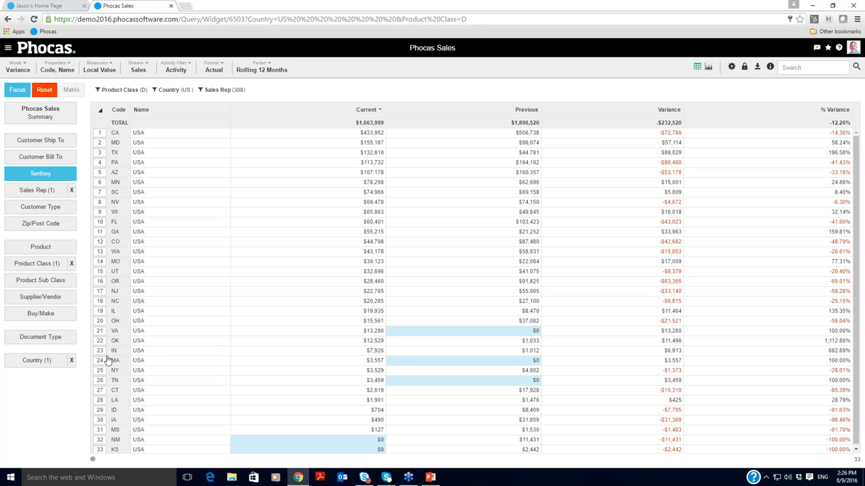
mouse_move(157, 320)
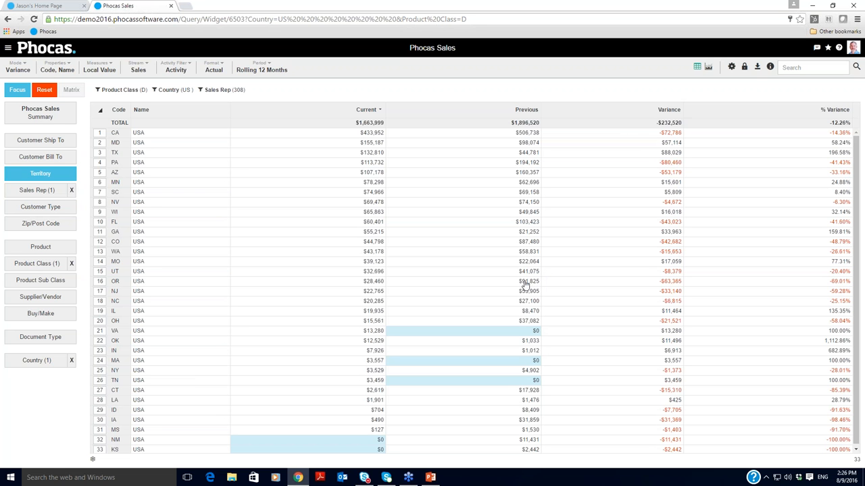
mouse_move(635, 282)
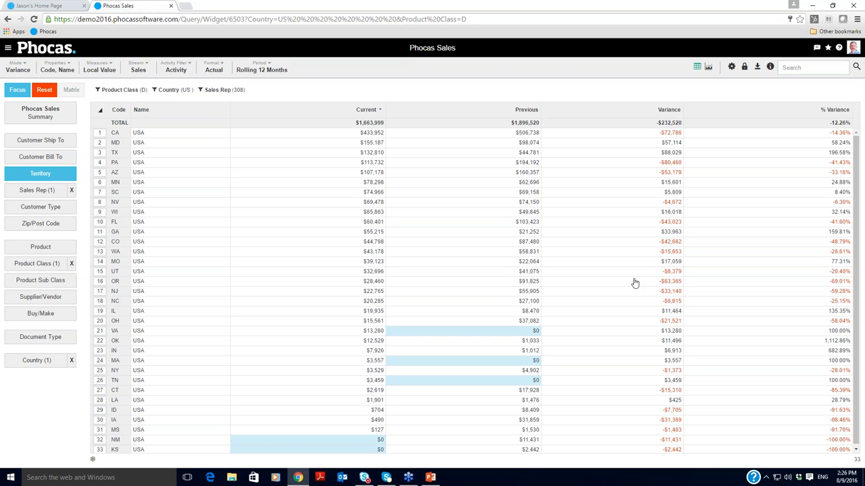
mouse_move(233, 199)
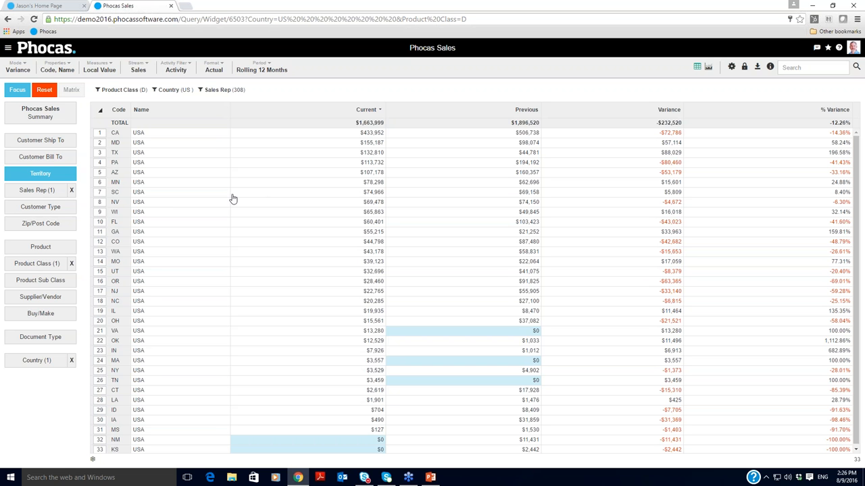
left_click(40, 207)
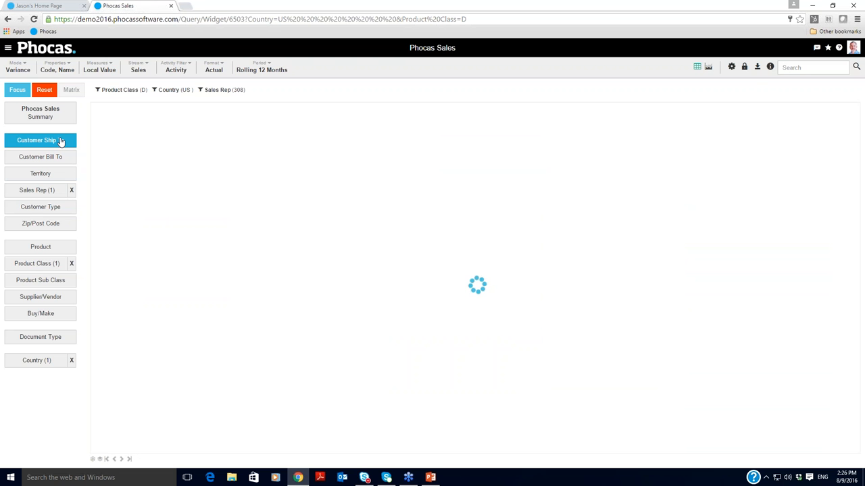
left_click(39, 139)
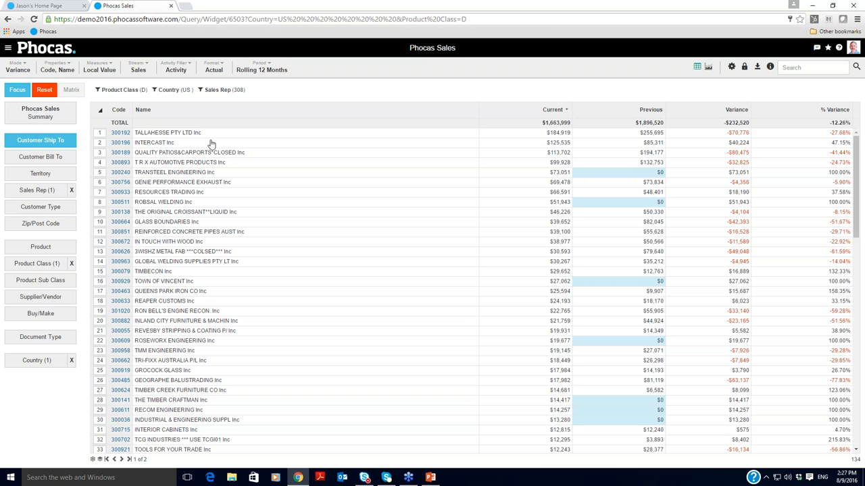
mouse_move(716, 328)
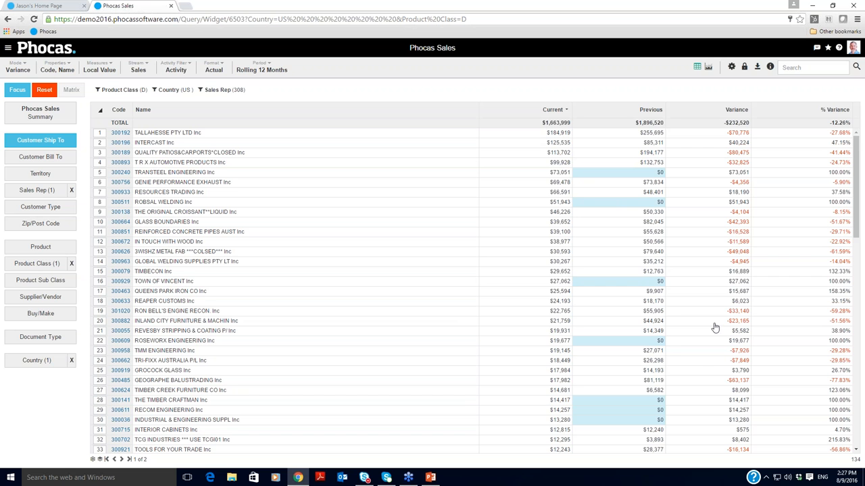
mouse_move(658, 376)
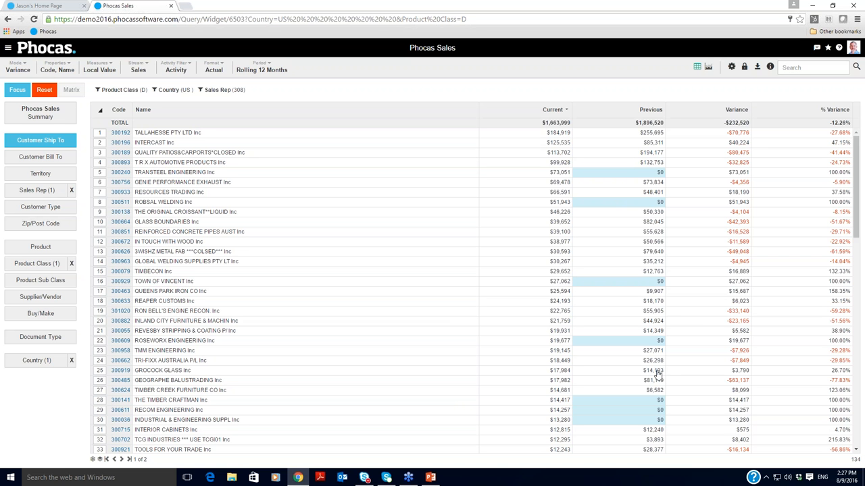
mouse_move(732, 384)
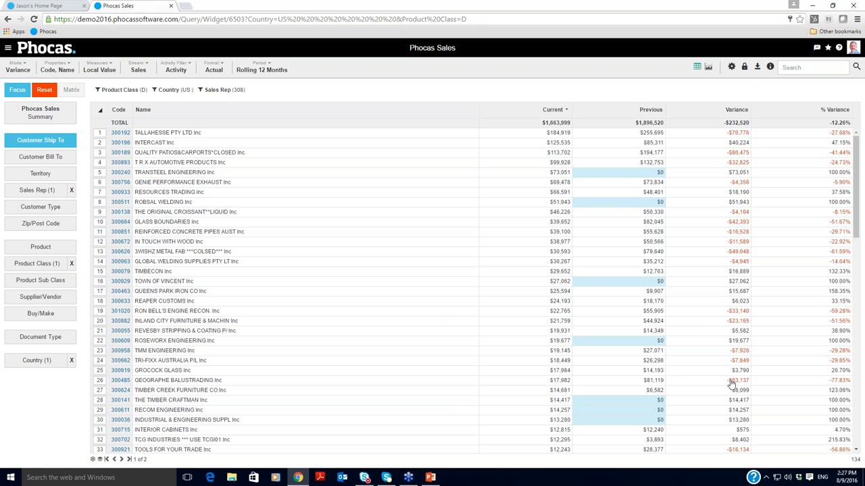
mouse_move(834, 386)
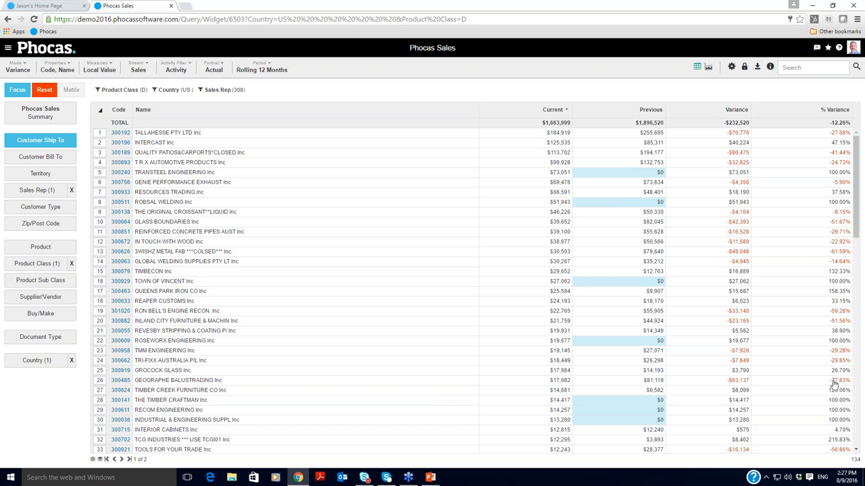
mouse_move(256, 392)
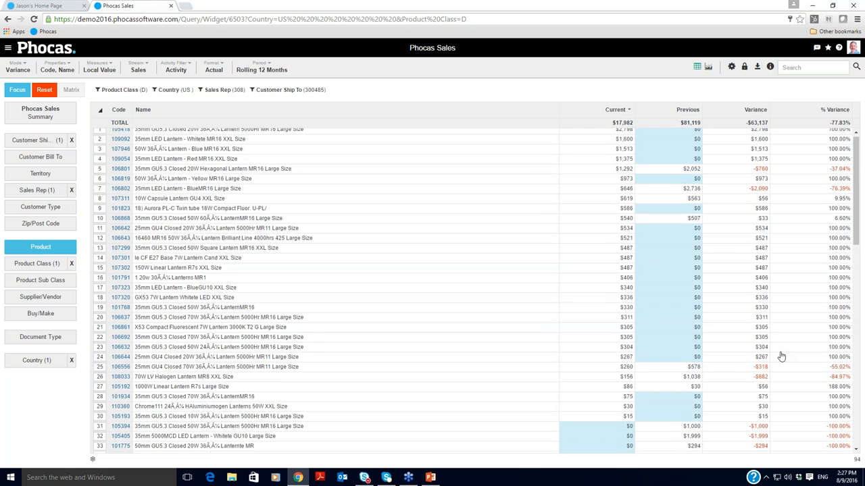
- Scroll through the product sales for GEOGRAPHE BALUSTRADING Inc (customer 300485)
scroll("down", 3)
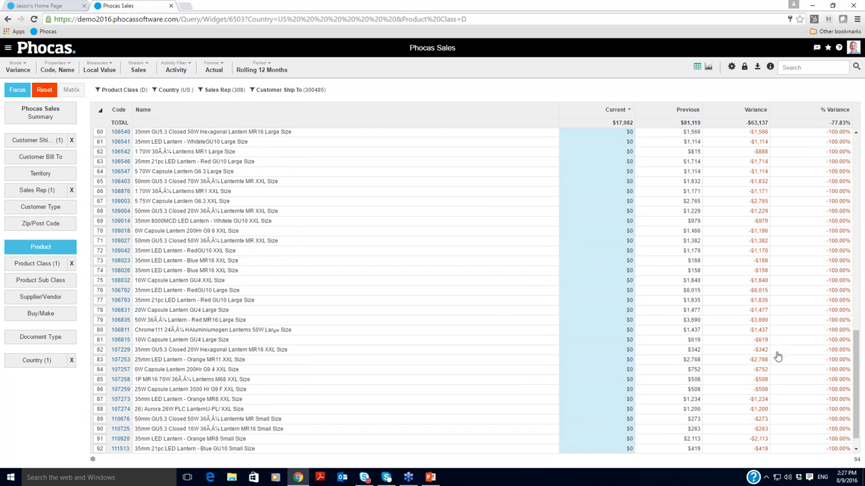
- Return to the top of the product table and open the Measures list
scroll("up", 3)
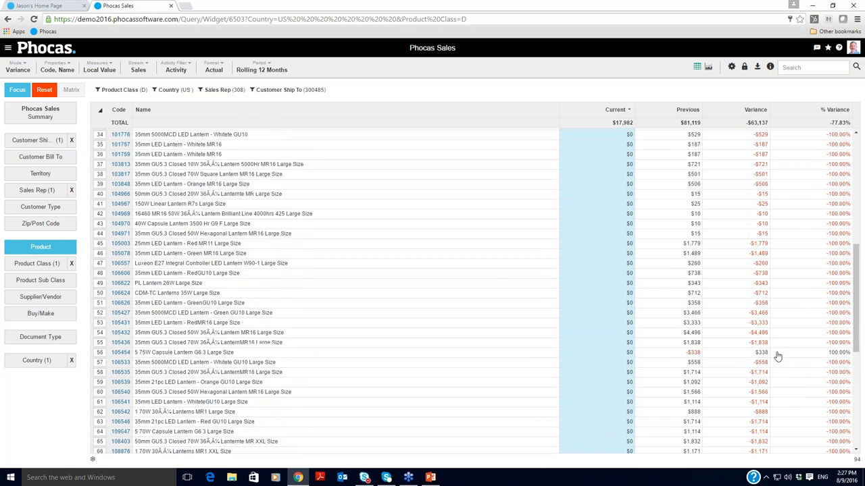
left_click(616, 110)
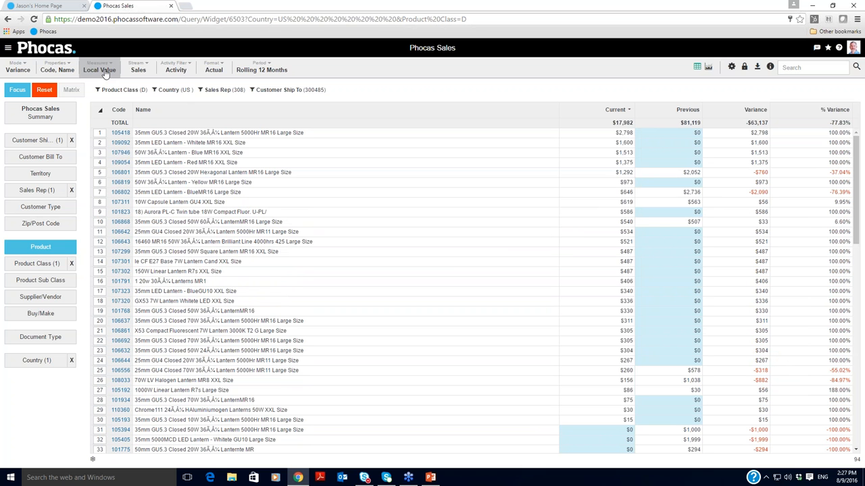
left_click(99, 67)
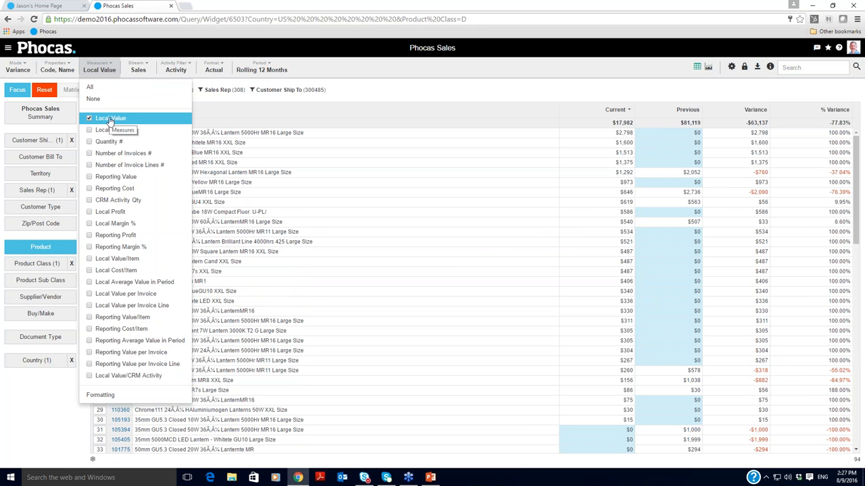
- Add Quantity # as a second measure beside Local Value
left_click(109, 141)
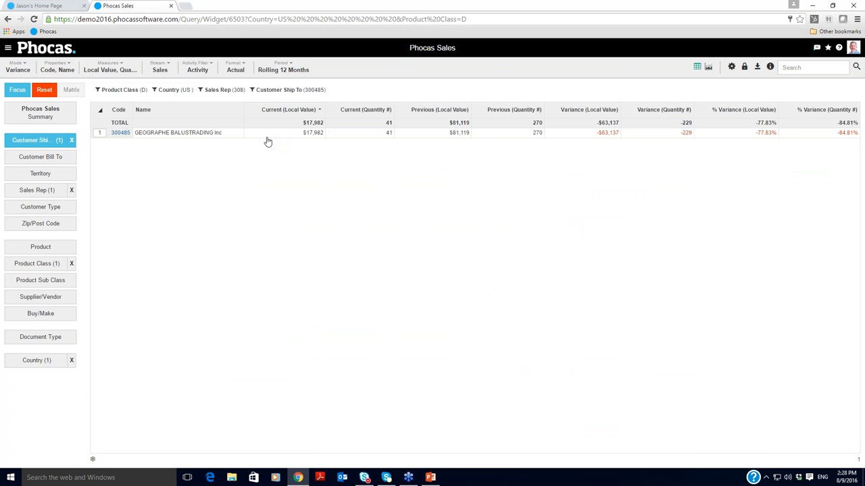
mouse_move(407, 140)
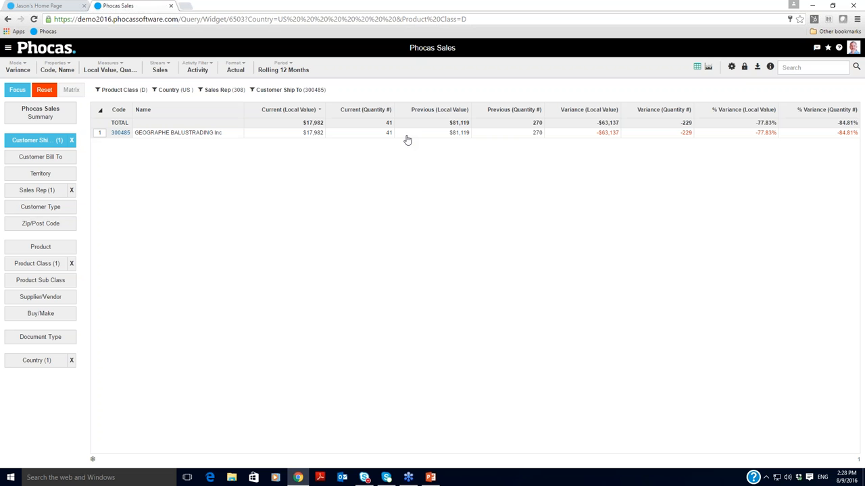
mouse_move(130, 141)
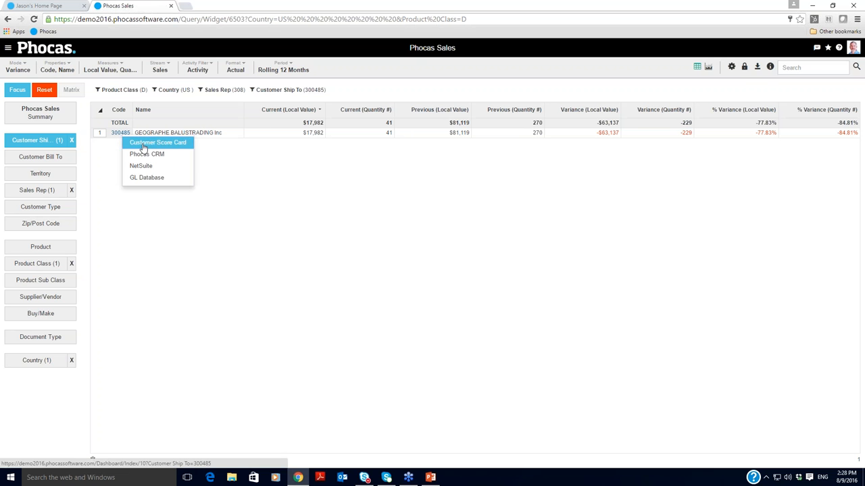
left_click(157, 143)
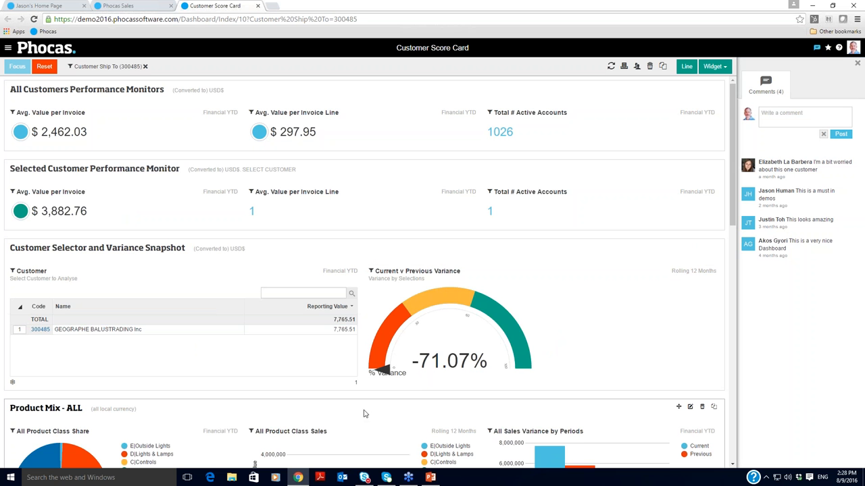
scroll("down", 3)
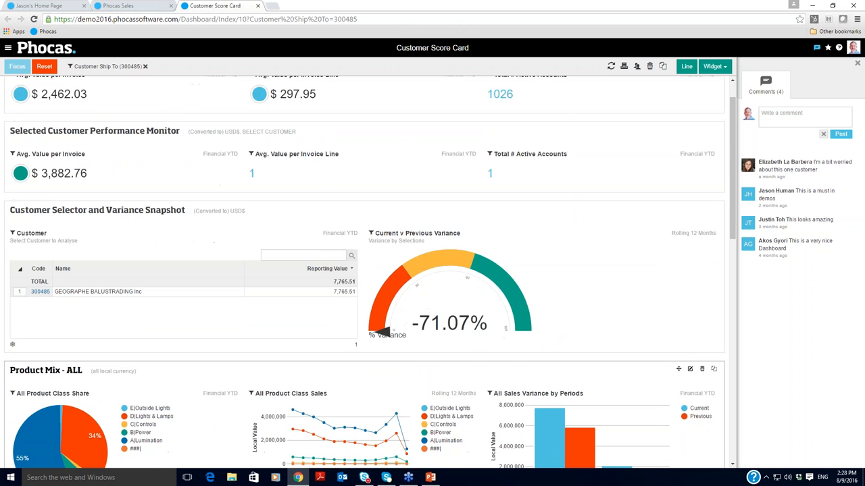
scroll("down", 3)
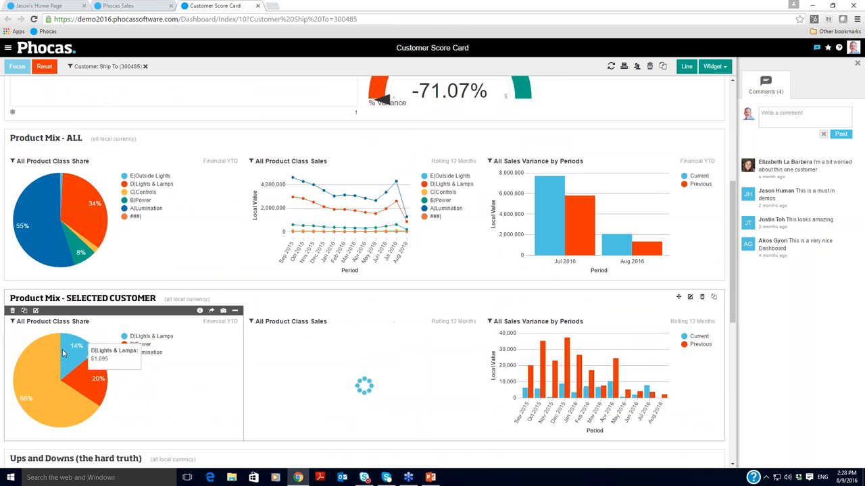
mouse_move(151, 410)
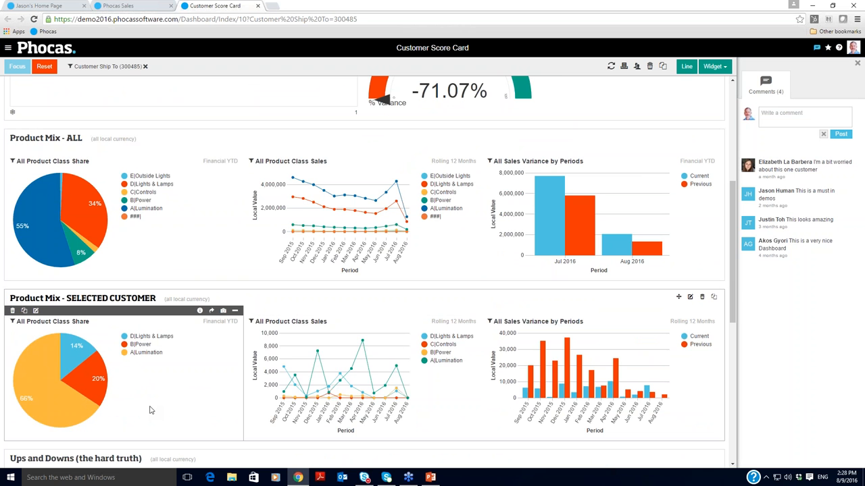
mouse_move(185, 398)
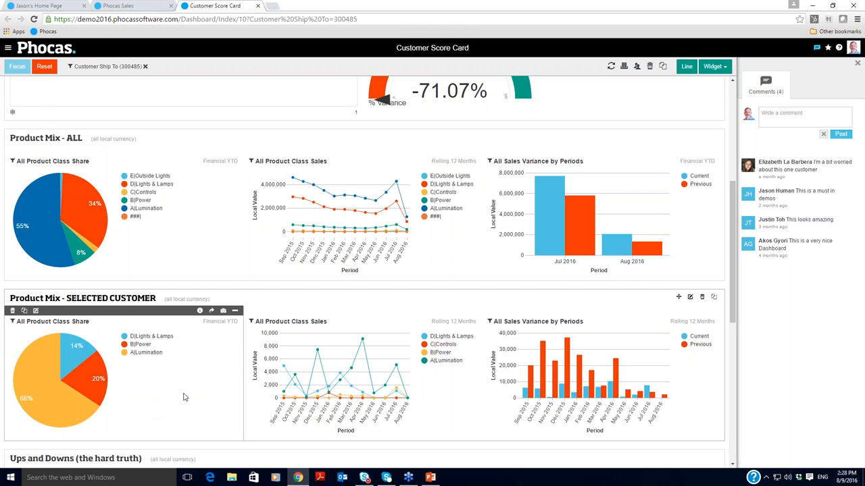
scroll("down", 3)
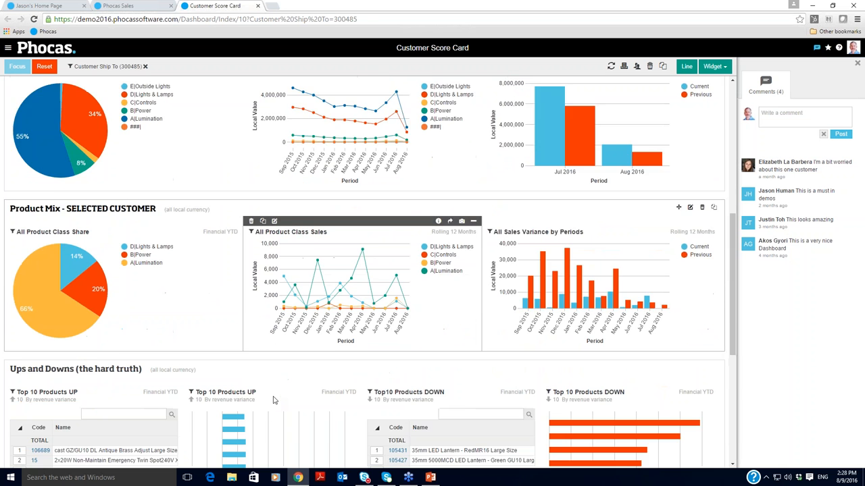
scroll("down", 3)
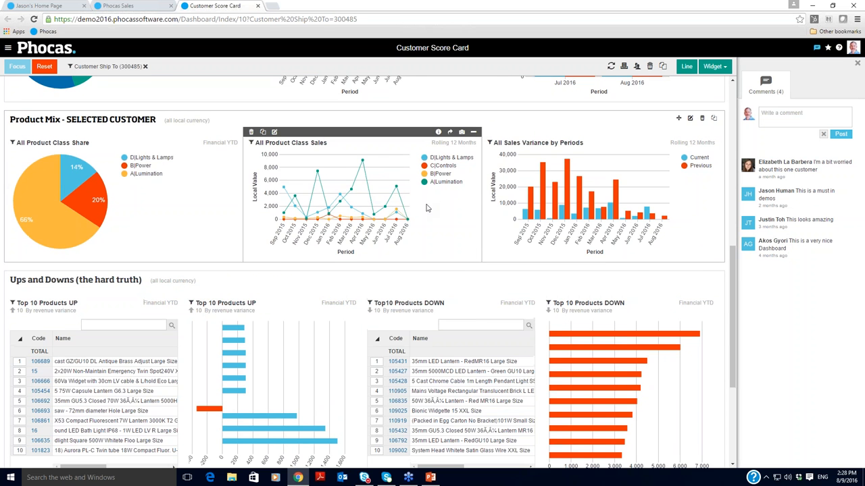
scroll("up", 3)
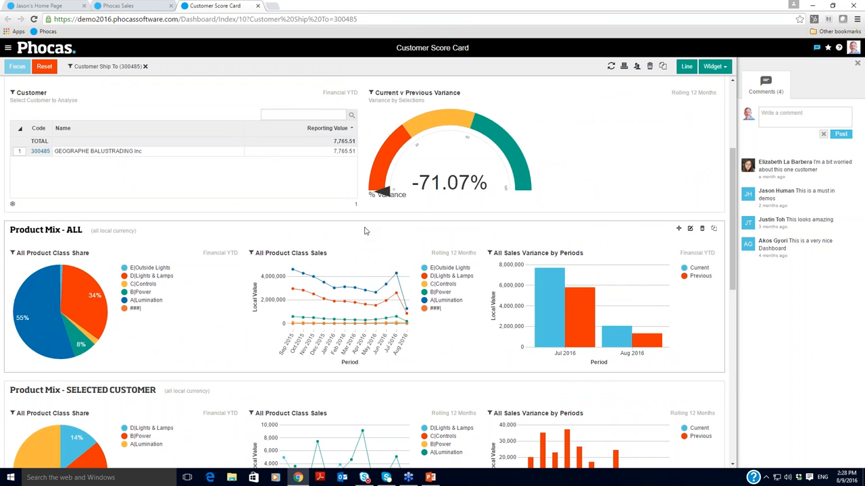
scroll("up", 3)
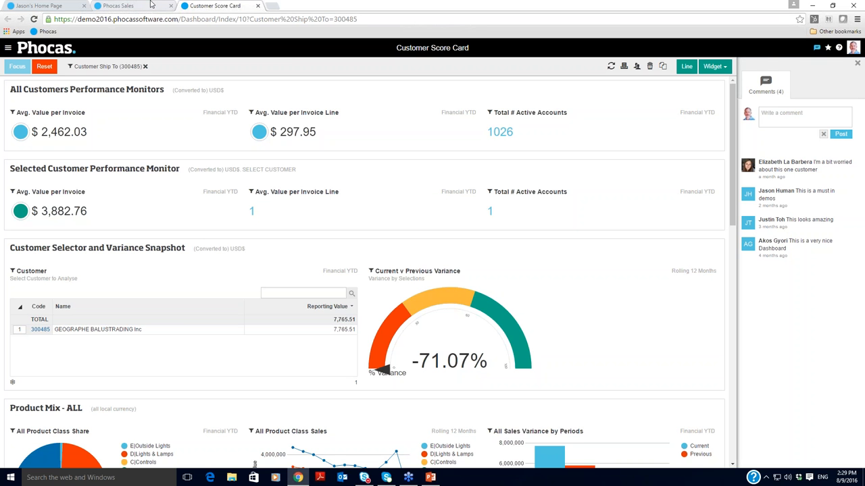
- Reset all filters, view Product Sub Class in Variance mode, and open Measures
left_click(119, 5)
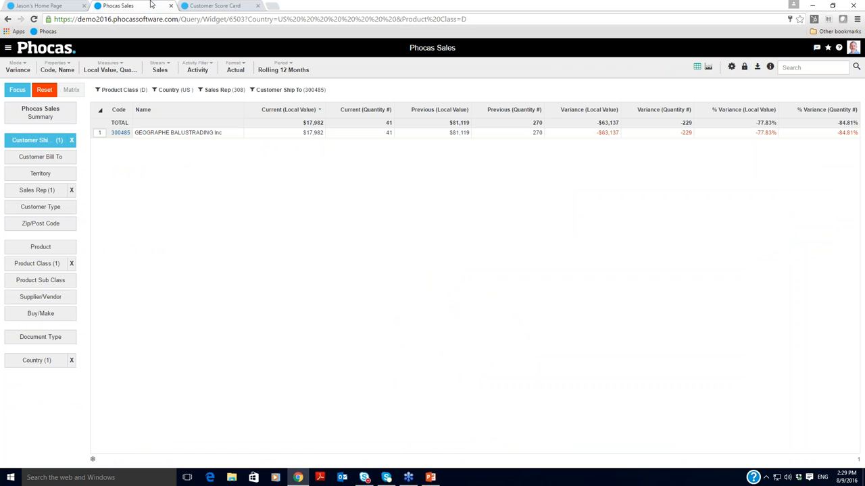
mouse_move(37, 263)
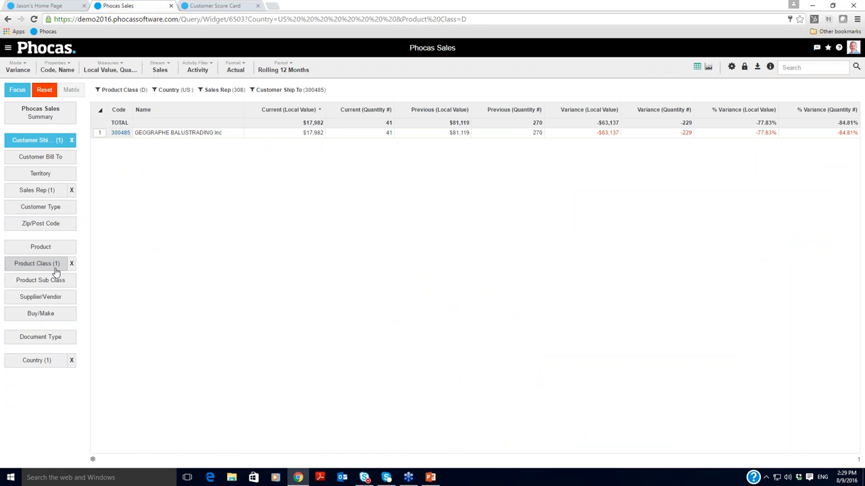
mouse_move(413, 131)
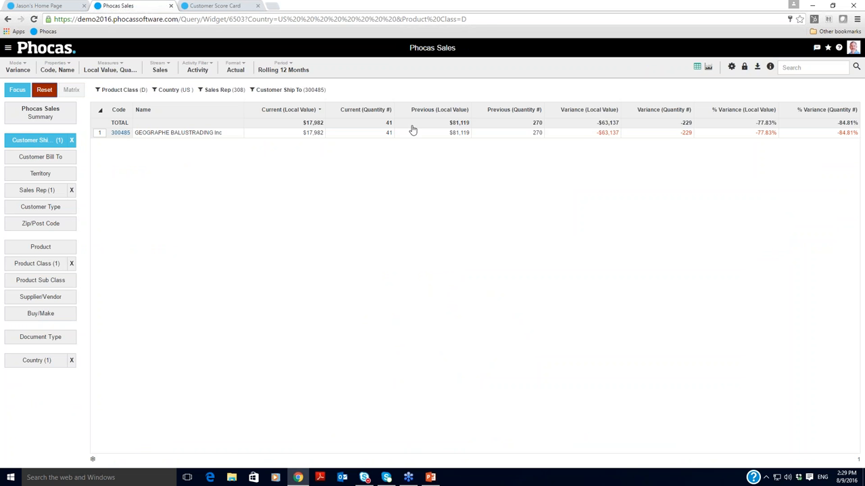
left_click(44, 89)
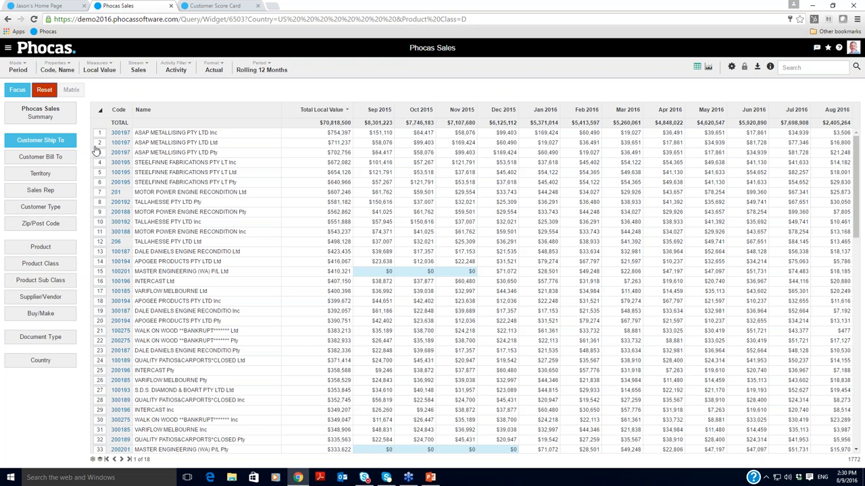
left_click(40, 280)
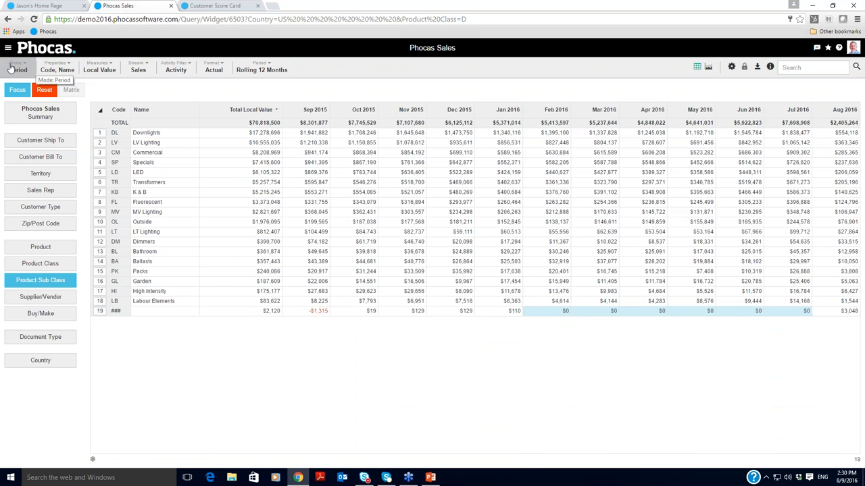
left_click(17, 66)
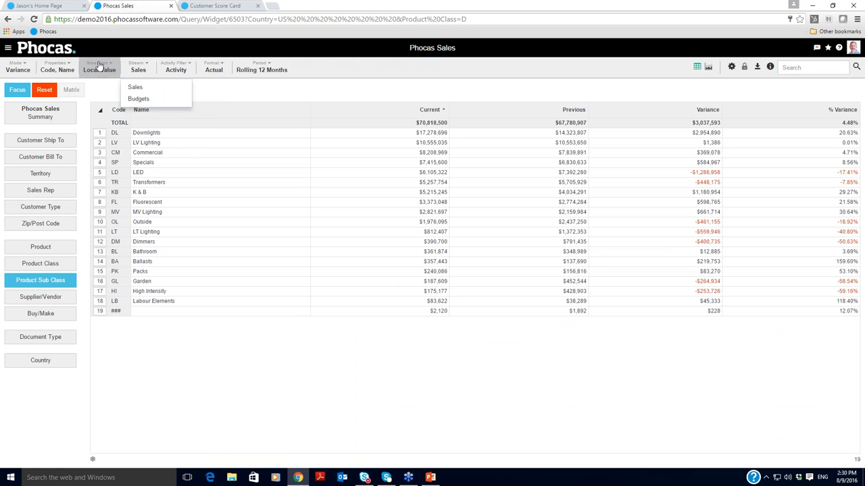
left_click(98, 63)
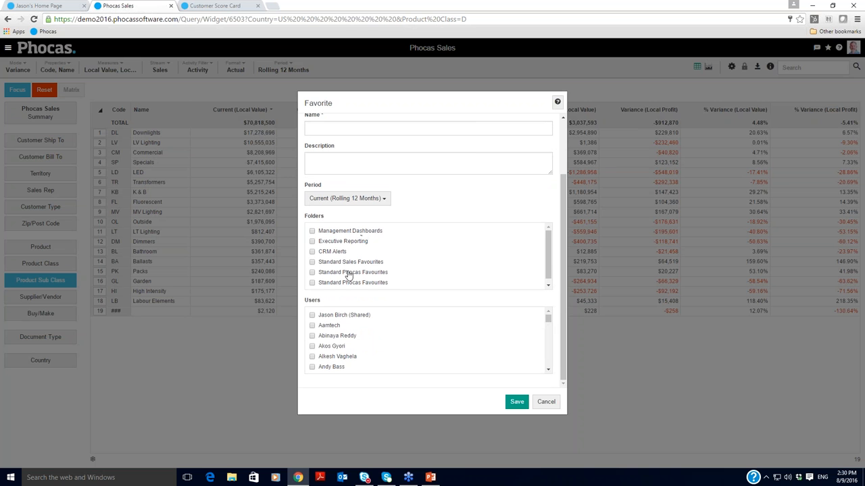
mouse_move(336, 251)
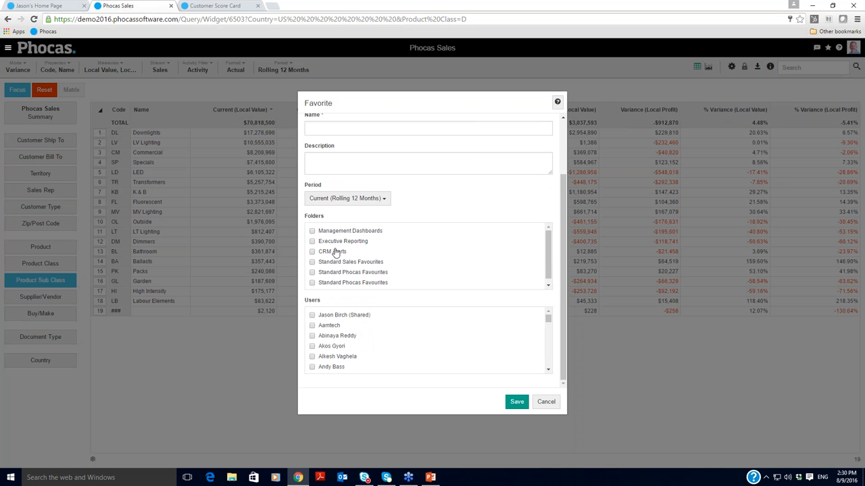
mouse_move(331, 314)
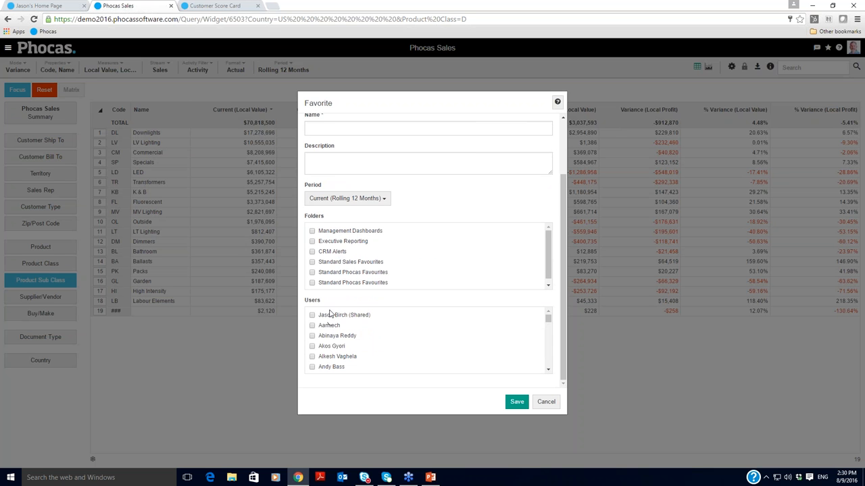
mouse_move(326, 356)
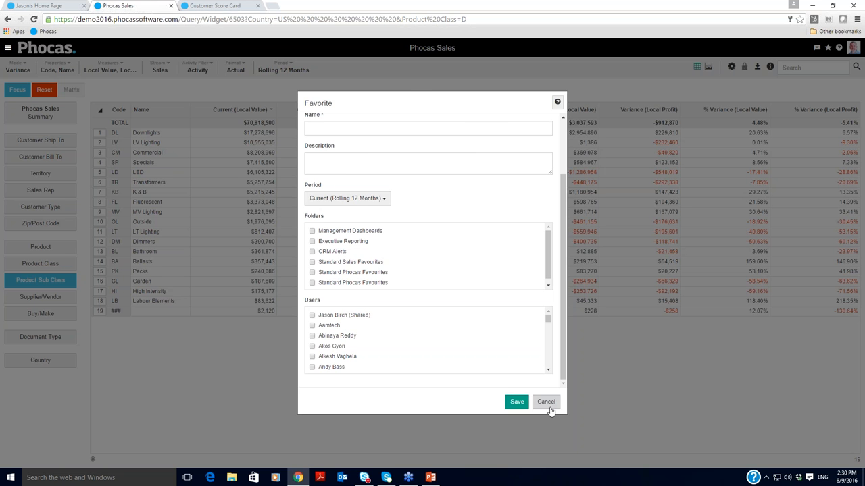
- Cancel the Favorite dialog without saving the view
left_click(546, 401)
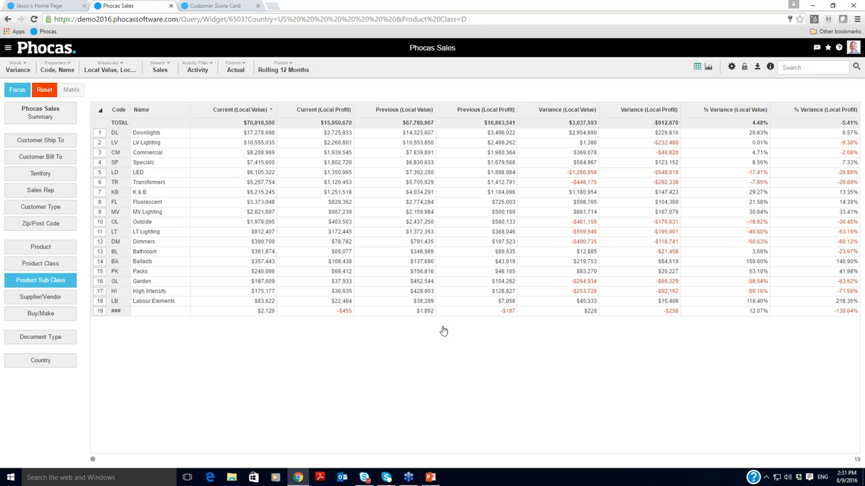
mouse_move(462, 334)
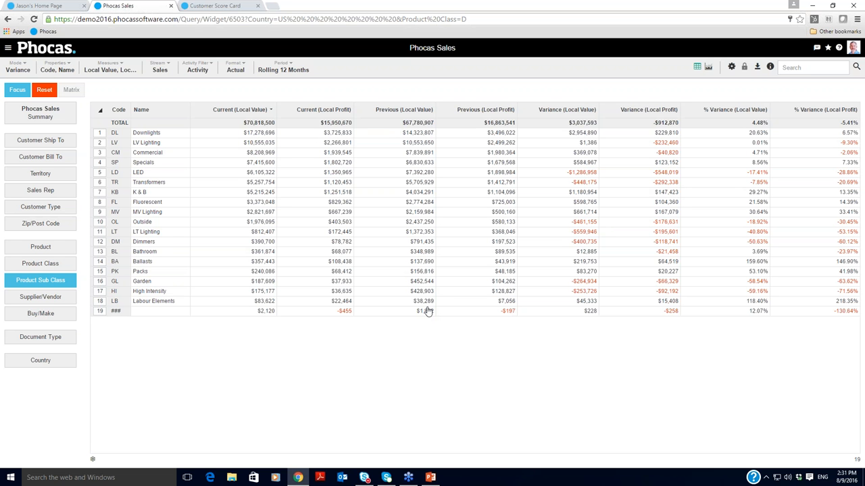
mouse_move(429, 350)
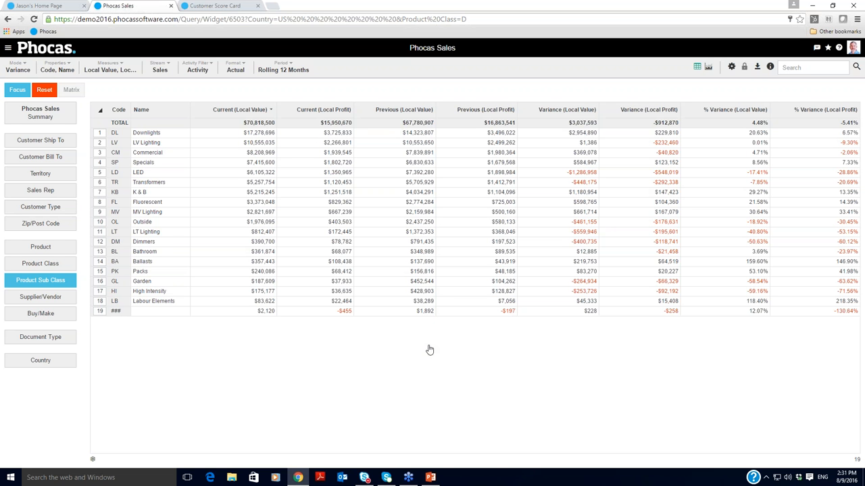
mouse_move(447, 93)
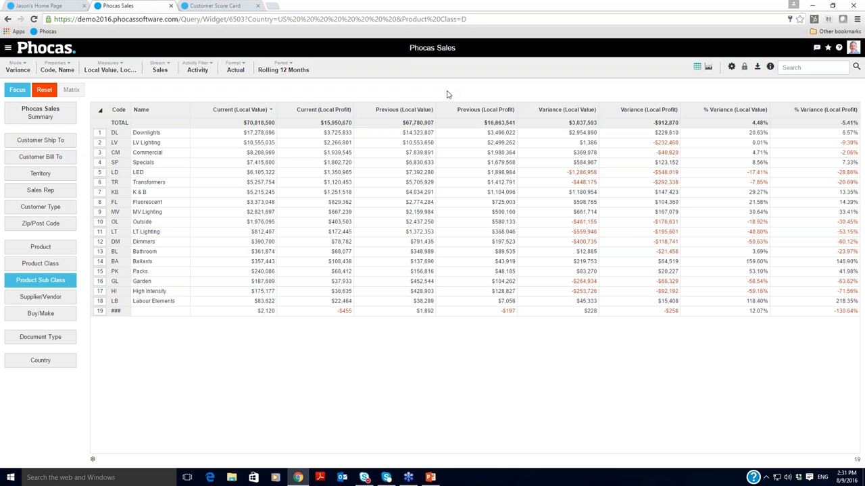
mouse_move(470, 61)
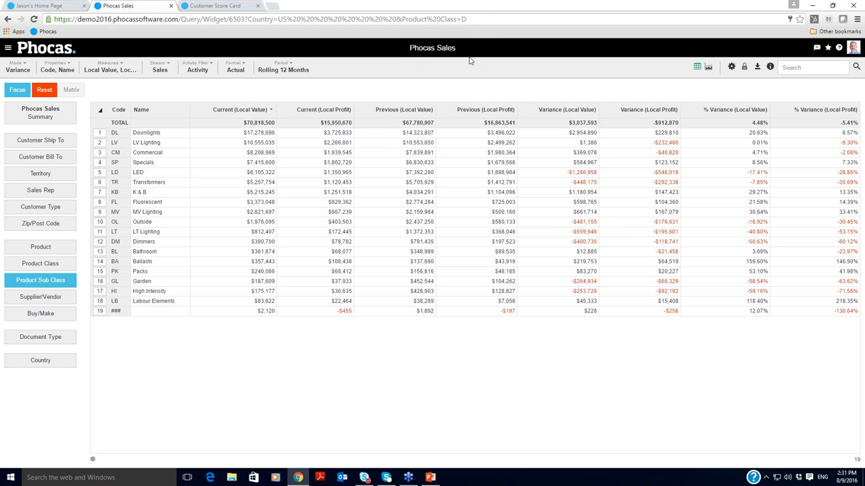
mouse_move(445, 72)
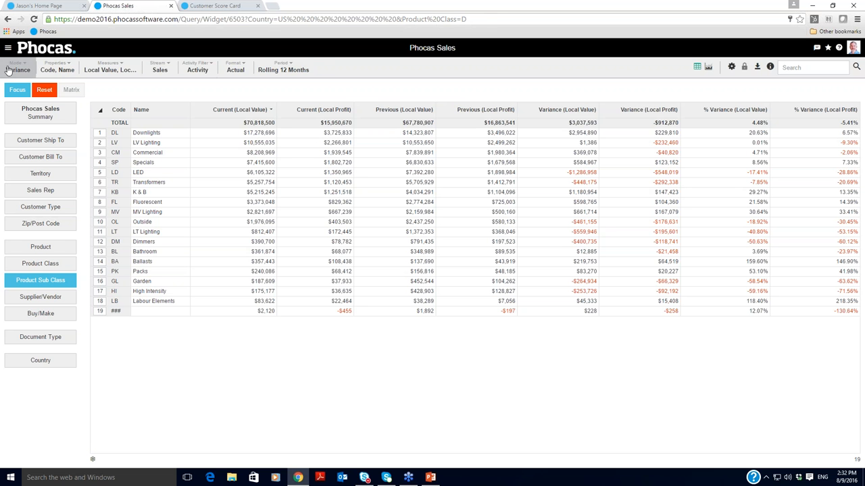
- Switch Mode to Period to show monthly figures from Sep 2015
left_click(18, 66)
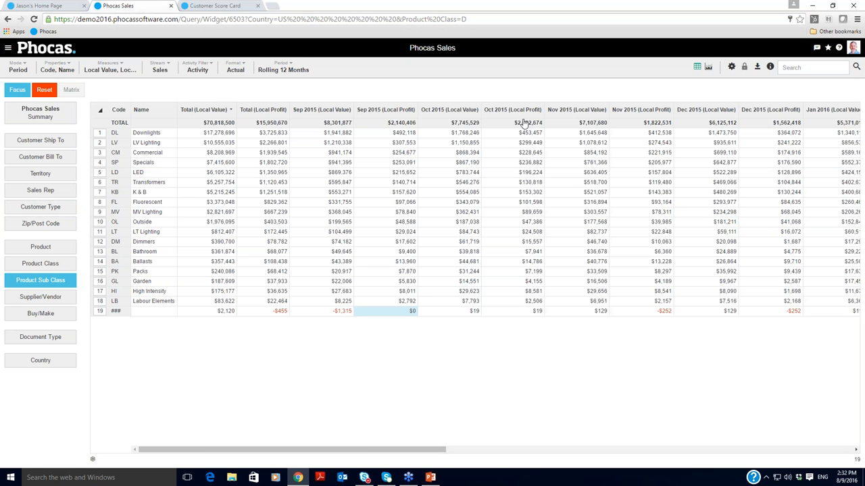
mouse_move(709, 72)
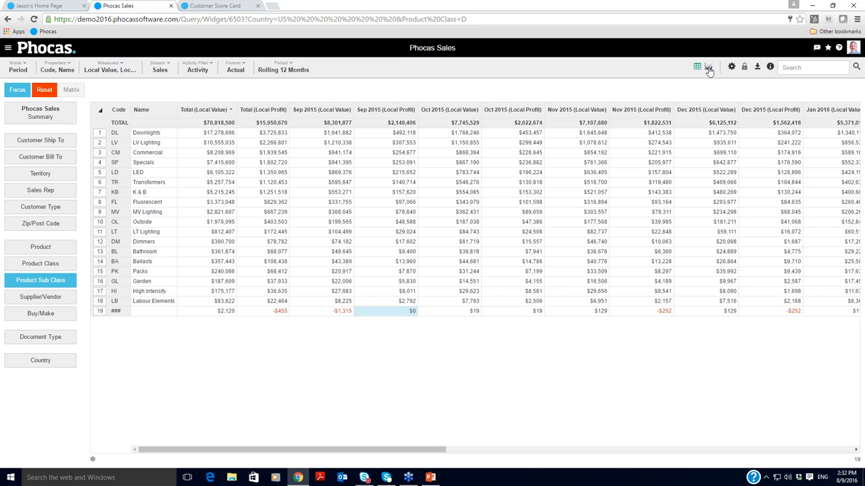
left_click(707, 67)
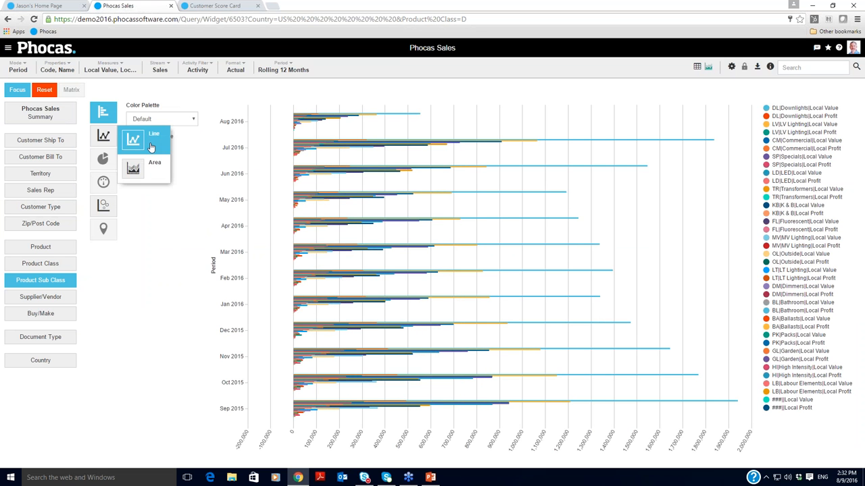
left_click(132, 140)
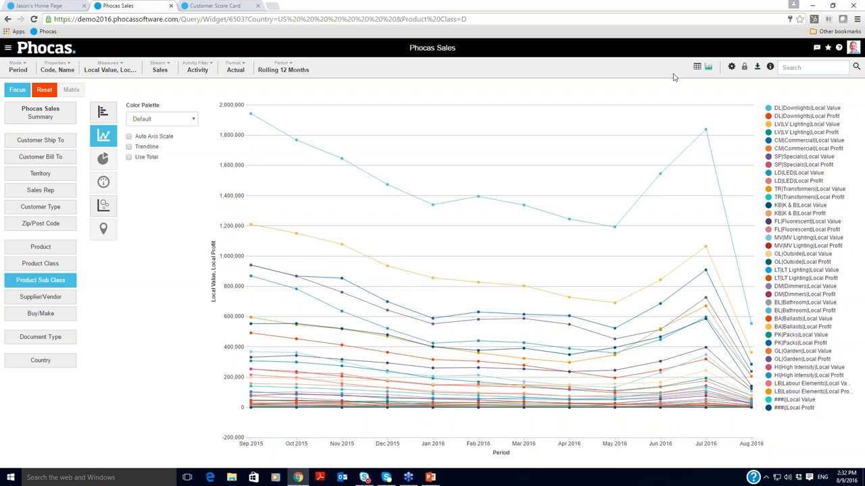
mouse_move(691, 69)
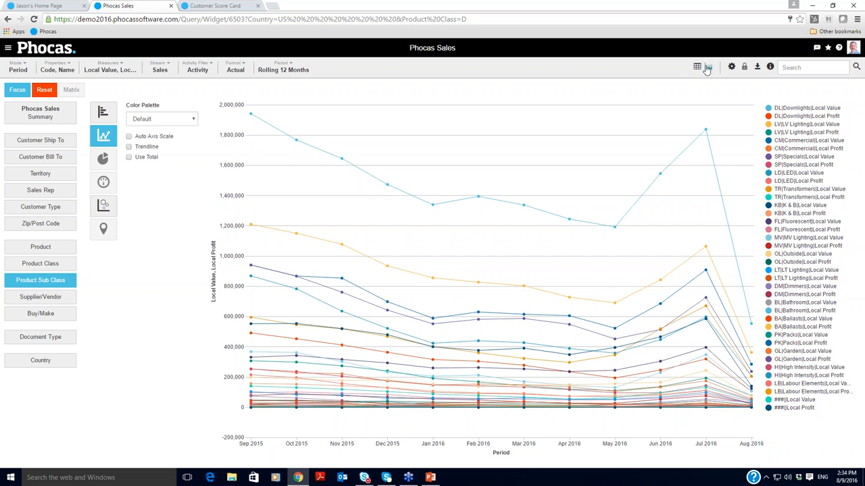
left_click(708, 67)
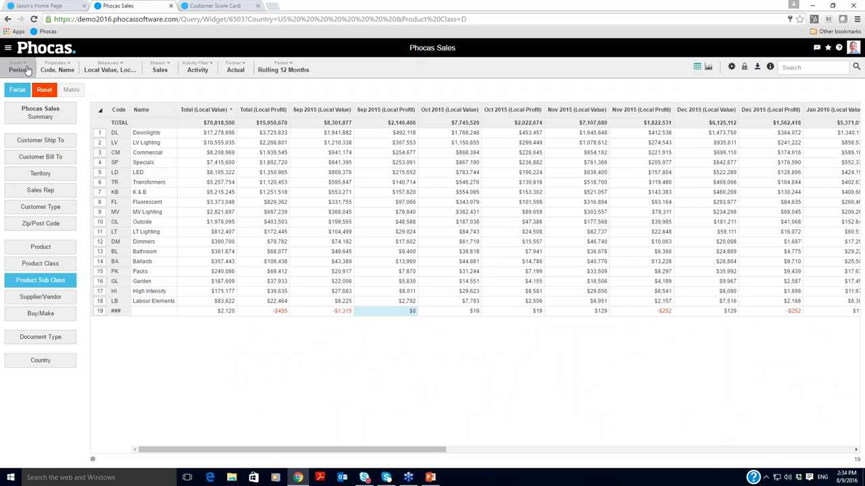
- Set Stream mode comparing Sales against Budgets for local value
left_click(17, 67)
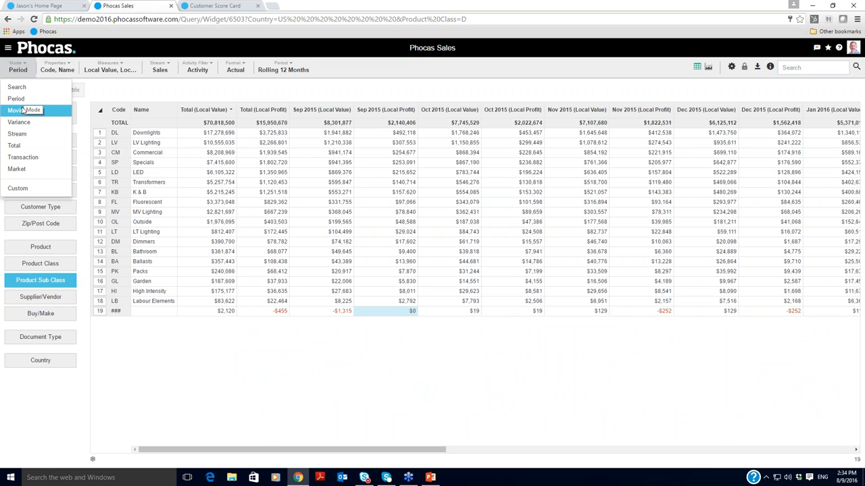
mouse_move(17, 133)
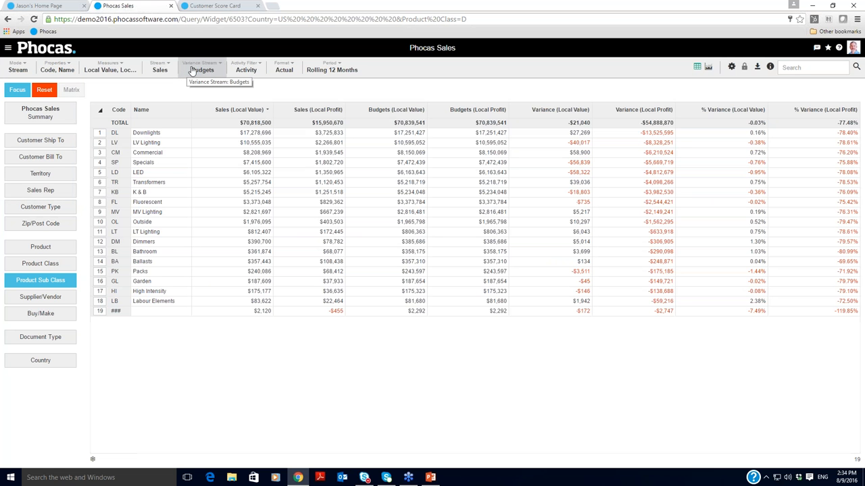
left_click(108, 67)
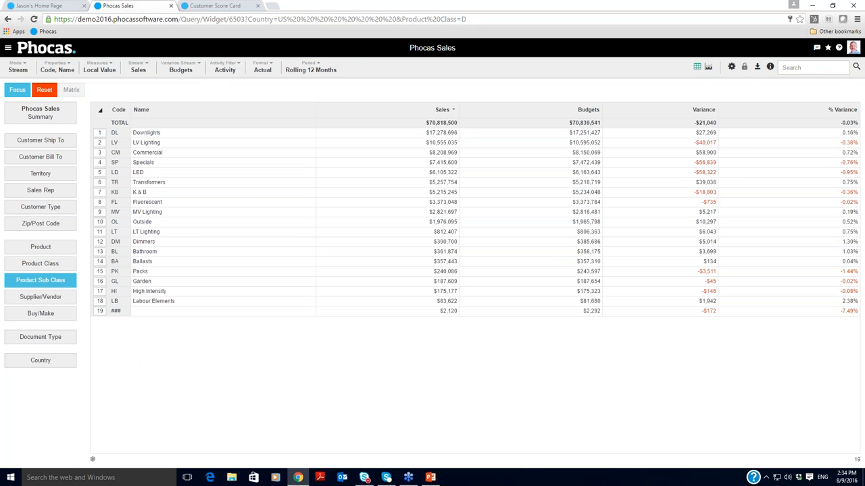
mouse_move(605, 133)
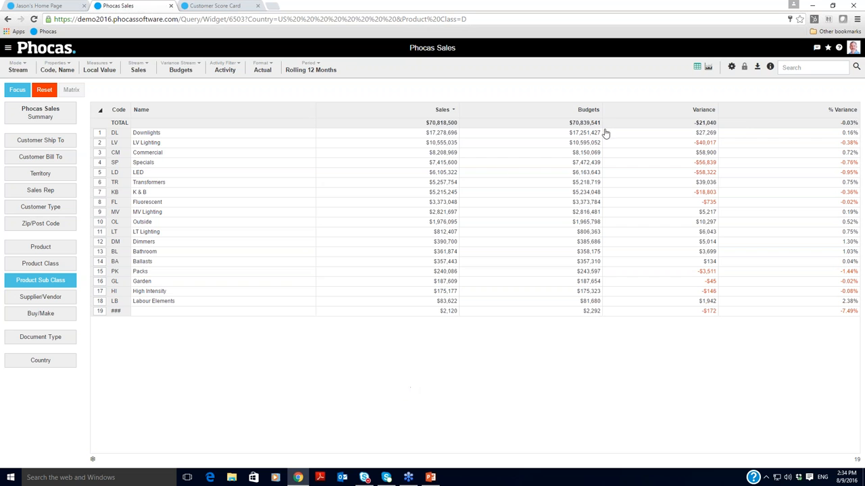
mouse_move(703, 339)
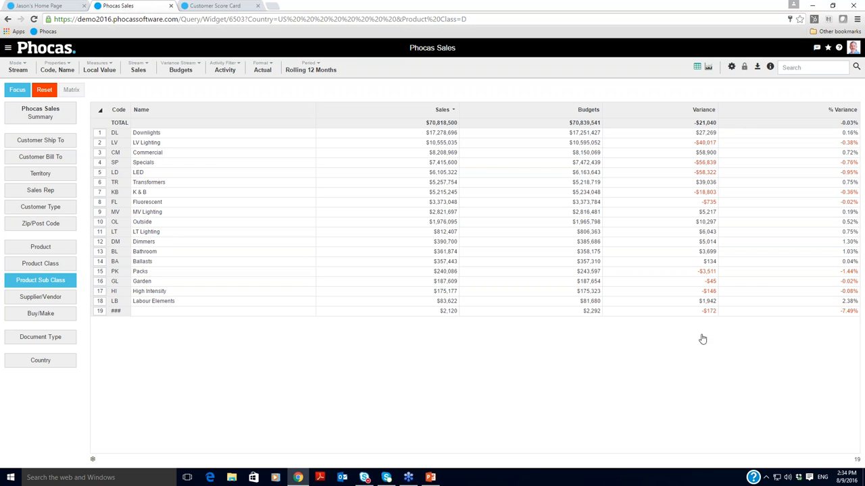
mouse_move(574, 237)
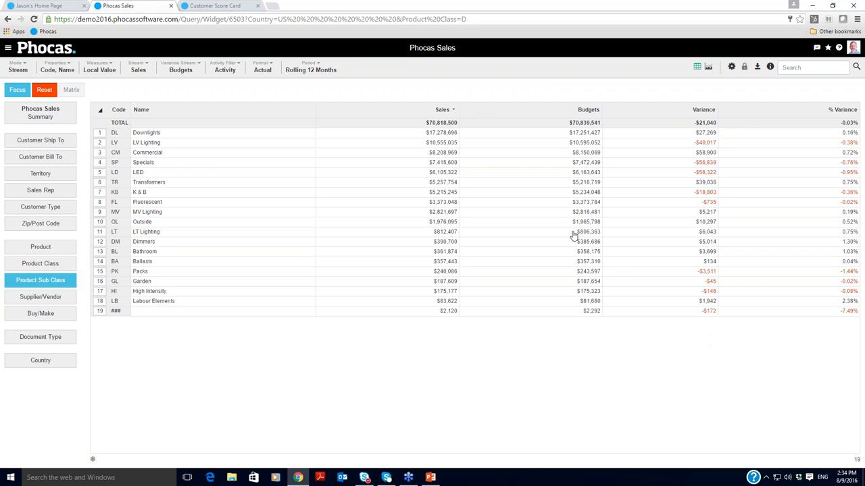
mouse_move(402, 196)
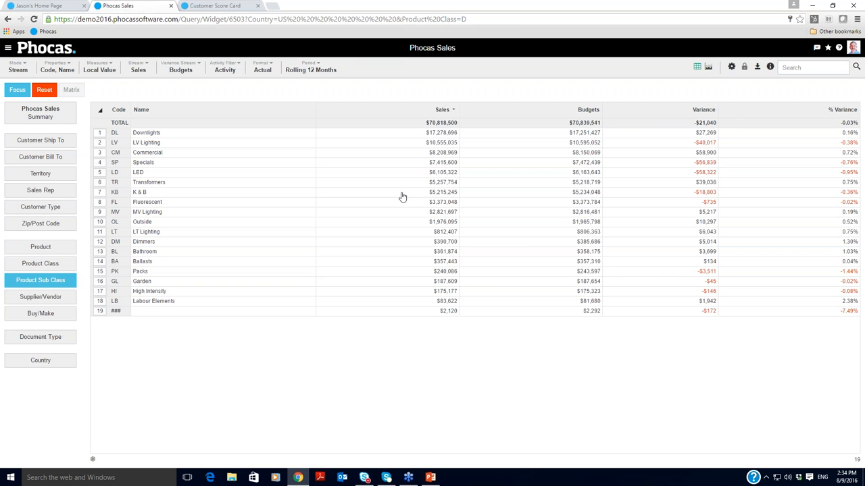
mouse_move(550, 116)
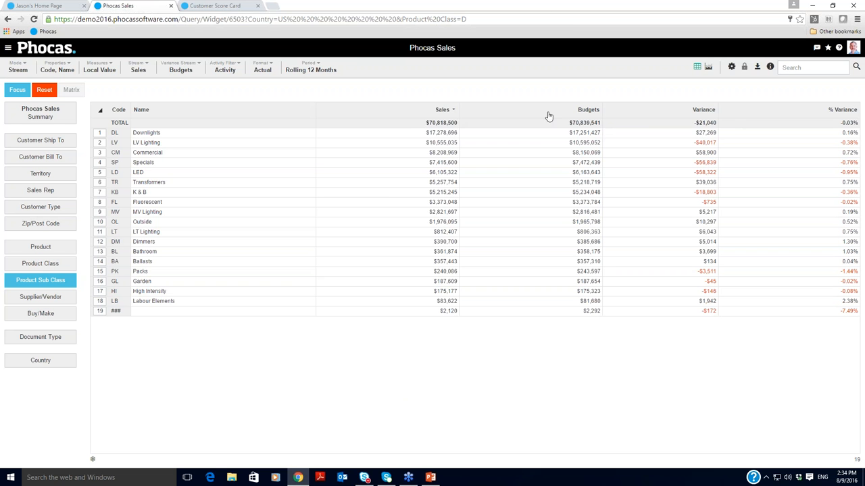
mouse_move(554, 208)
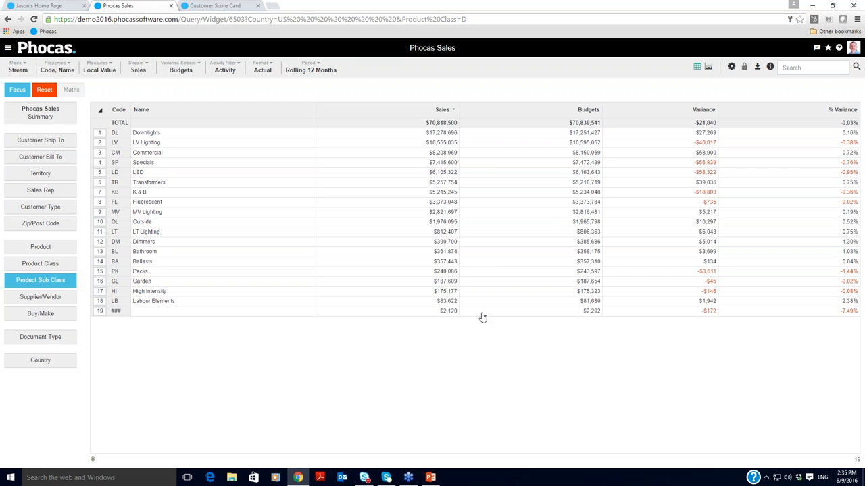
mouse_move(471, 393)
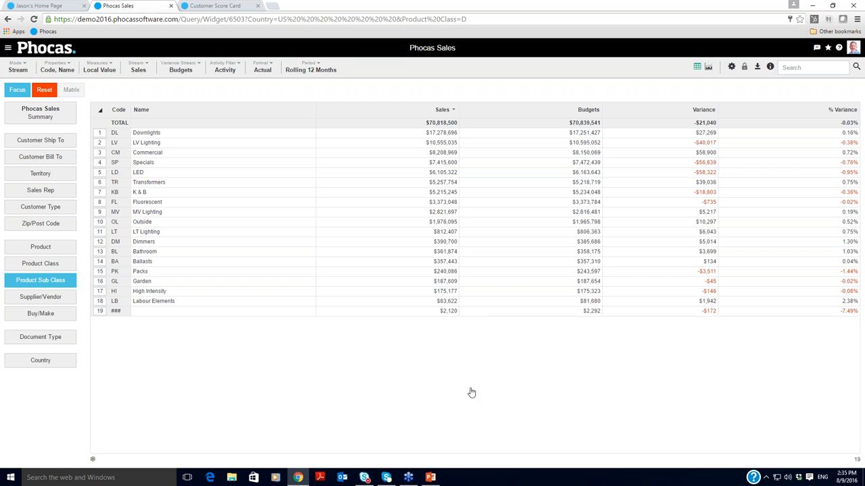
mouse_move(459, 262)
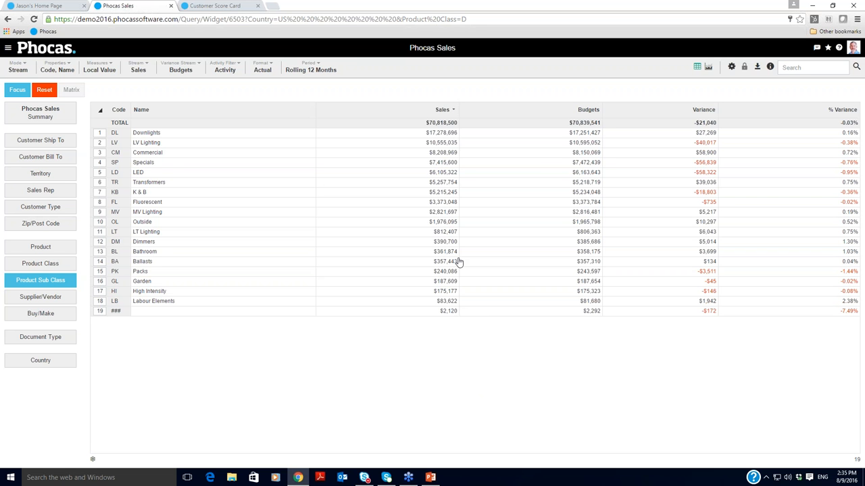
mouse_move(437, 311)
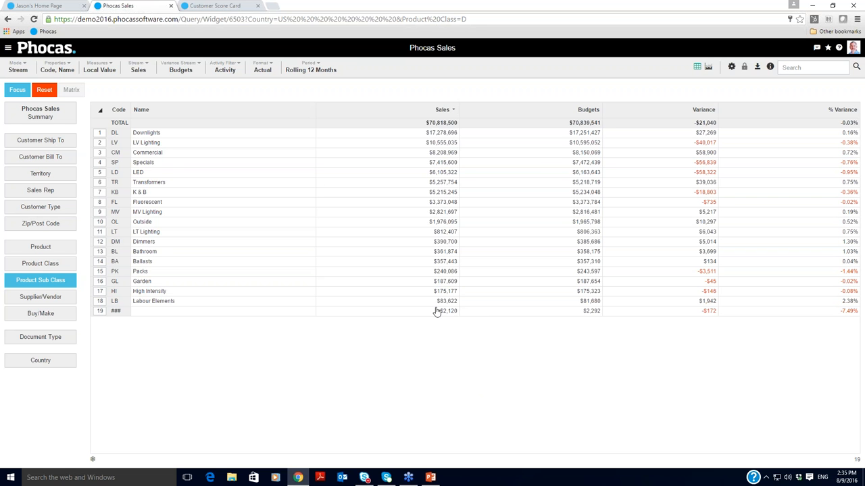
mouse_move(539, 220)
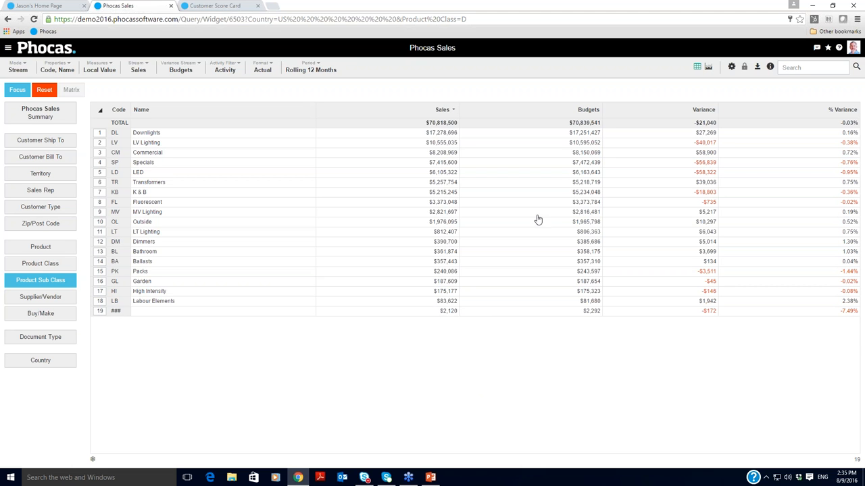
- Switch the analysis Mode to Total
left_click(18, 64)
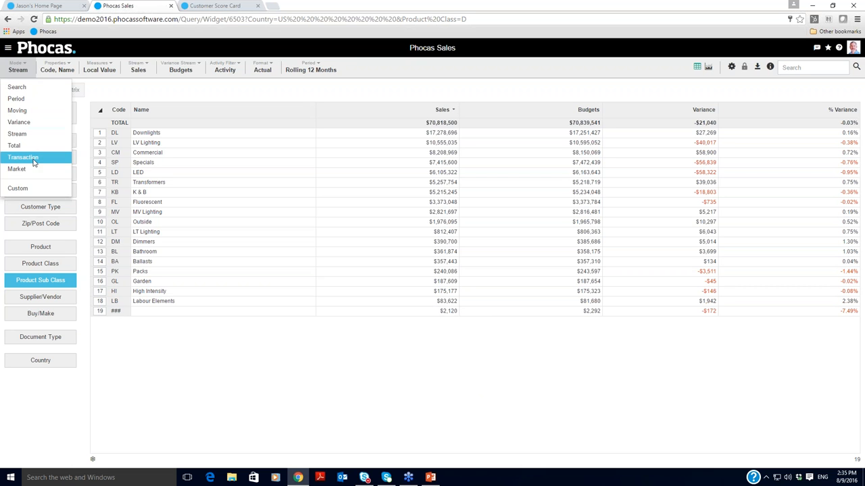
left_click(13, 145)
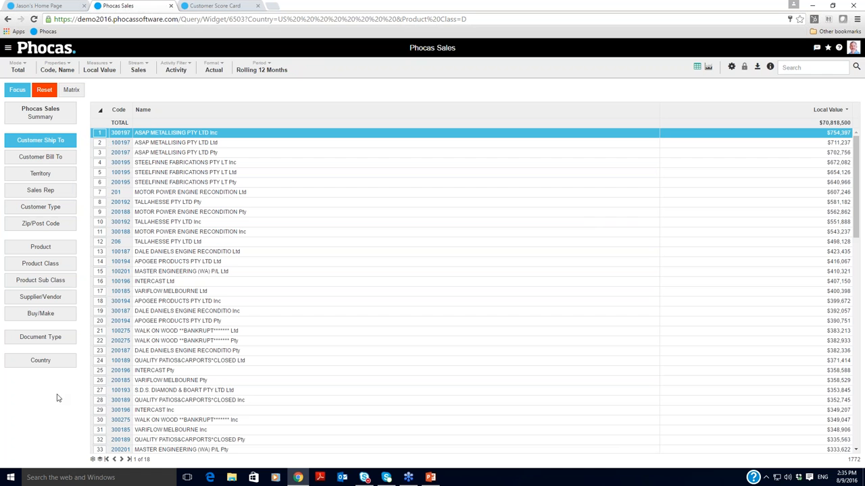
mouse_move(41, 280)
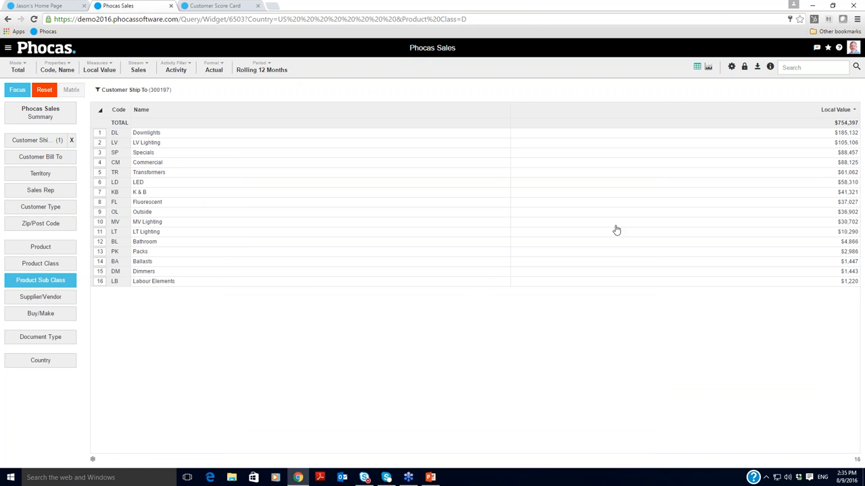
mouse_move(811, 281)
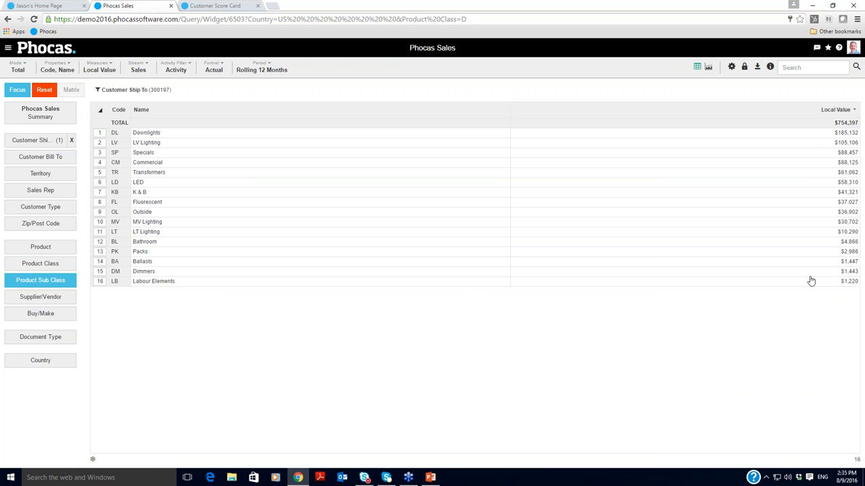
mouse_move(220, 317)
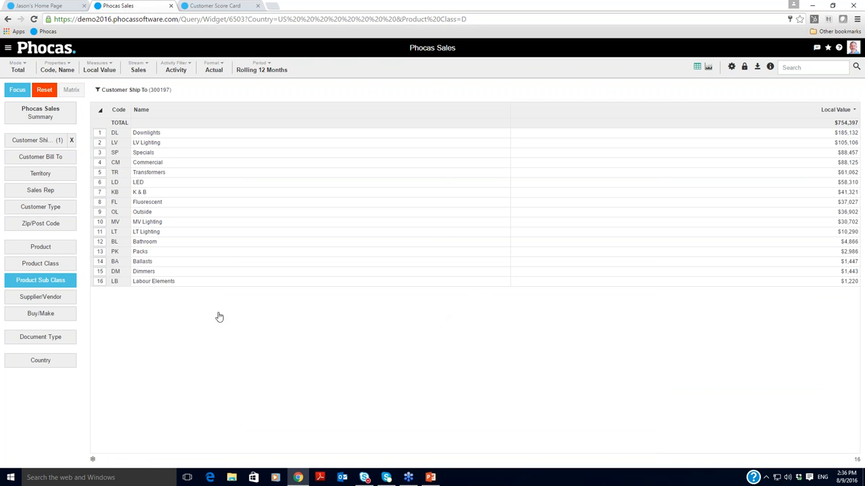
mouse_move(182, 304)
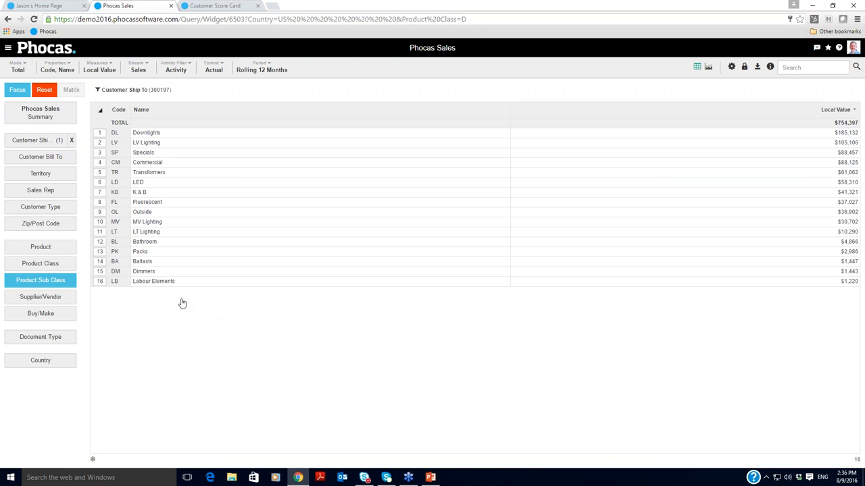
mouse_move(178, 299)
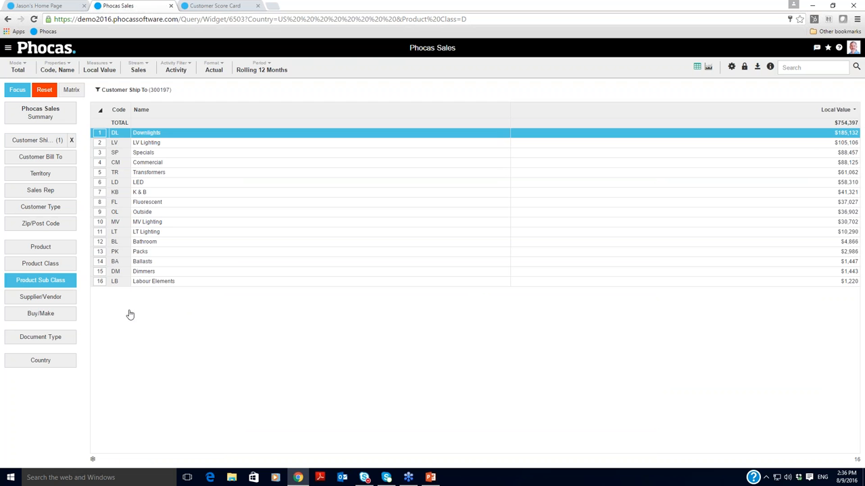
left_click(39, 246)
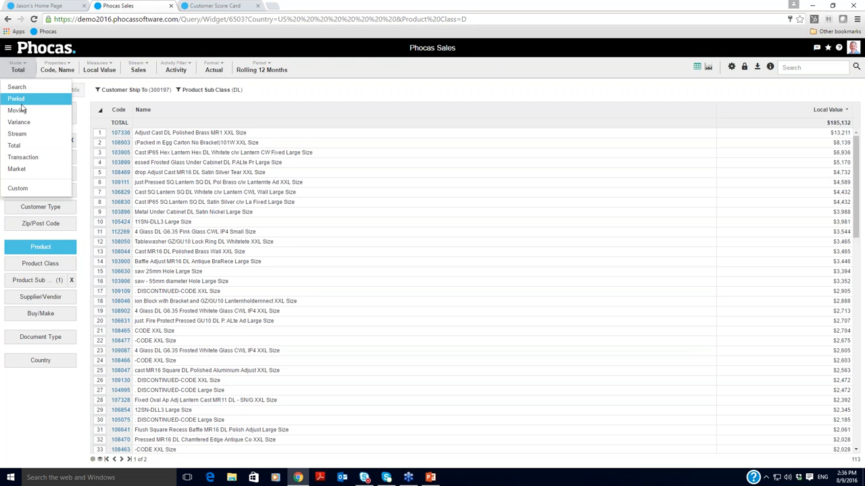
- Show Downlights products in Variance mode, sorted by the Variance column
left_click(19, 122)
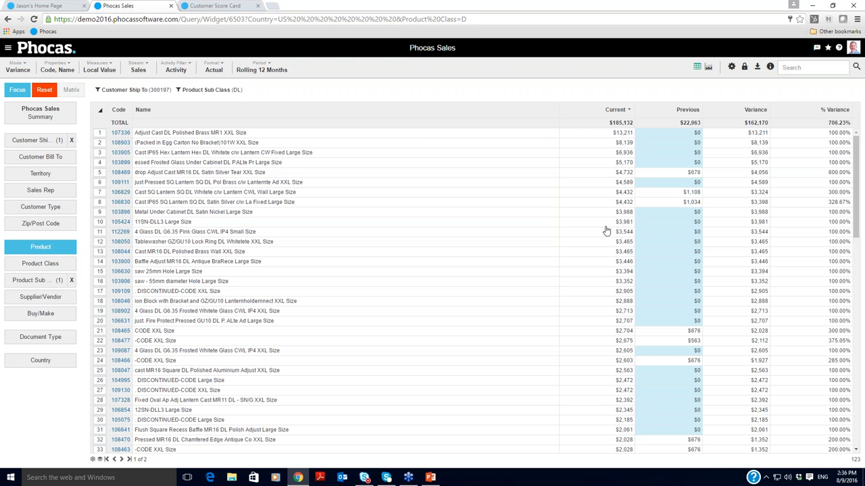
mouse_move(689, 350)
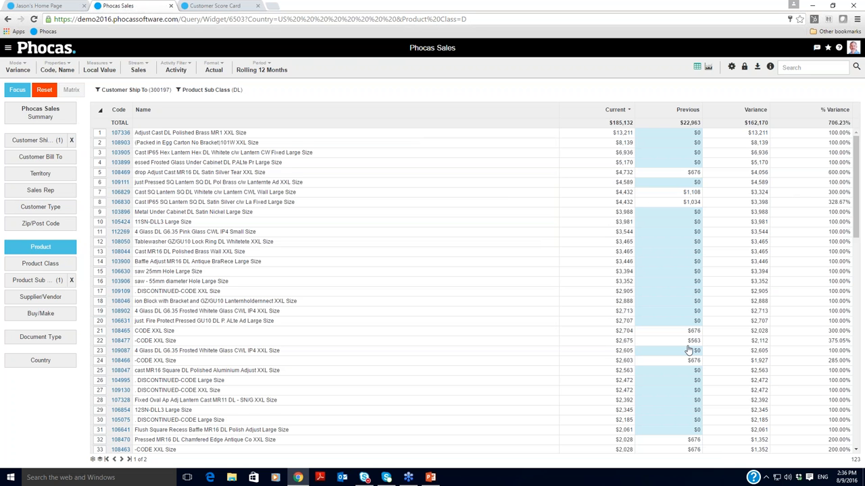
scroll("down", 3)
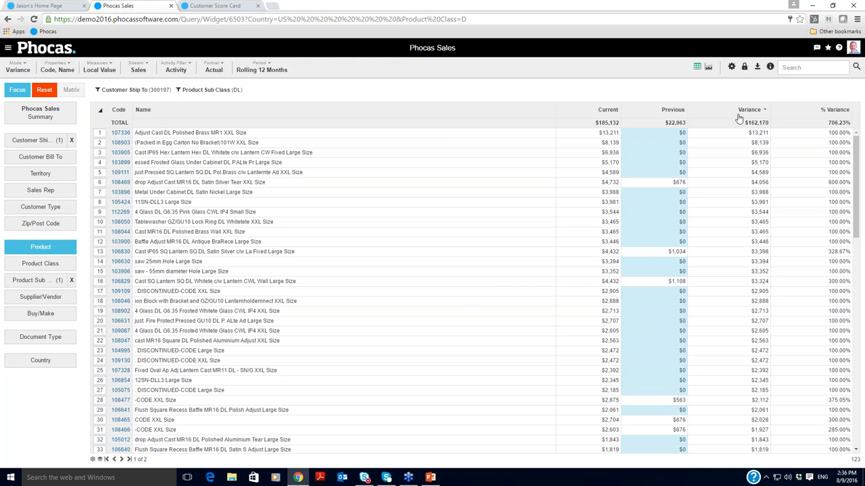
left_click(750, 110)
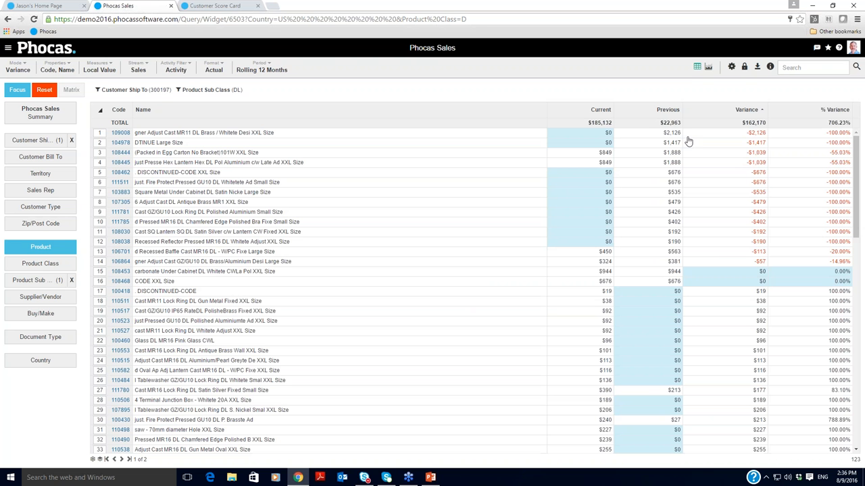
mouse_move(597, 227)
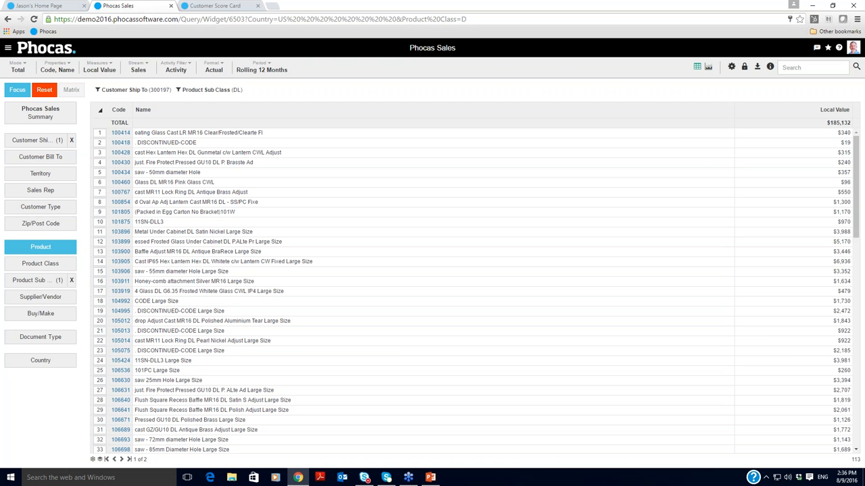
mouse_move(293, 89)
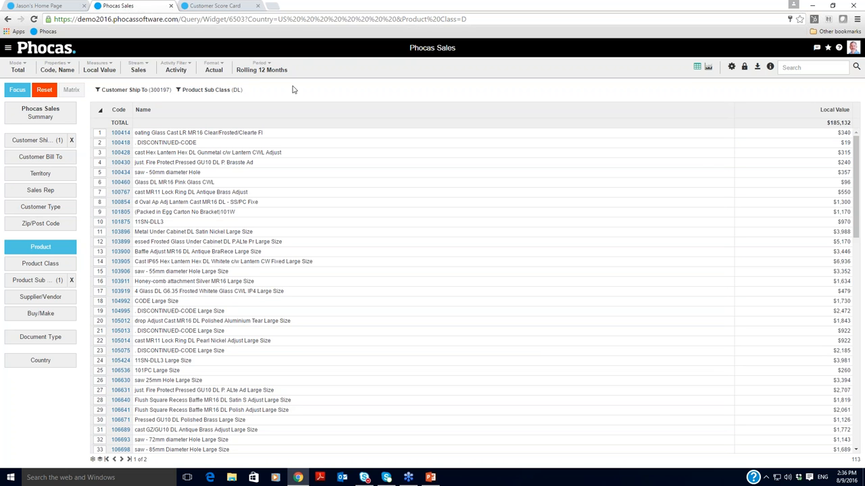
- Set the Activity Filter to No Activity
left_click(176, 66)
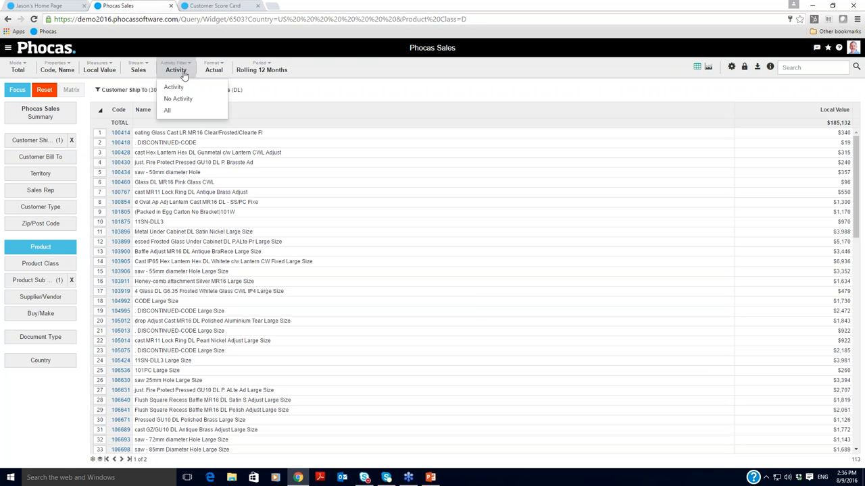
left_click(178, 99)
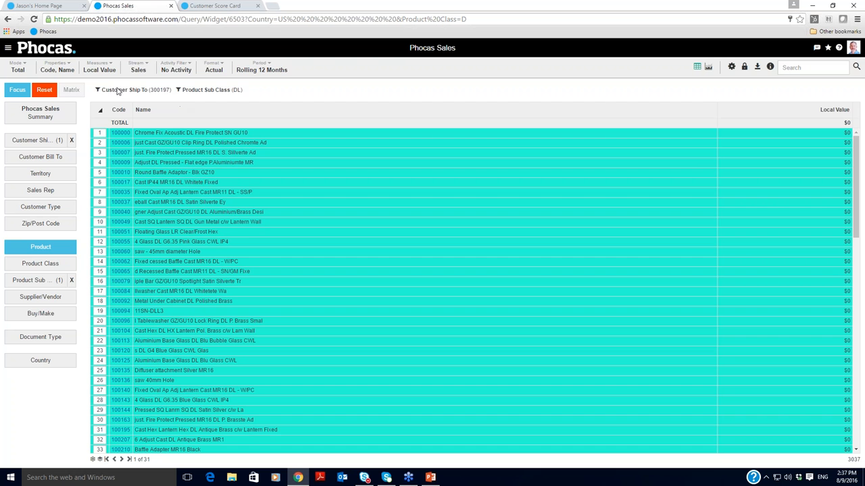
- Remove the customer 300197 filter and switch to Period mode by Customer Ship To
left_click(44, 89)
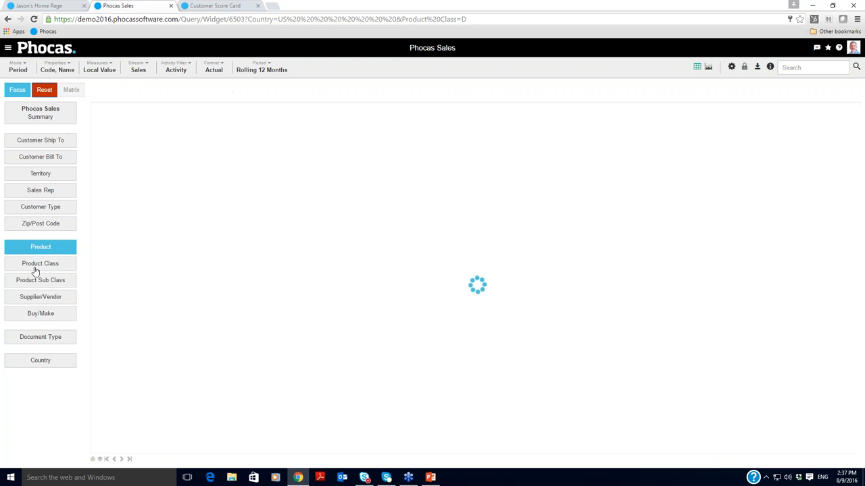
left_click(41, 280)
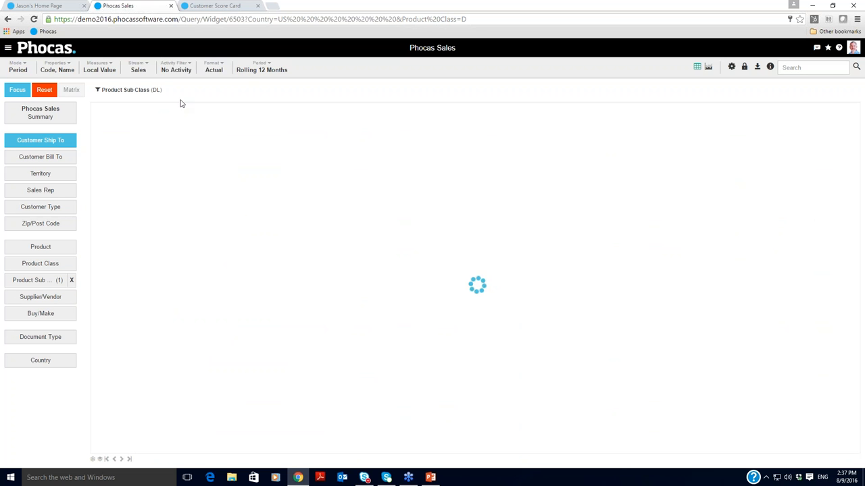
mouse_move(222, 92)
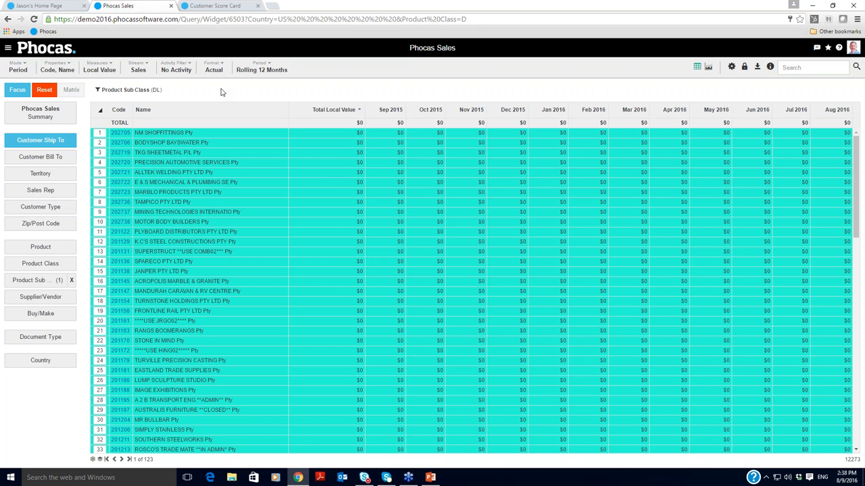
mouse_move(516, 176)
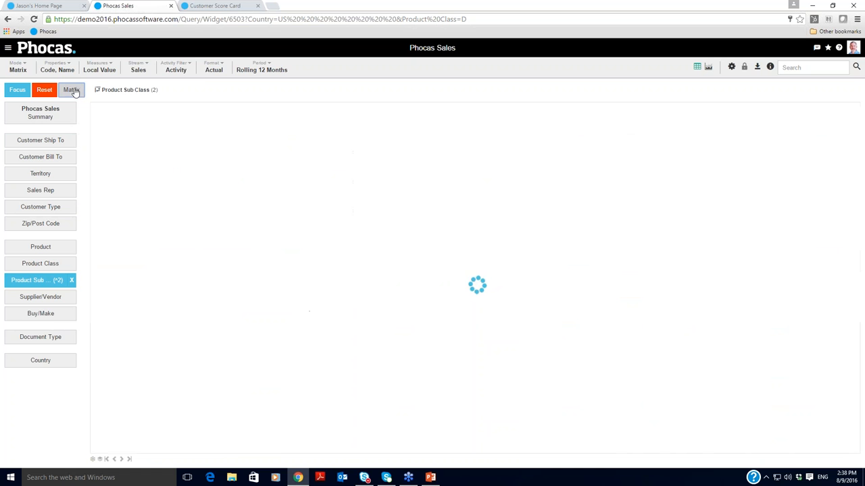
- Show the Fluorescent and Ballasts sub classes as a matrix broken down by ship-to customer
left_click(71, 89)
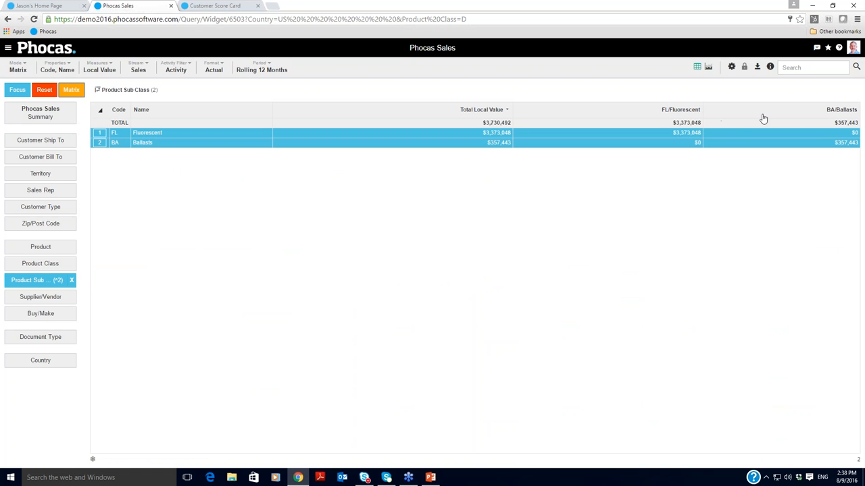
mouse_move(699, 133)
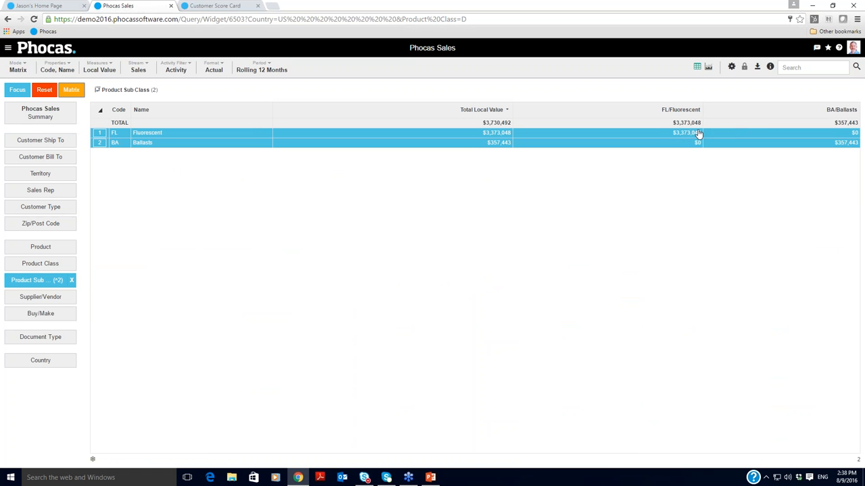
left_click(40, 140)
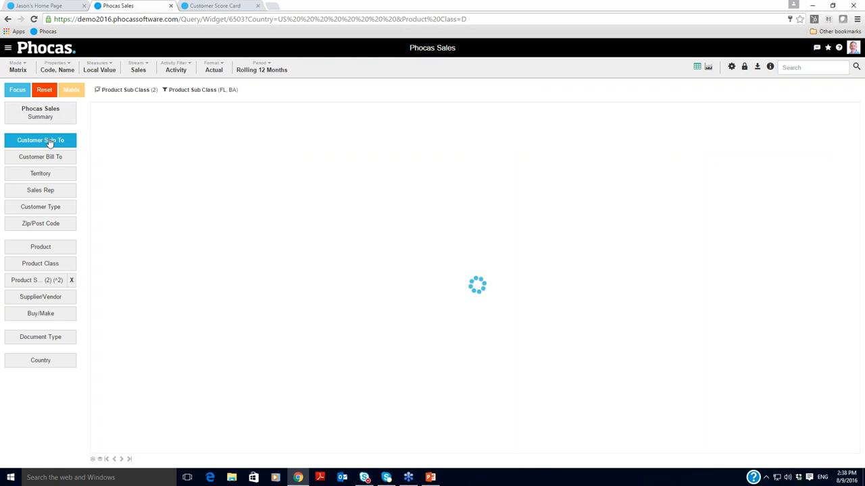
left_click(41, 140)
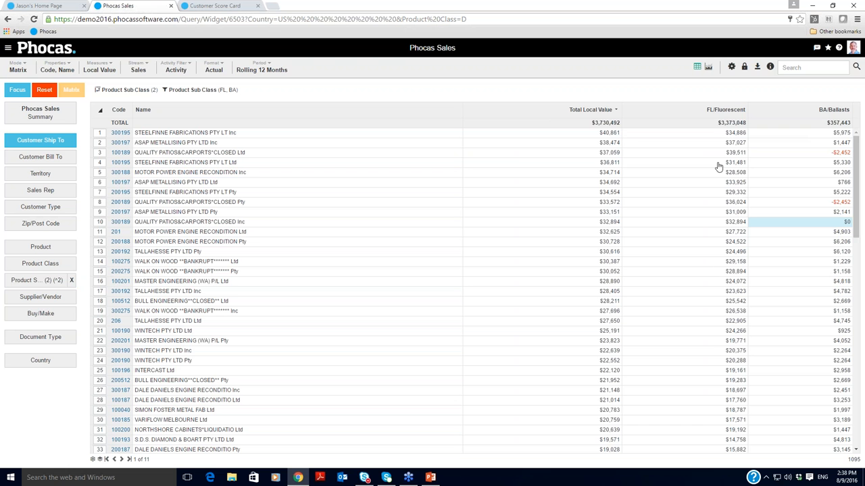
mouse_move(740, 295)
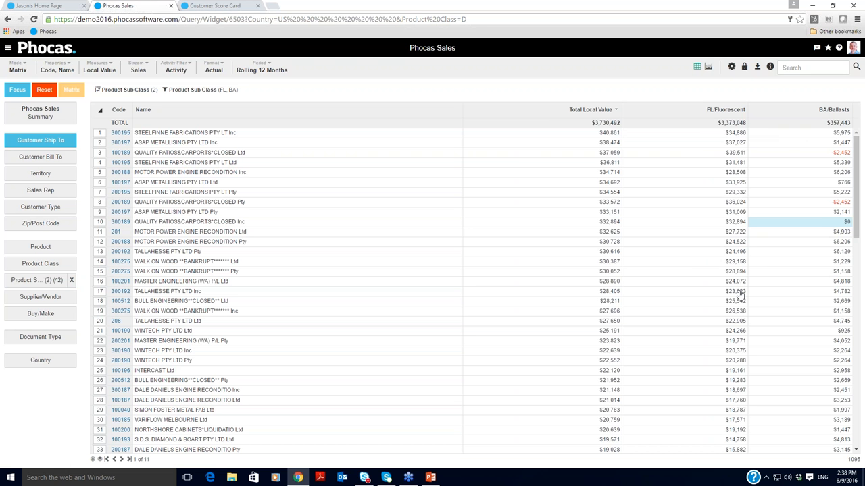
- Filter the matrix to customers with $0 Ballasts sales
scroll("down", 3)
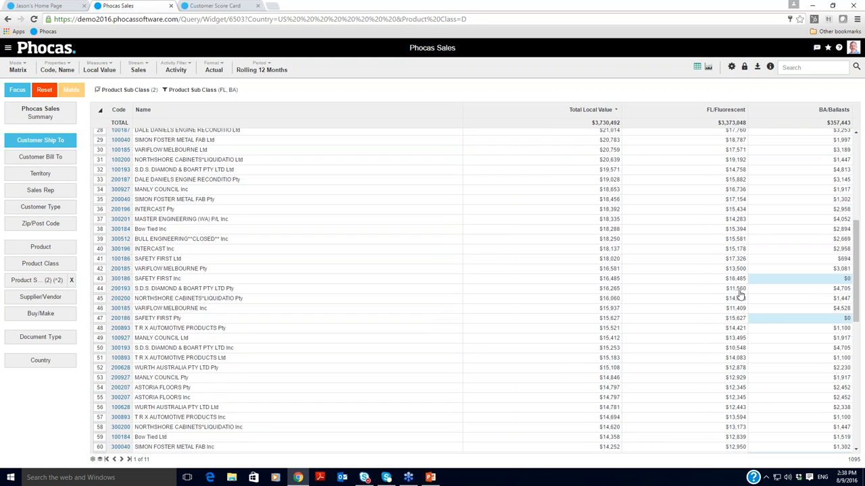
scroll("down", 3)
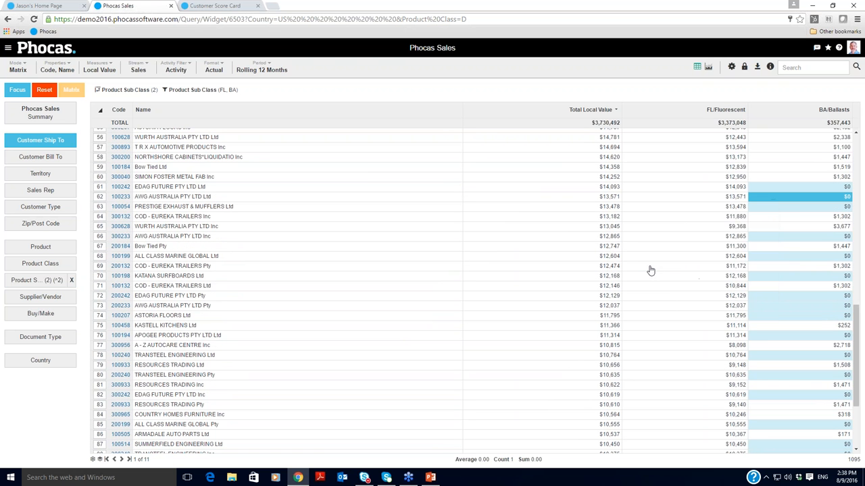
left_click(40, 140)
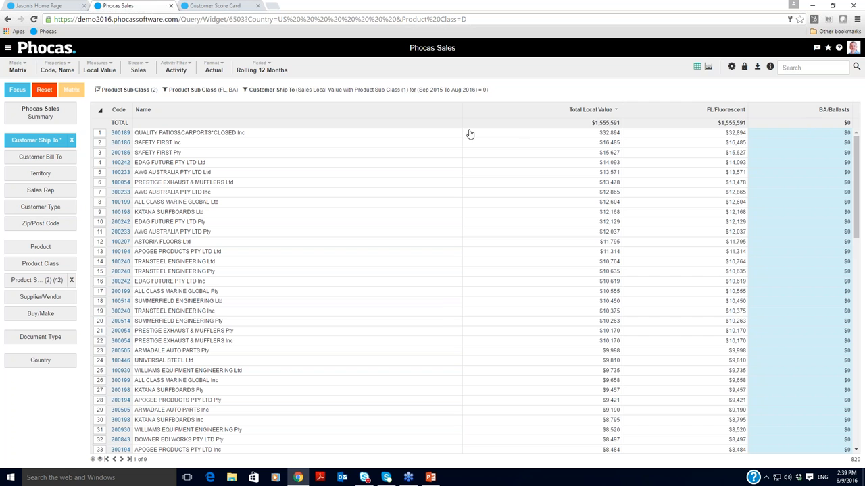
mouse_move(464, 267)
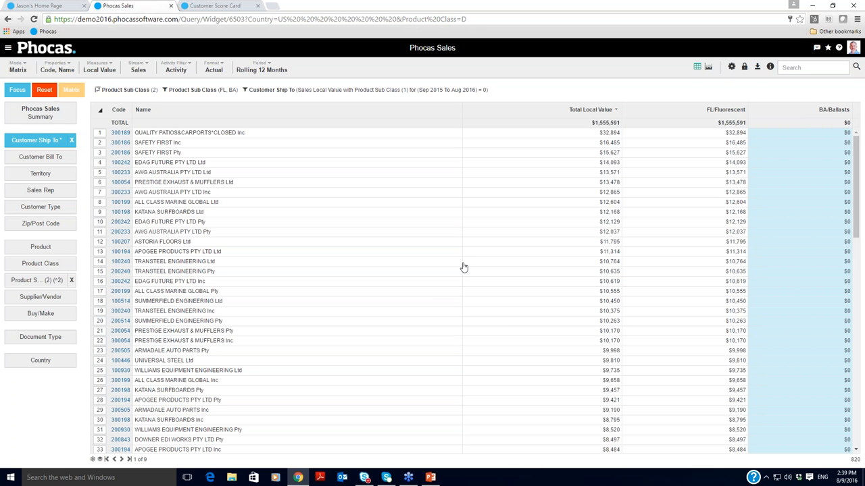
mouse_move(648, 229)
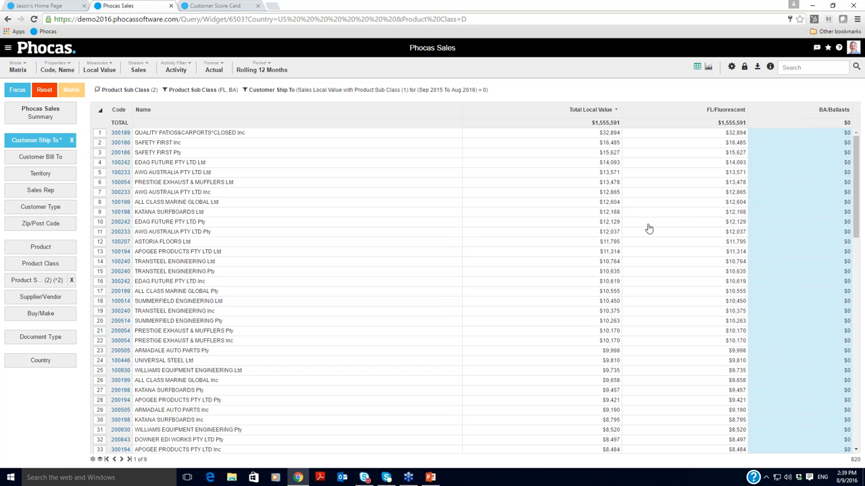
mouse_move(659, 309)
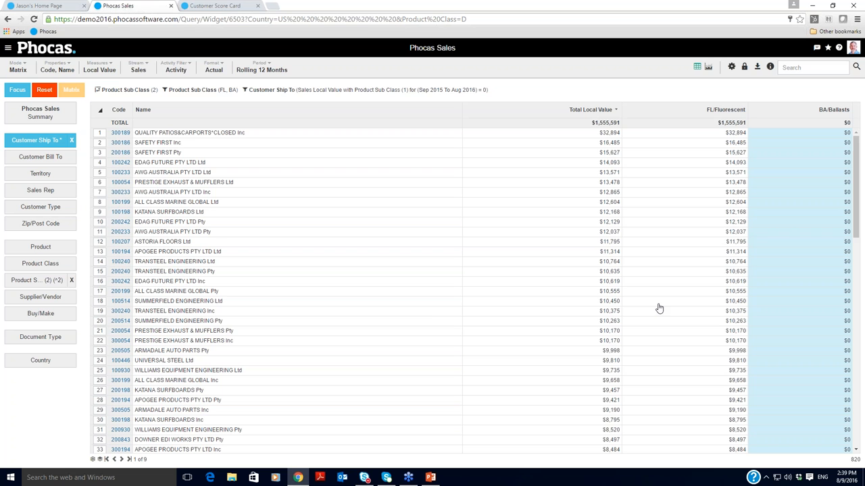
mouse_move(296, 194)
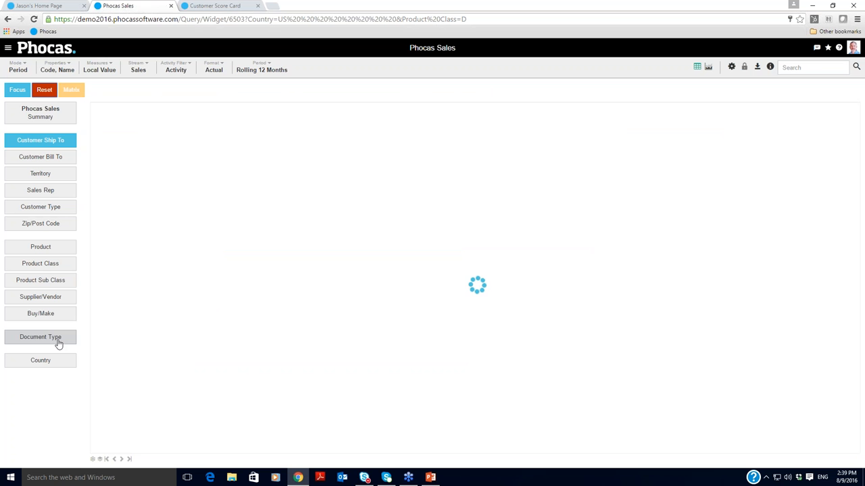
- Build an Invoice versus Credit matrix by document type, broken down by supplier
left_click(40, 337)
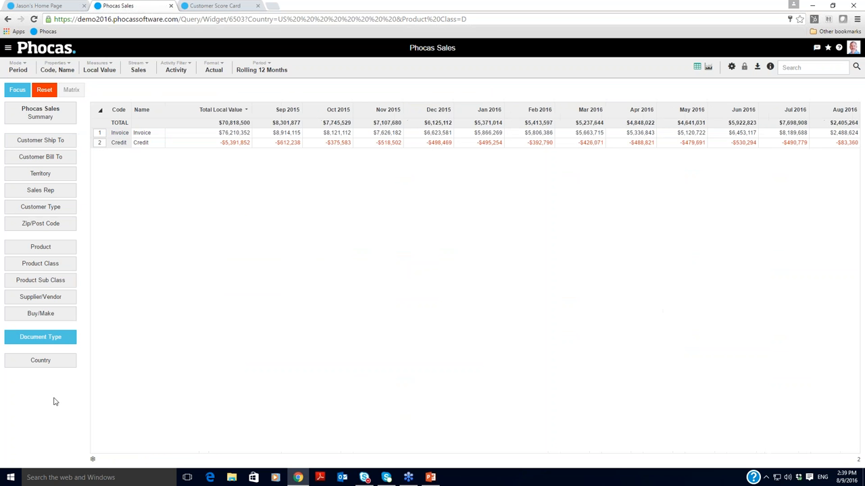
mouse_move(101, 113)
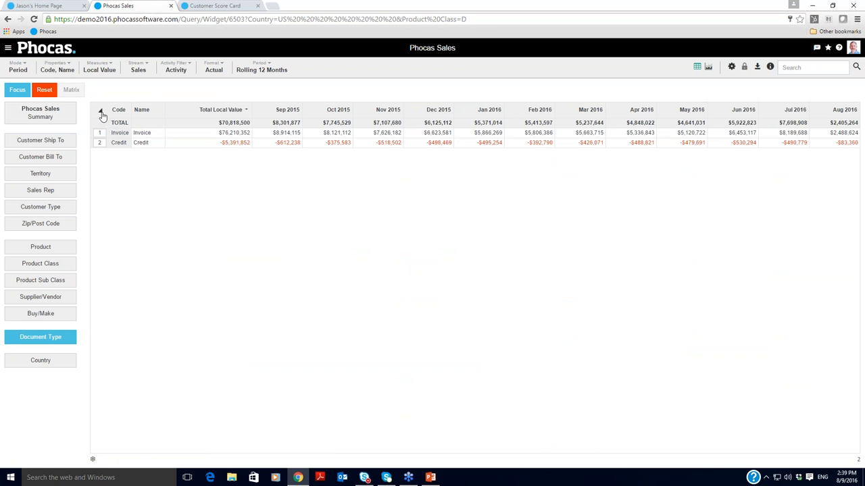
left_click(71, 89)
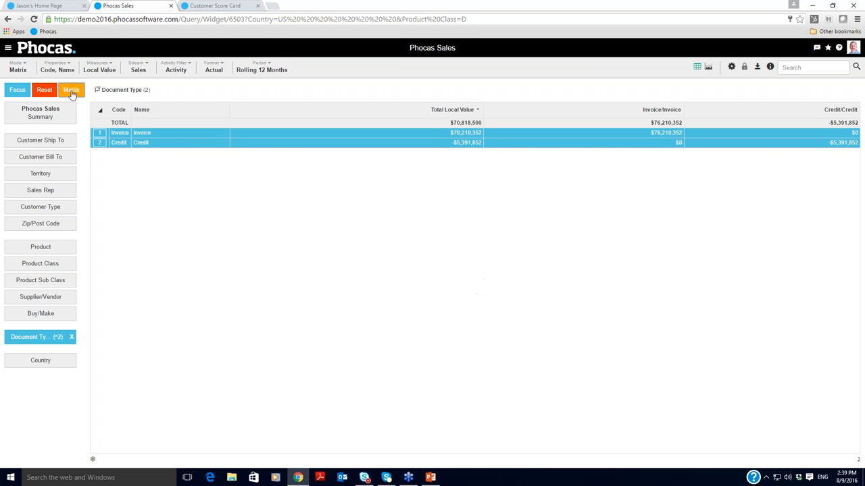
mouse_move(40, 297)
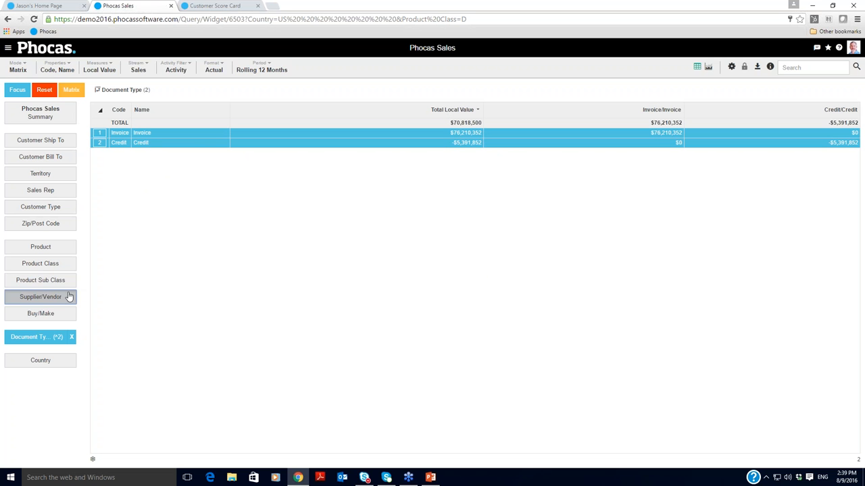
left_click(40, 297)
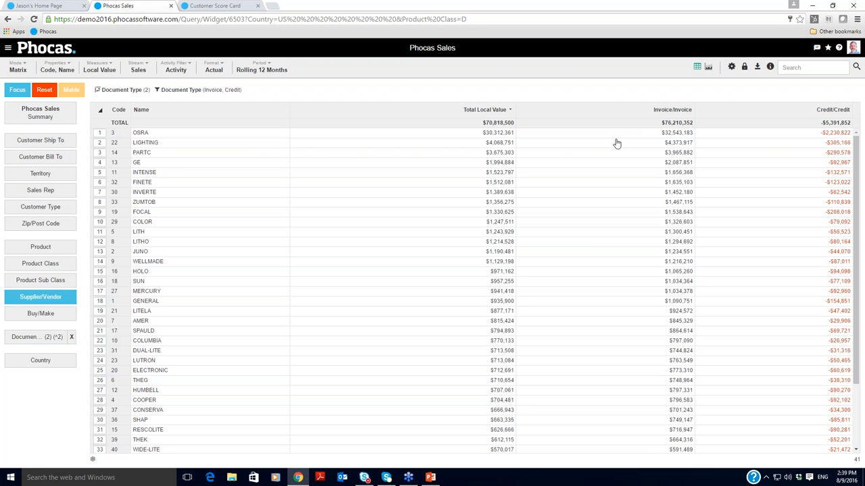
mouse_move(611, 212)
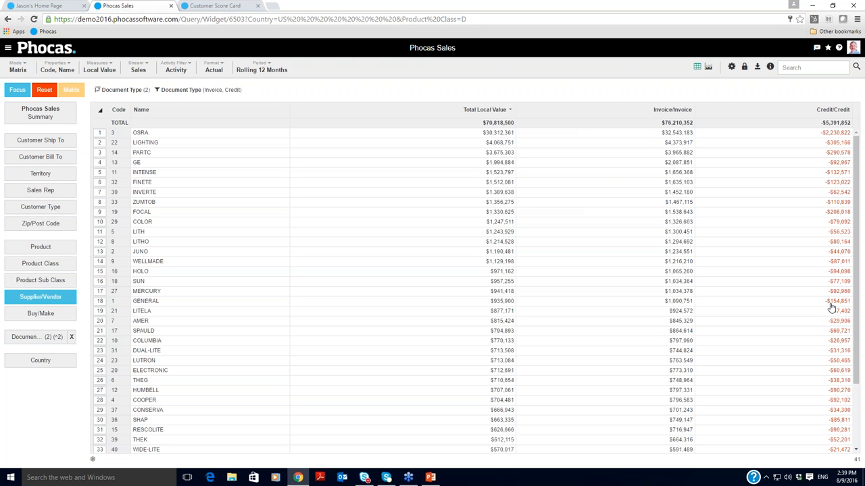
mouse_move(668, 309)
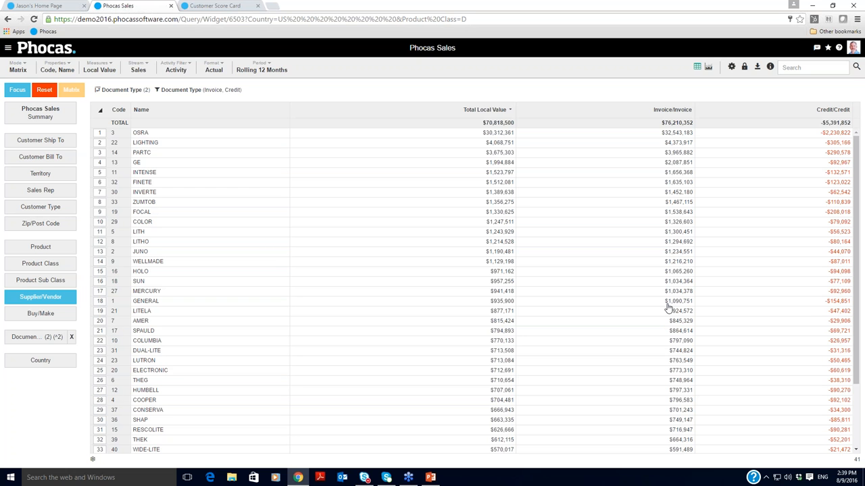
mouse_move(817, 308)
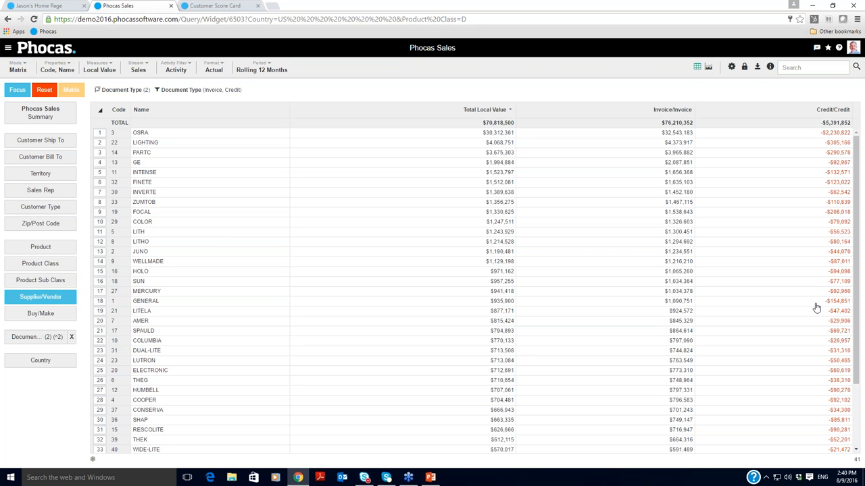
mouse_move(102, 304)
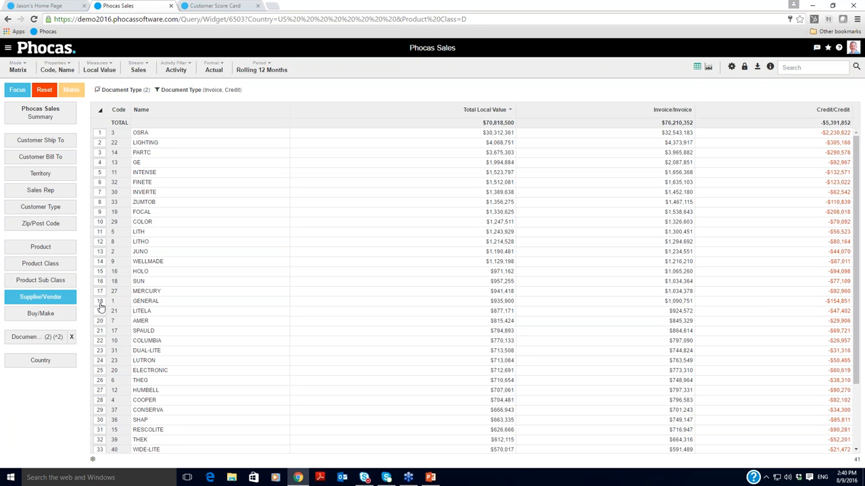
- Drill into supplier GENERAL and break it down by product, then ship-to customer
left_click(146, 301)
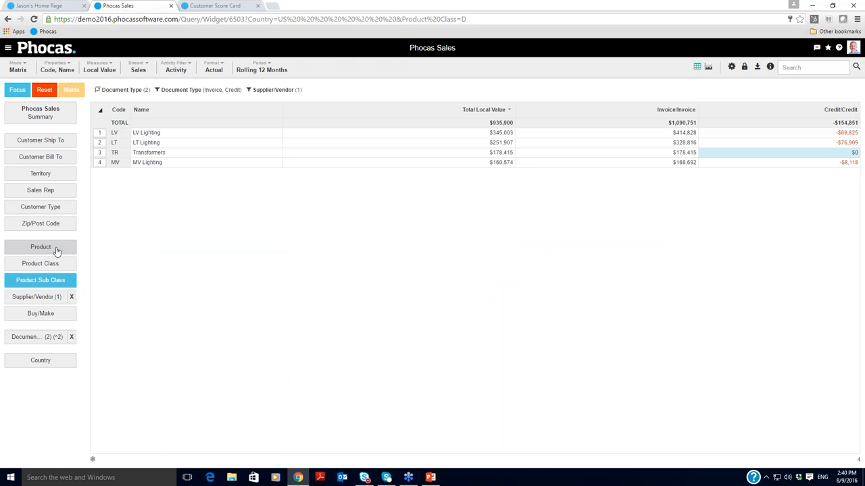
left_click(40, 246)
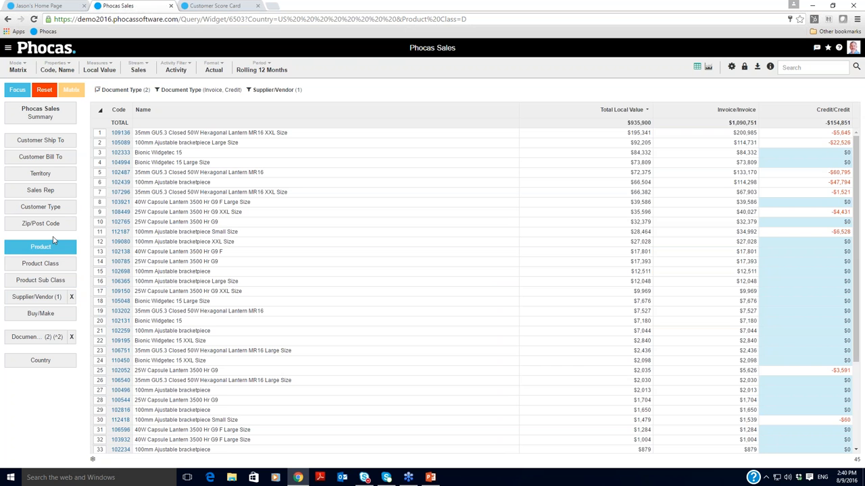
left_click(40, 140)
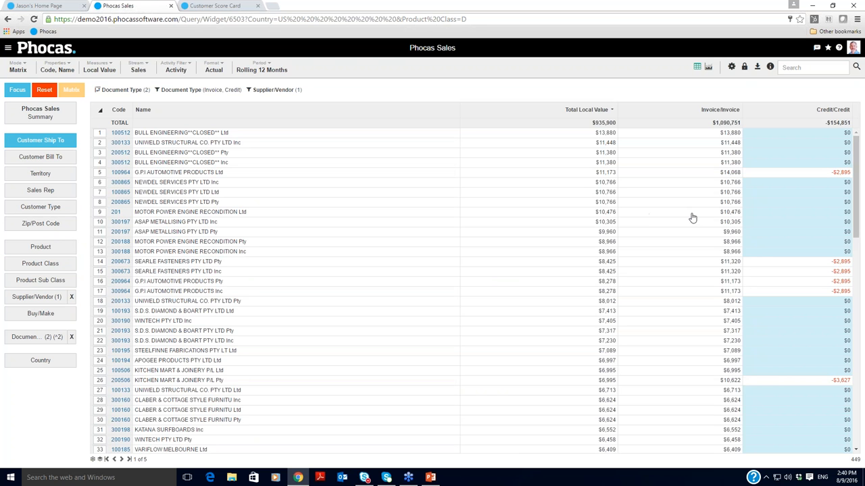
scroll("down", 3)
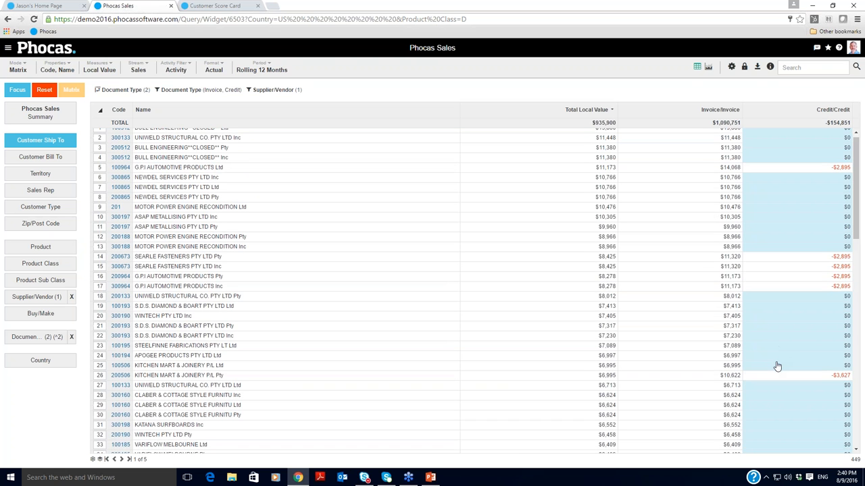
scroll("down", 3)
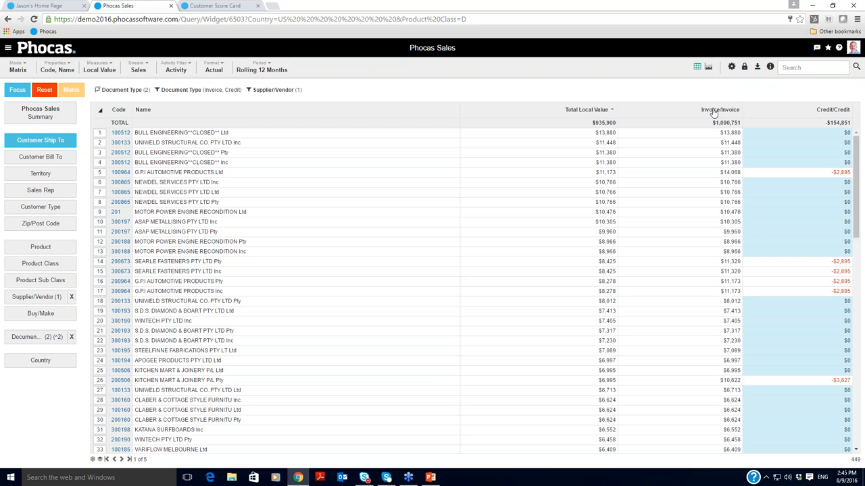
mouse_move(699, 219)
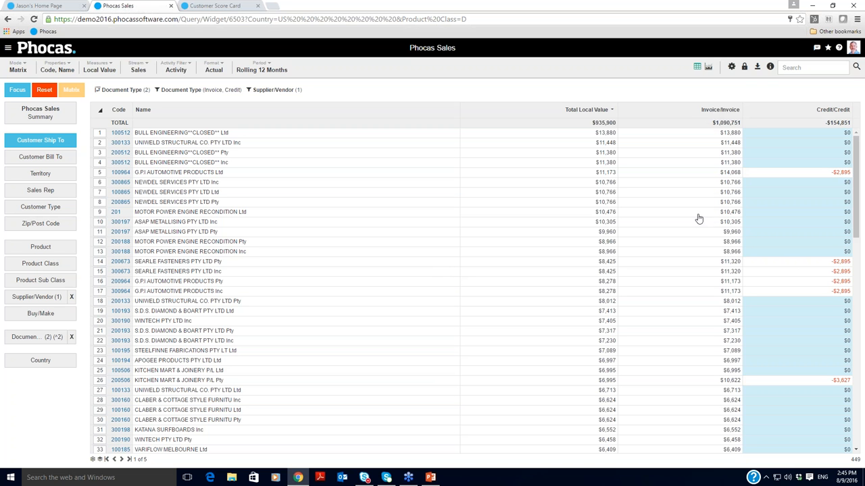
mouse_move(396, 221)
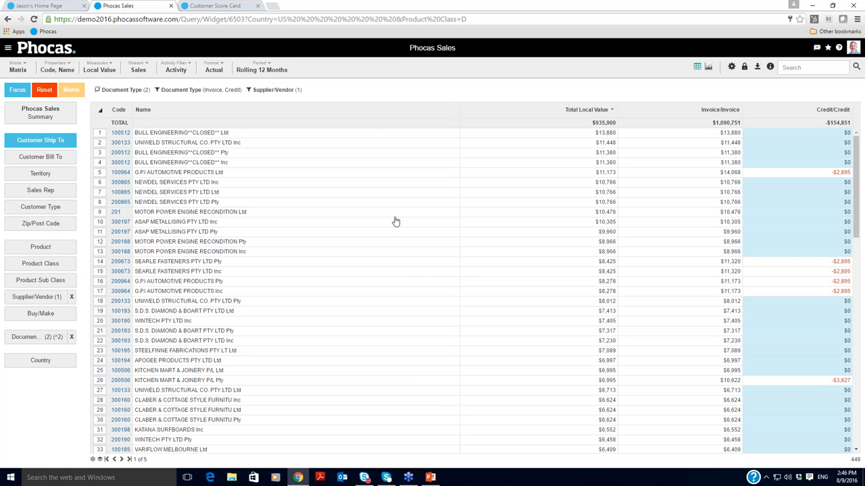
mouse_move(731, 120)
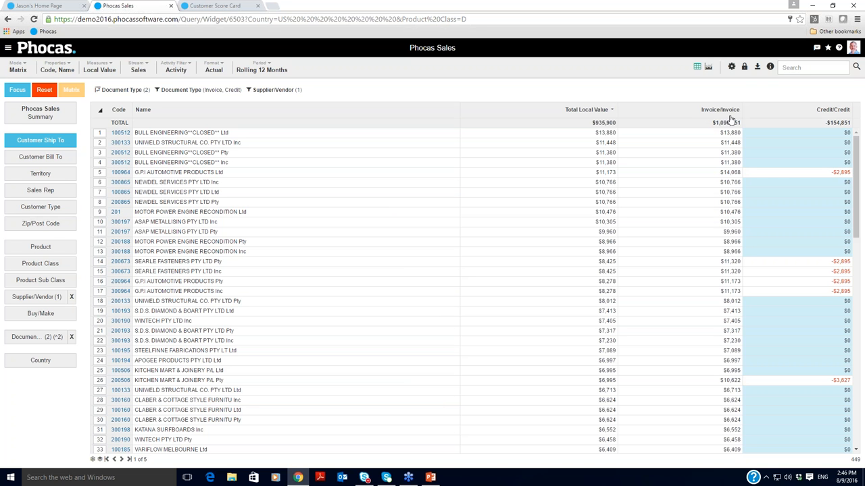
mouse_move(772, 115)
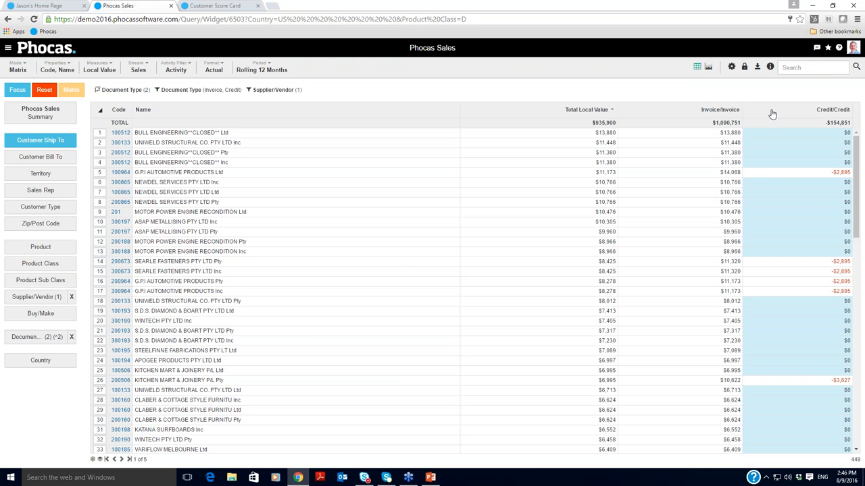
mouse_move(760, 61)
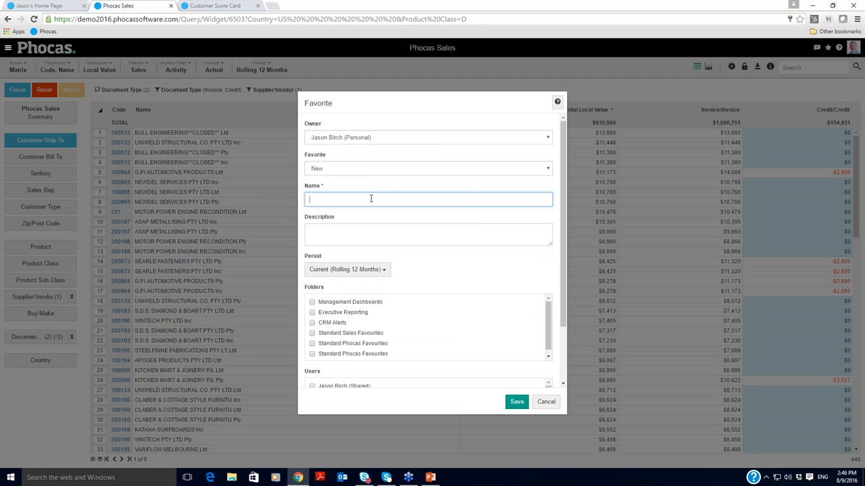
- Name the favorite 'Invoice Versus Credits' and save it
type("Invoice Versus")
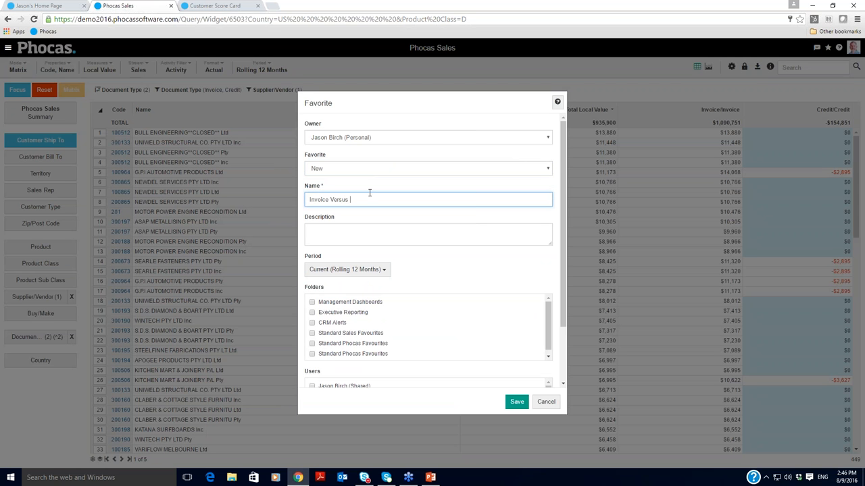
type("Credits")
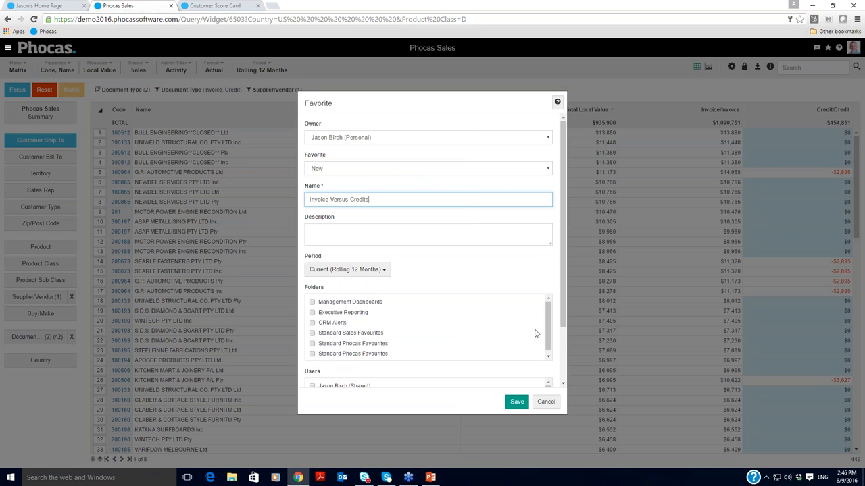
mouse_move(342, 296)
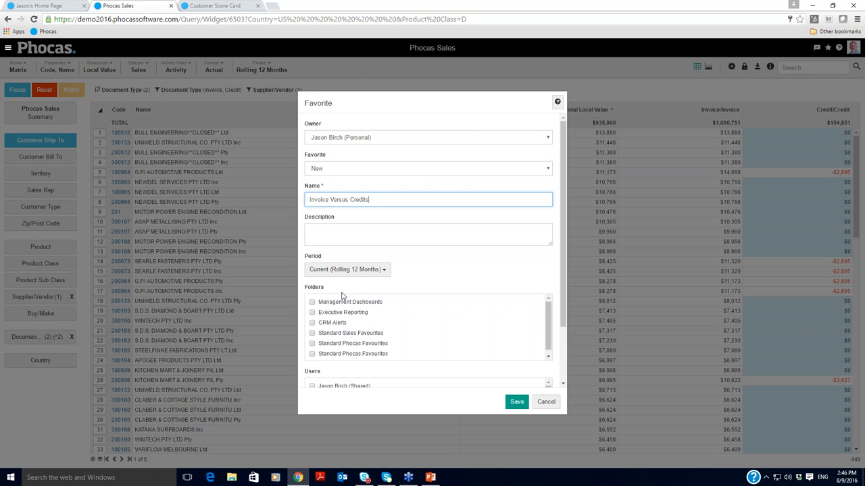
mouse_move(354, 335)
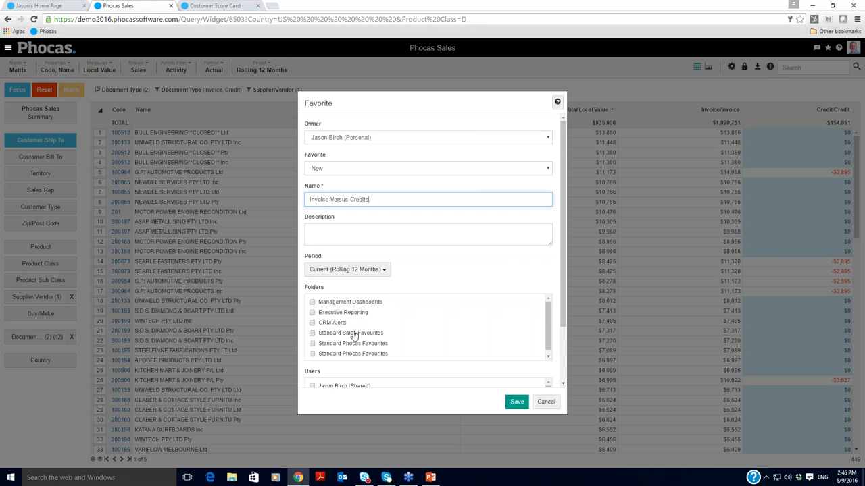
scroll("down", 3)
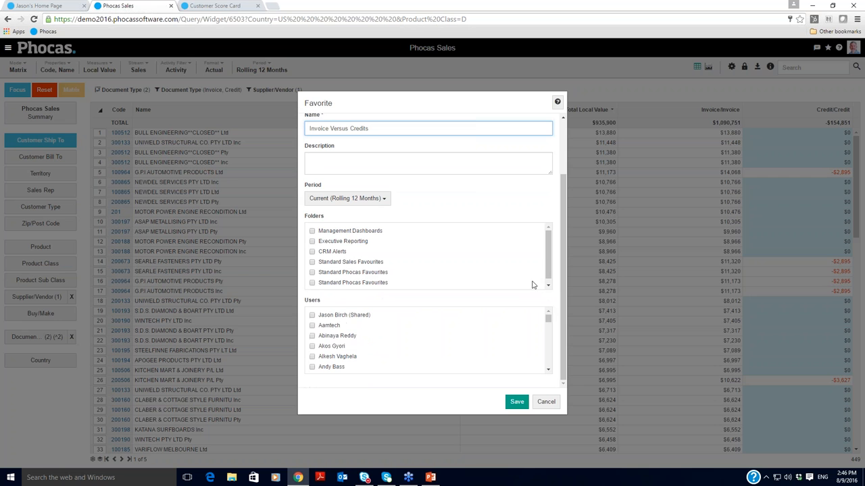
mouse_move(331, 348)
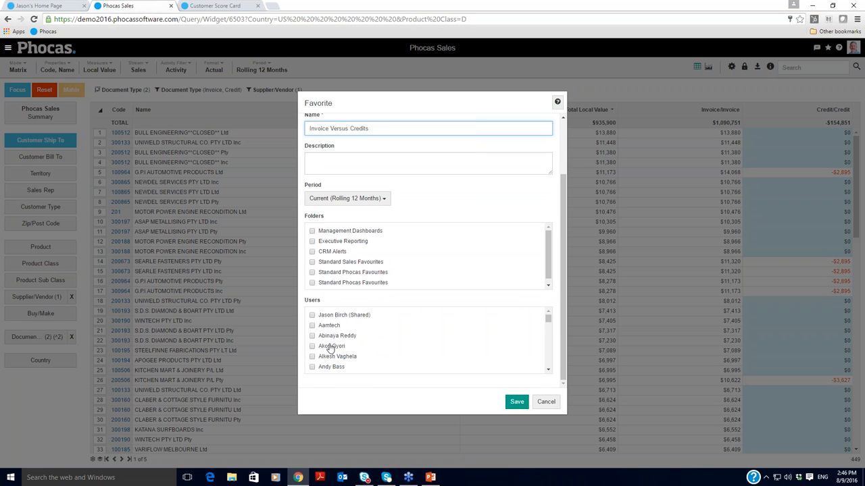
scroll("down", 3)
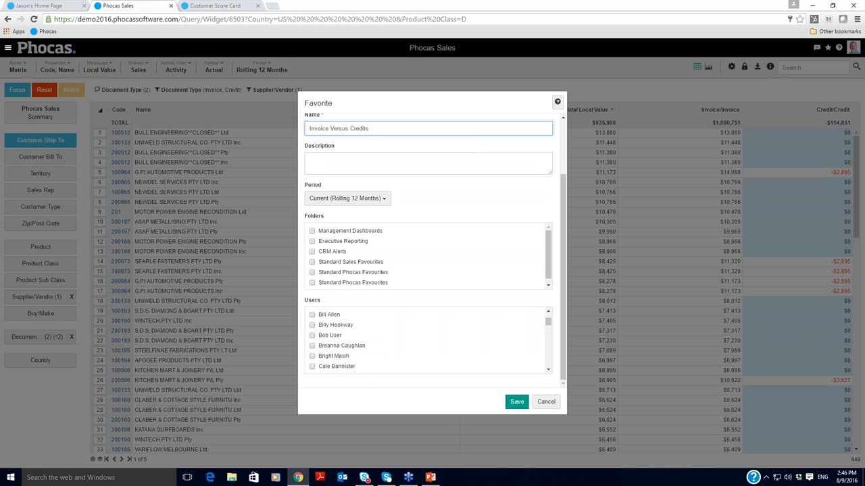
mouse_move(516, 401)
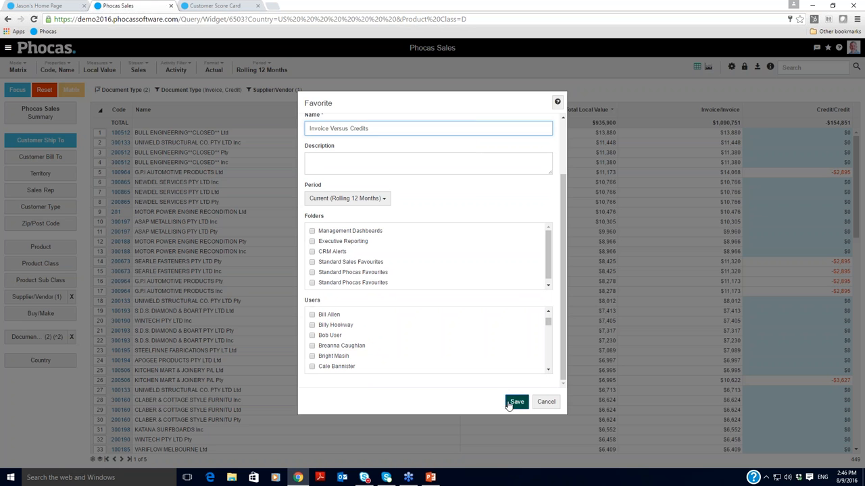
left_click(516, 401)
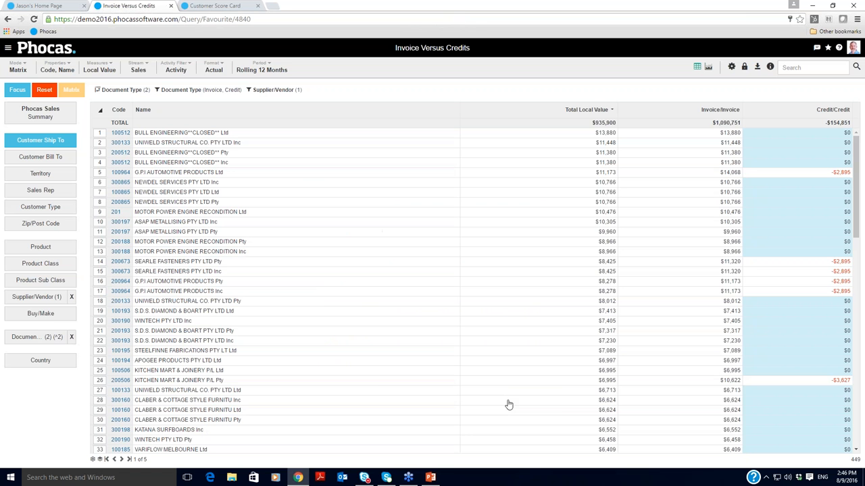
mouse_move(607, 204)
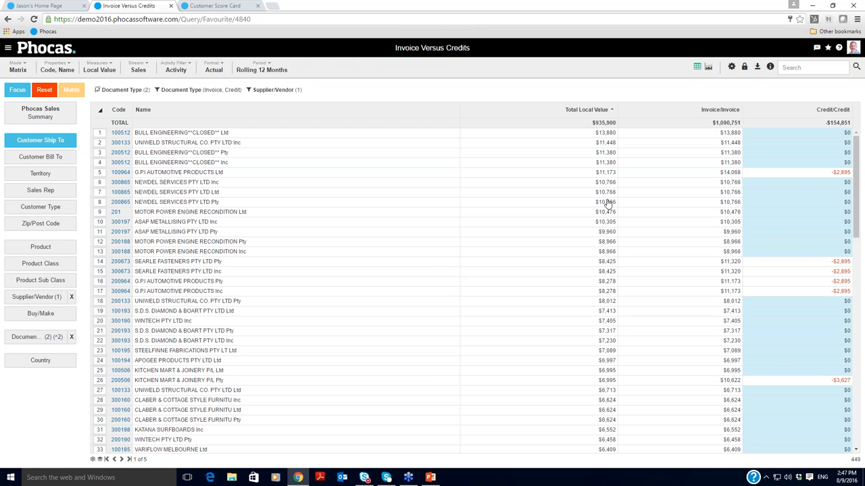
mouse_move(286, 109)
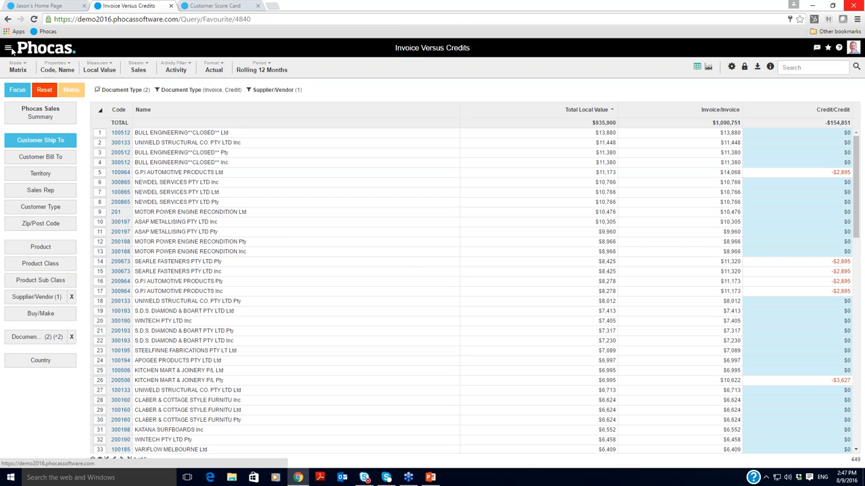
- Open the hamburger Main Menu listing saved favorites
left_click(8, 48)
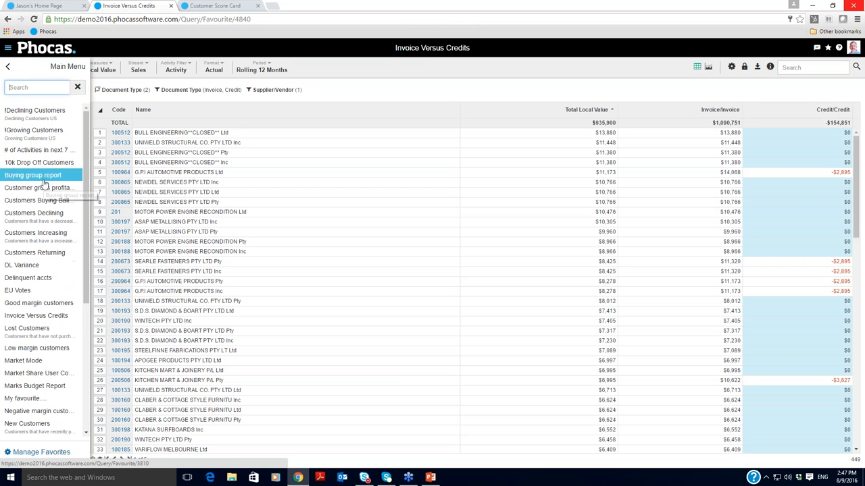
- Go to Manage Favorites and start a subscription to '10k Drop Off Customers'
left_click(32, 175)
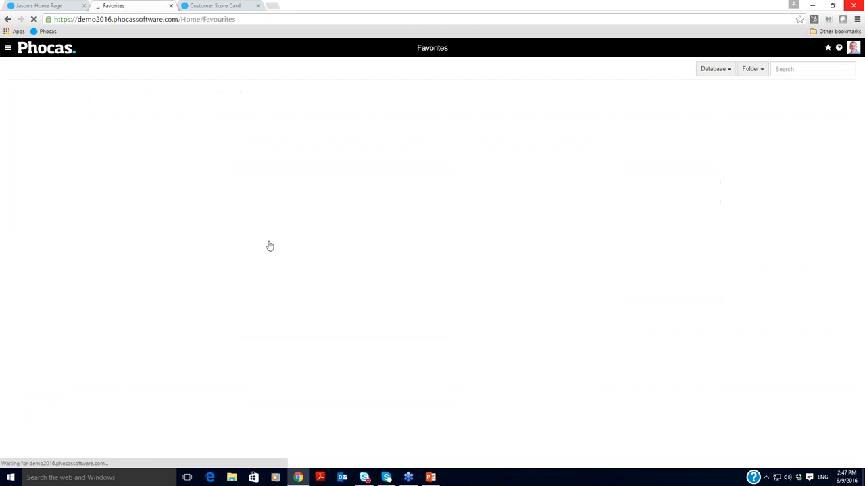
left_click(750, 69)
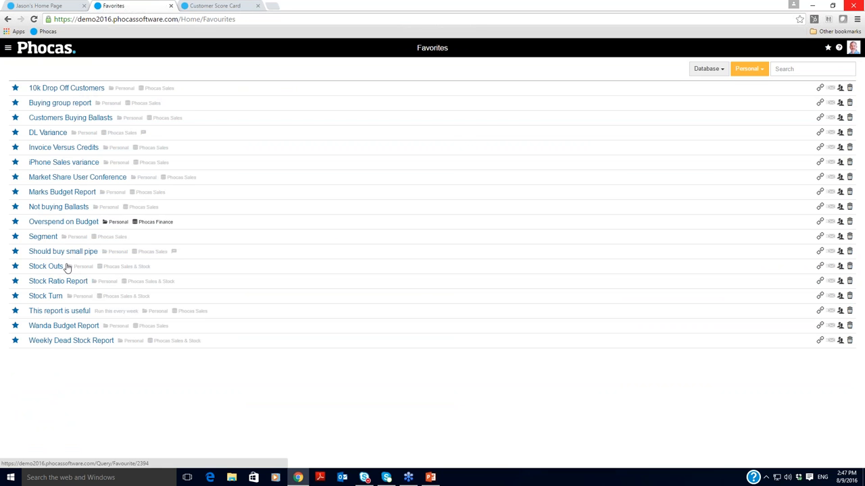
mouse_move(592, 94)
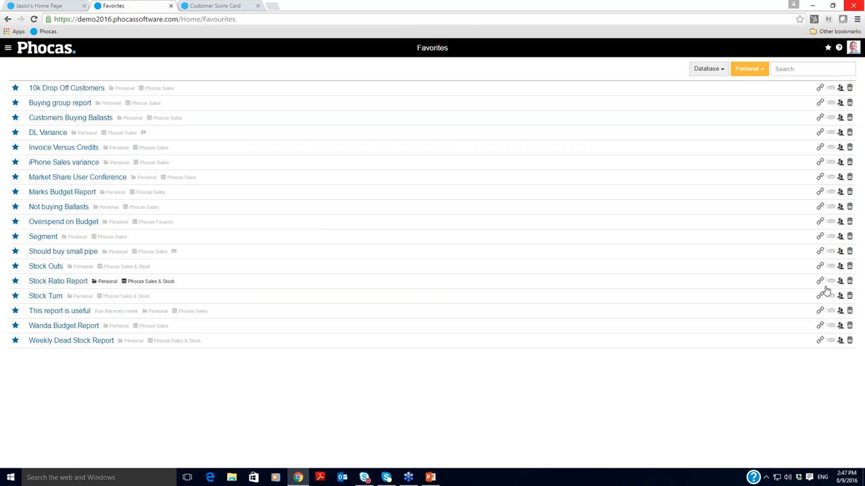
mouse_move(831, 88)
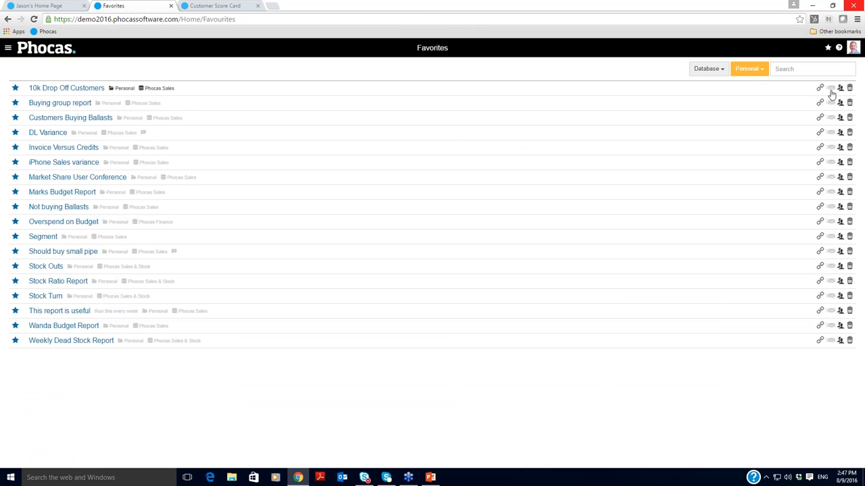
left_click(840, 88)
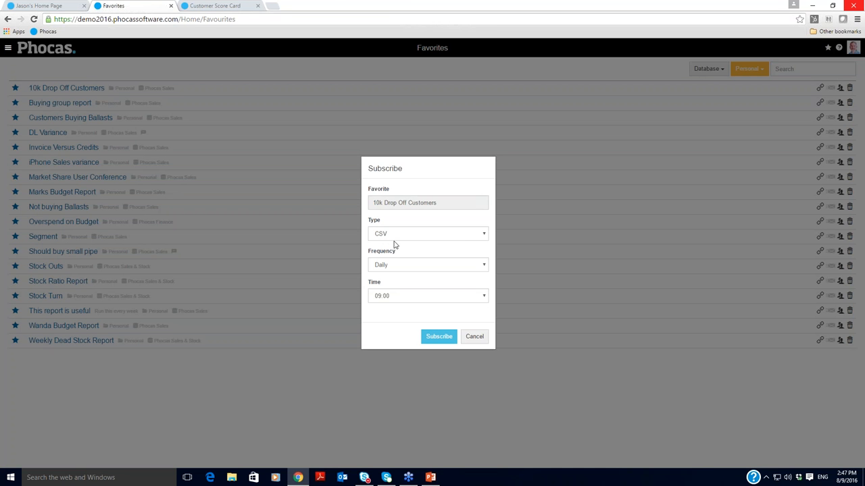
- Set the subscription to PDF, Friday, 21:00, then cancel without subscribing
left_click(427, 233)
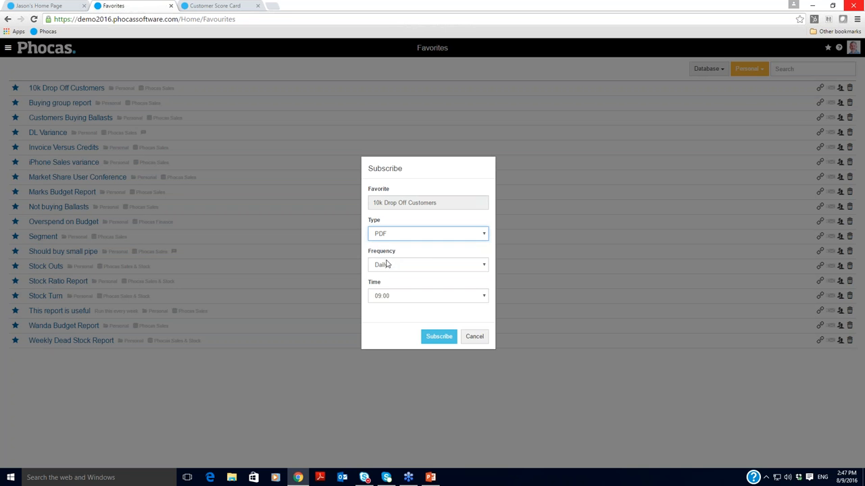
left_click(427, 264)
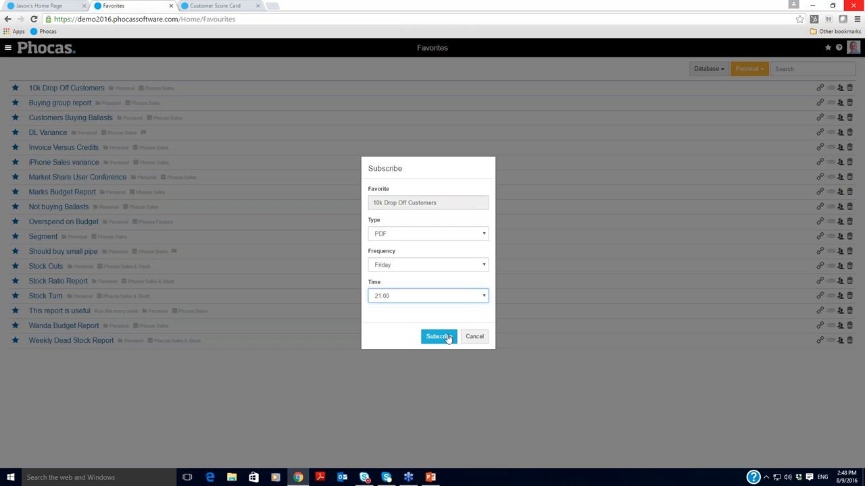
mouse_move(475, 336)
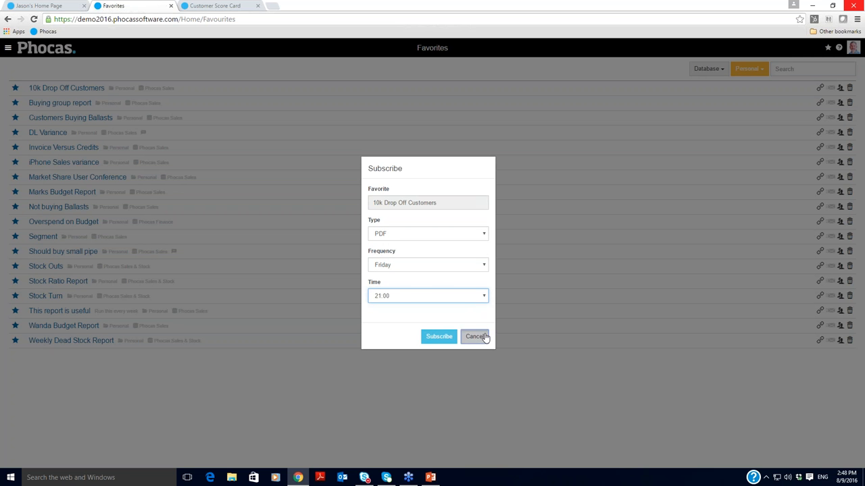
left_click(475, 336)
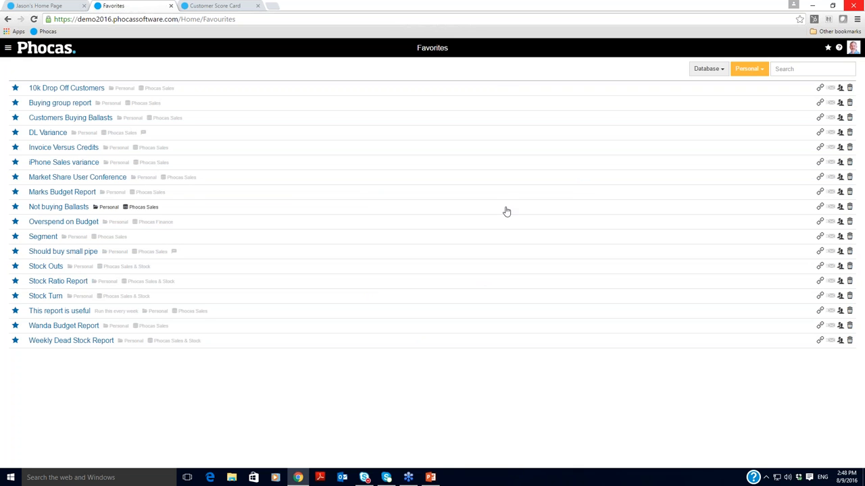
mouse_move(66, 88)
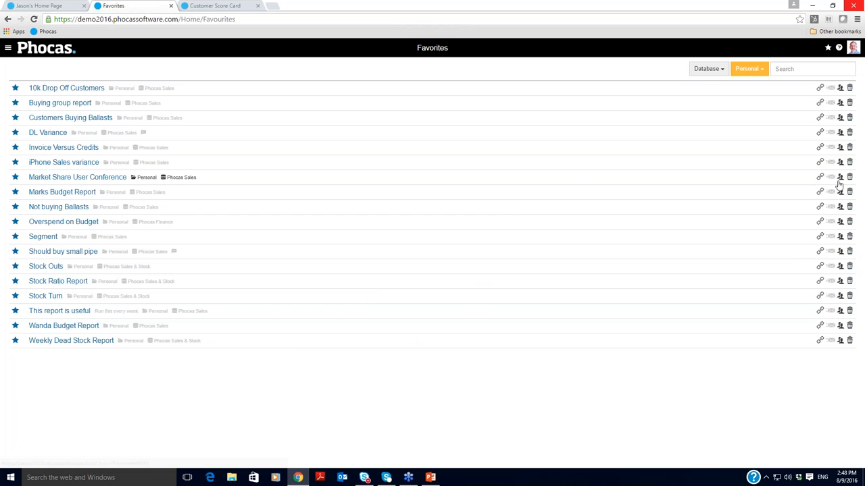
mouse_move(741, 179)
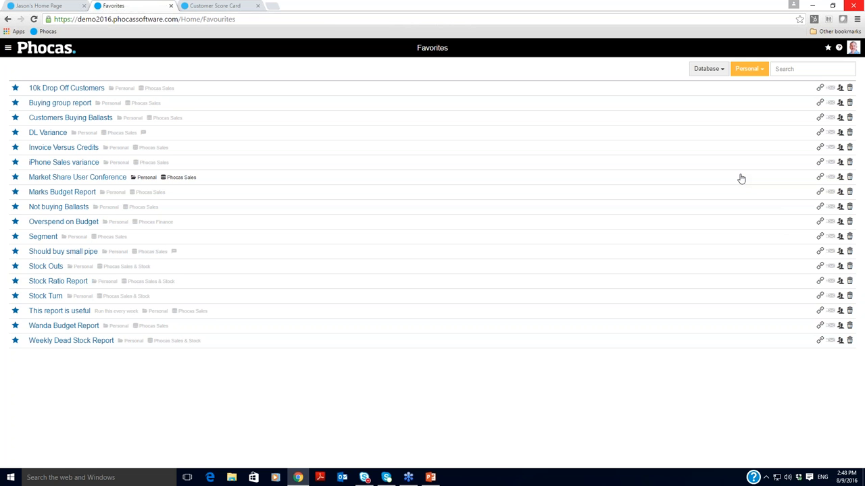
mouse_move(431, 477)
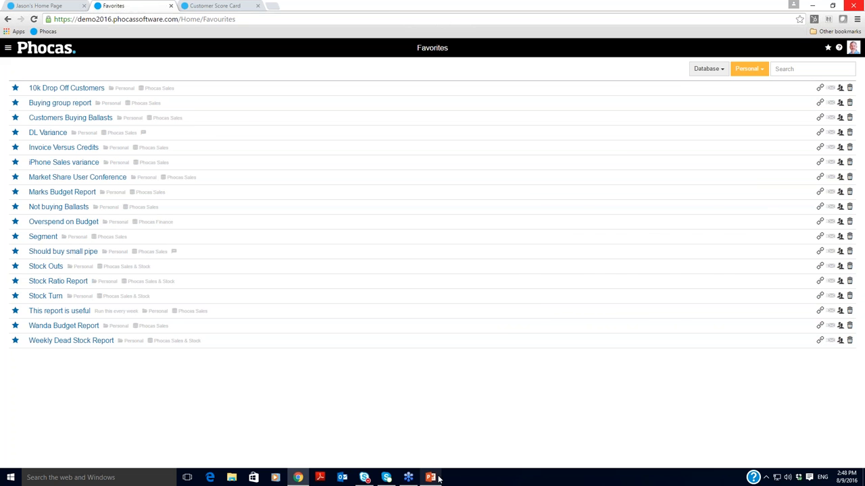
- Switch to the PowerPoint presentation from the taskbar
left_click(431, 478)
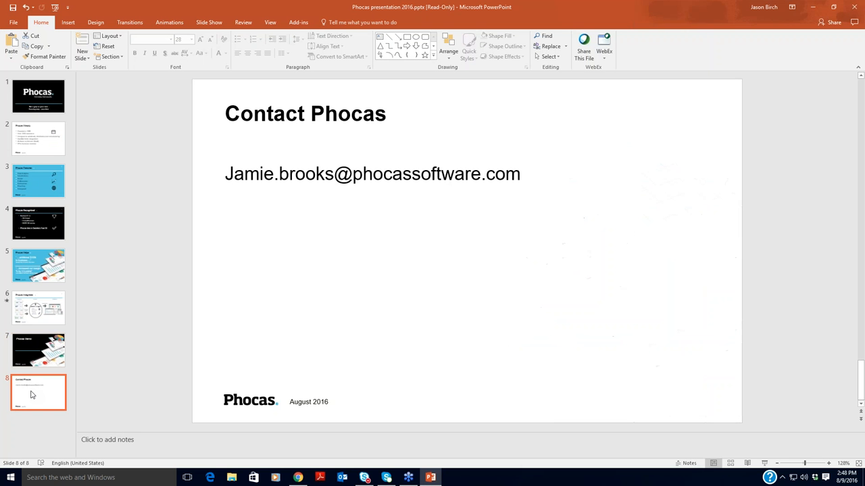
mouse_move(799, 280)
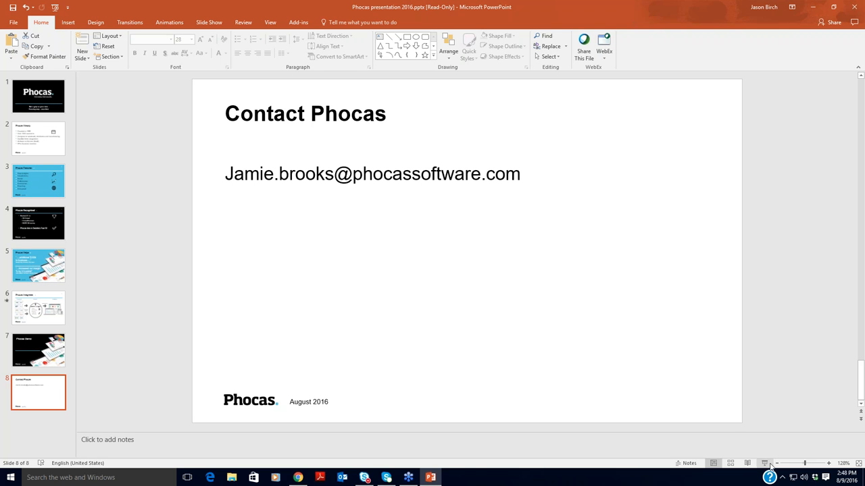
- Open the Customize Status Bar options in PowerPoint
right_click(766, 463)
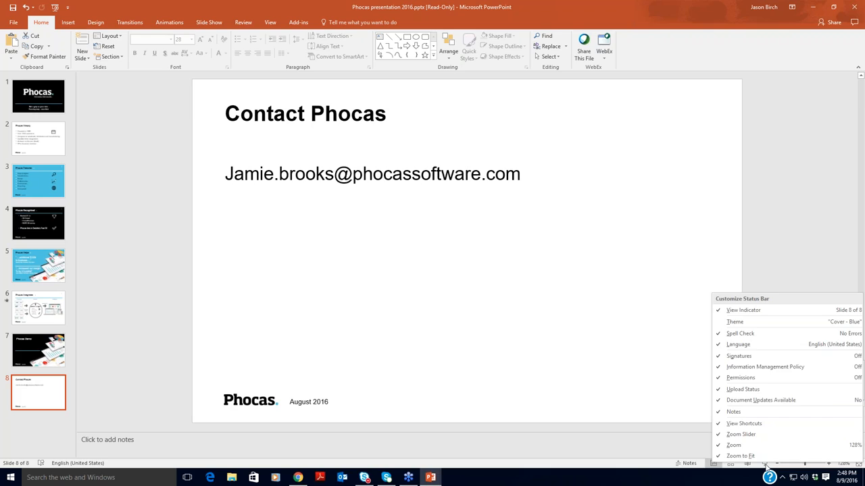